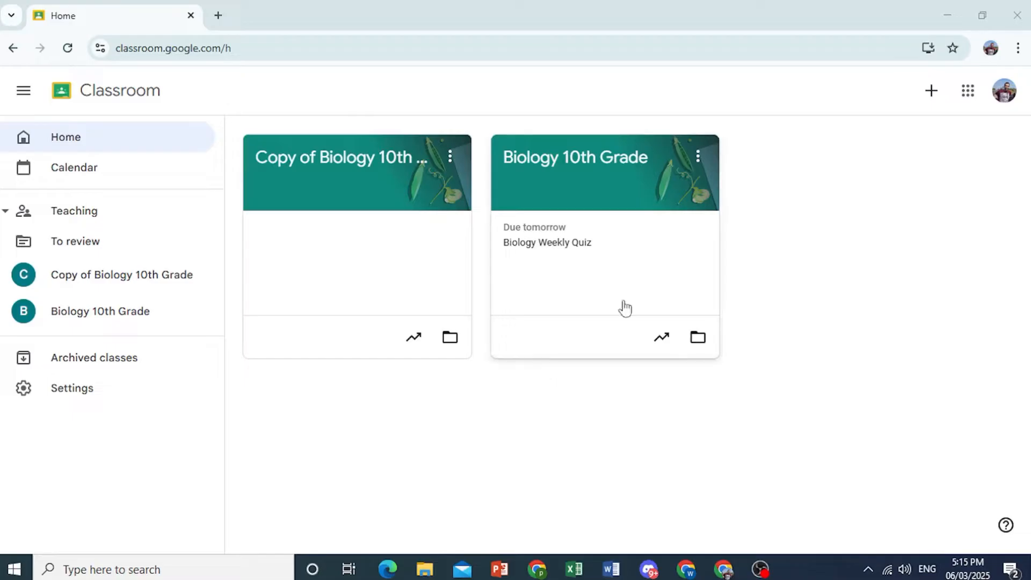
Browse the Biology 10th Grade and Copy classes, dismissing tips, then return home.
click(574, 156)
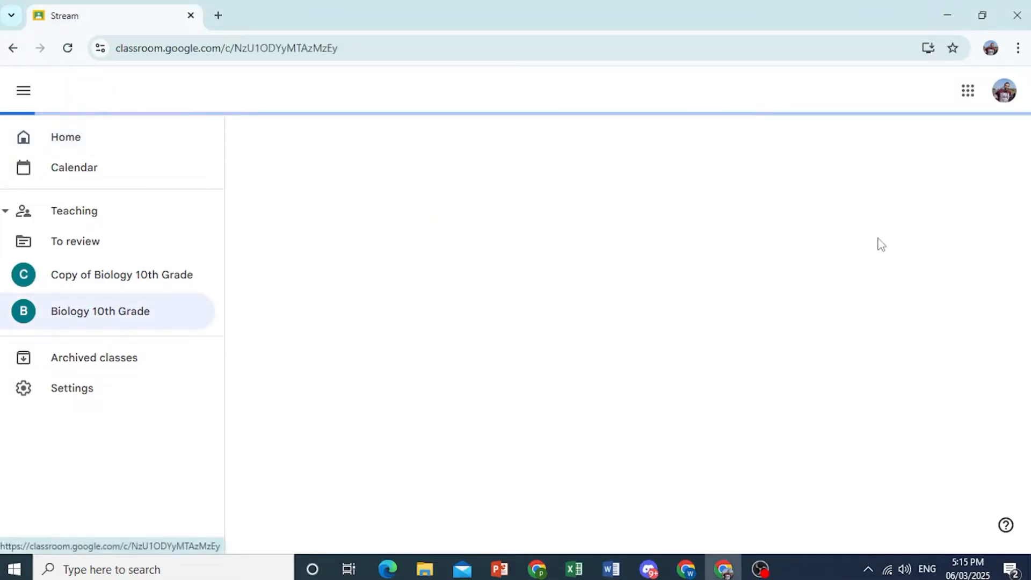
click(100, 311)
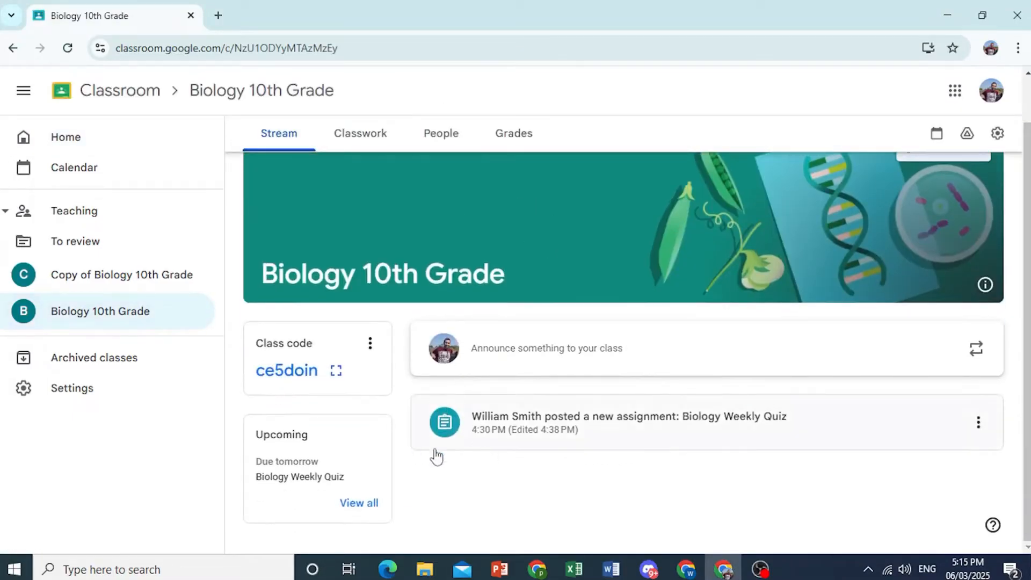
click(997, 133)
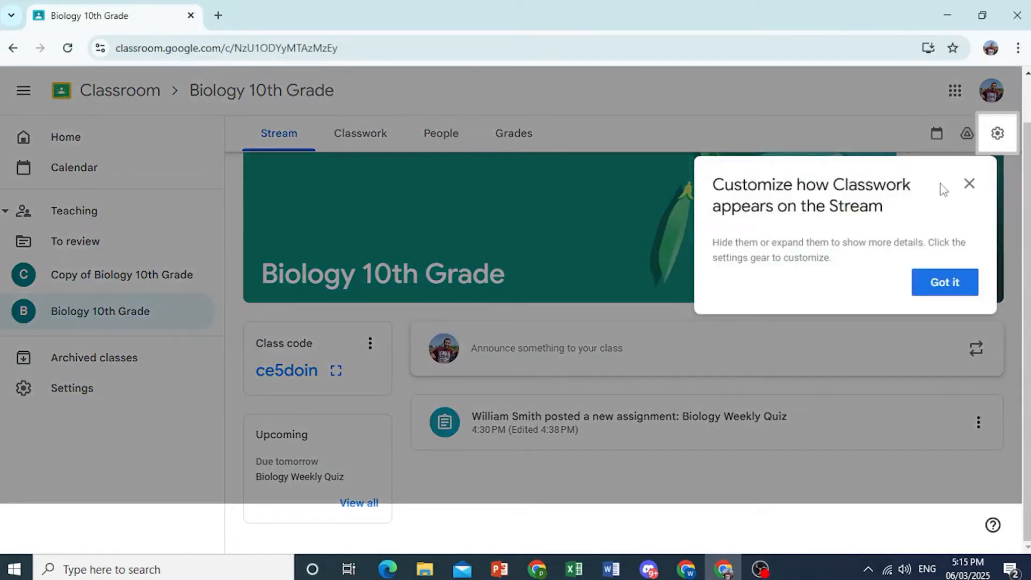
click(440, 132)
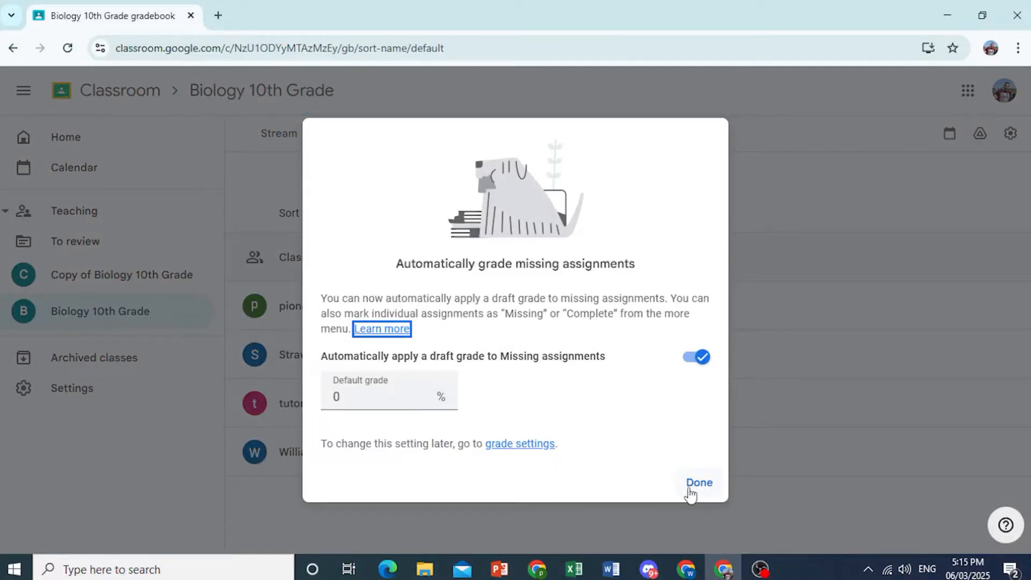
click(698, 482)
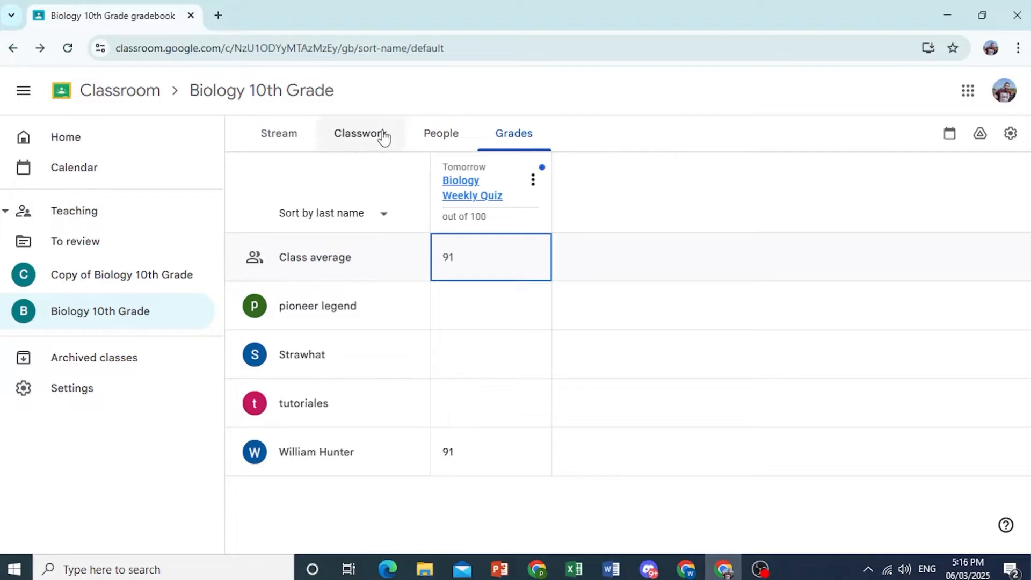
click(360, 133)
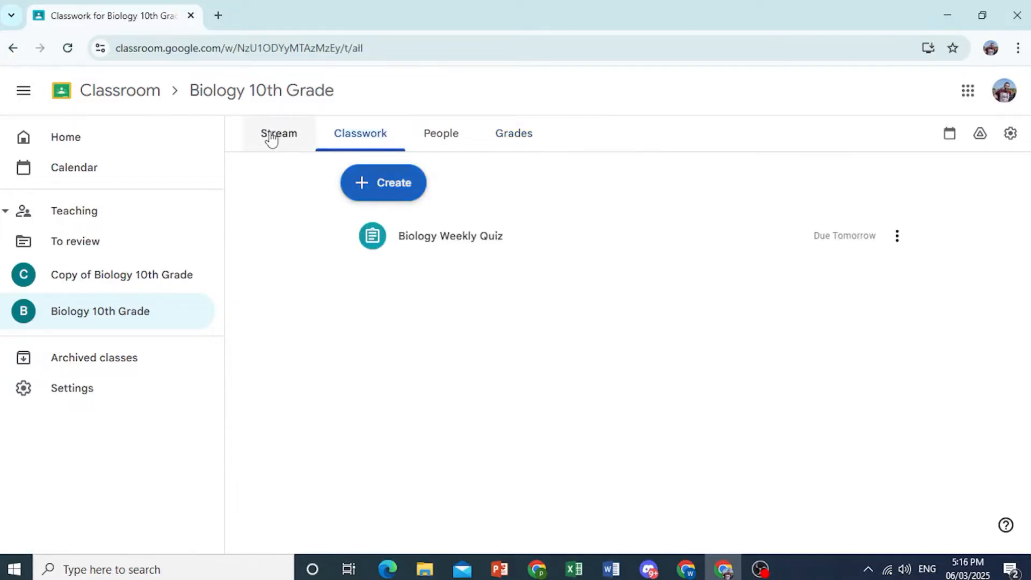
click(278, 133)
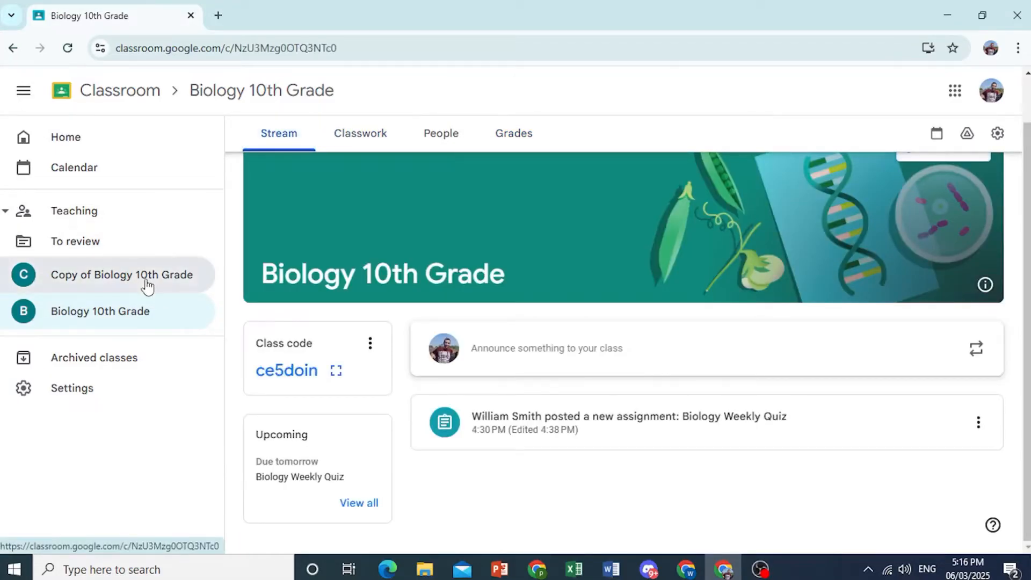
click(121, 274)
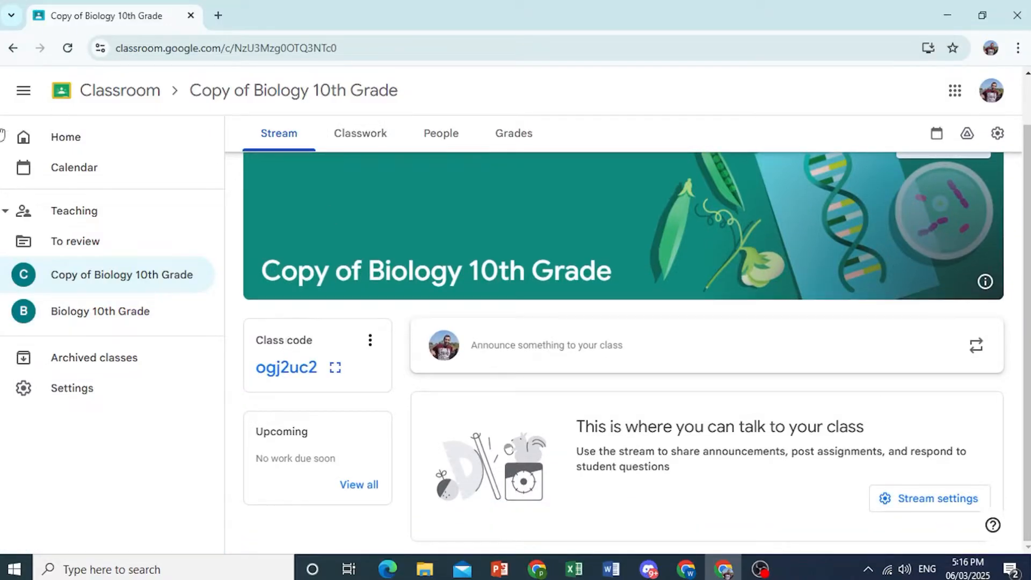
click(65, 137)
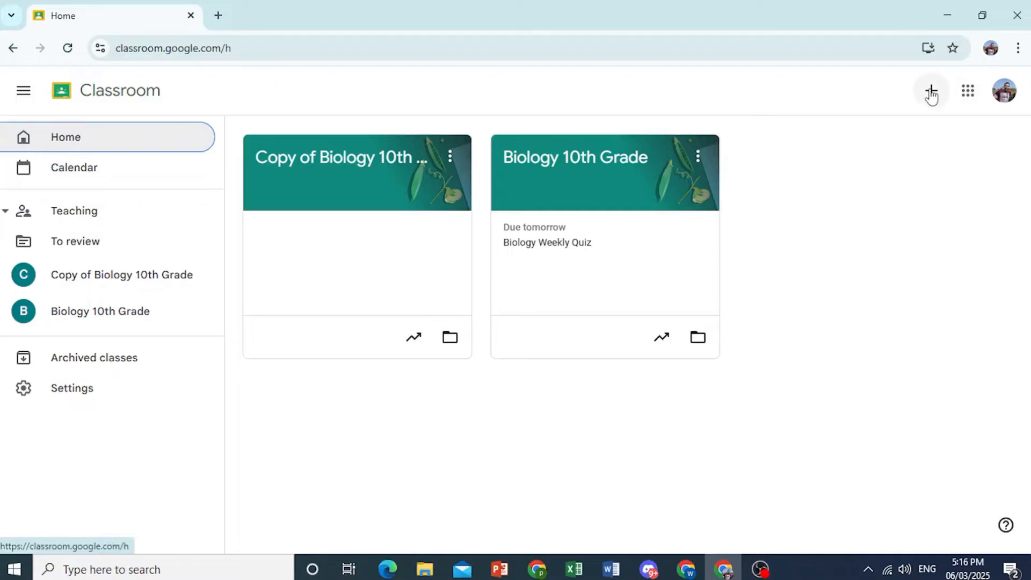
Choose Create class and acknowledge the school-use notice.
click(932, 91)
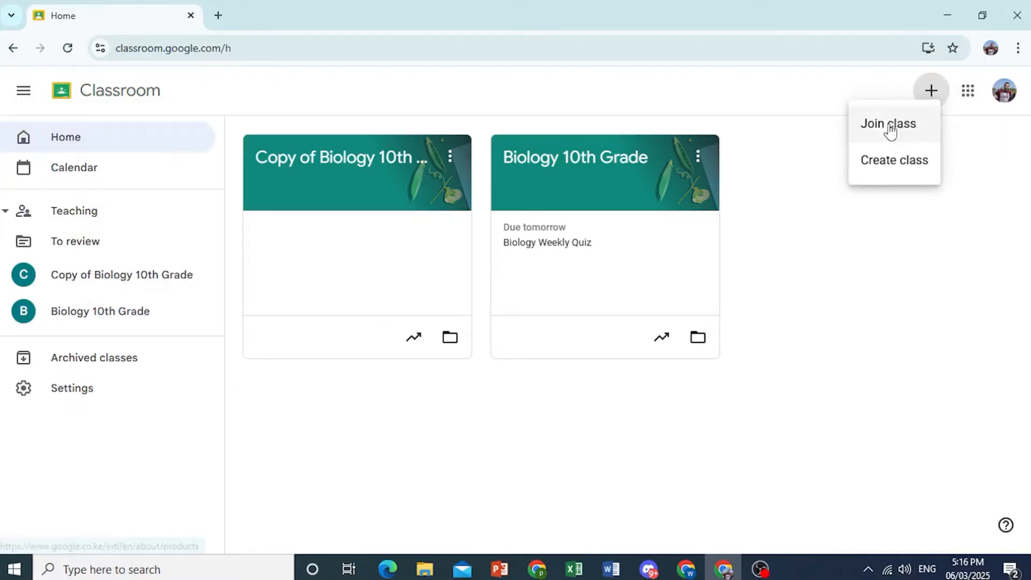
mouse_move(893, 160)
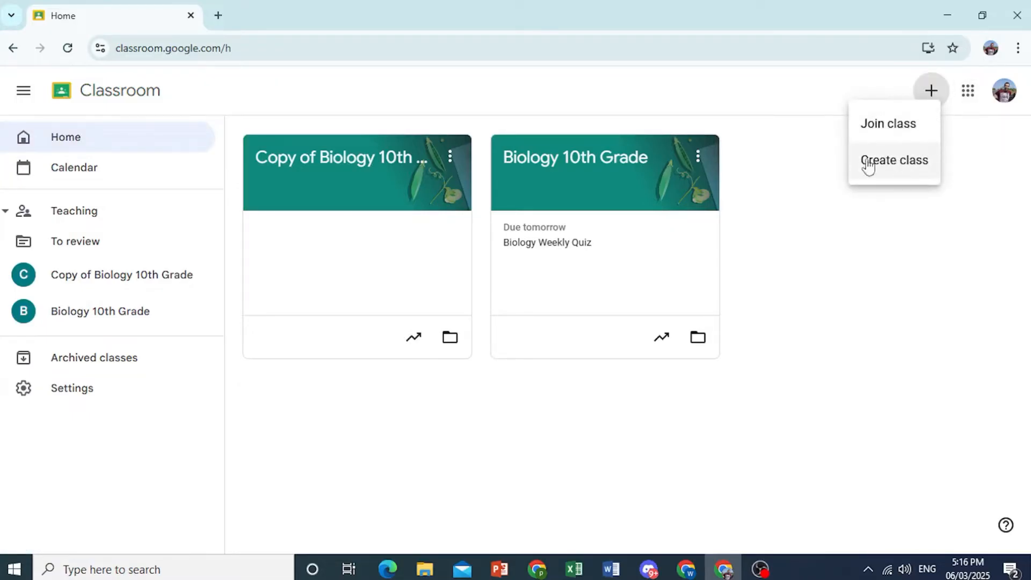
click(895, 160)
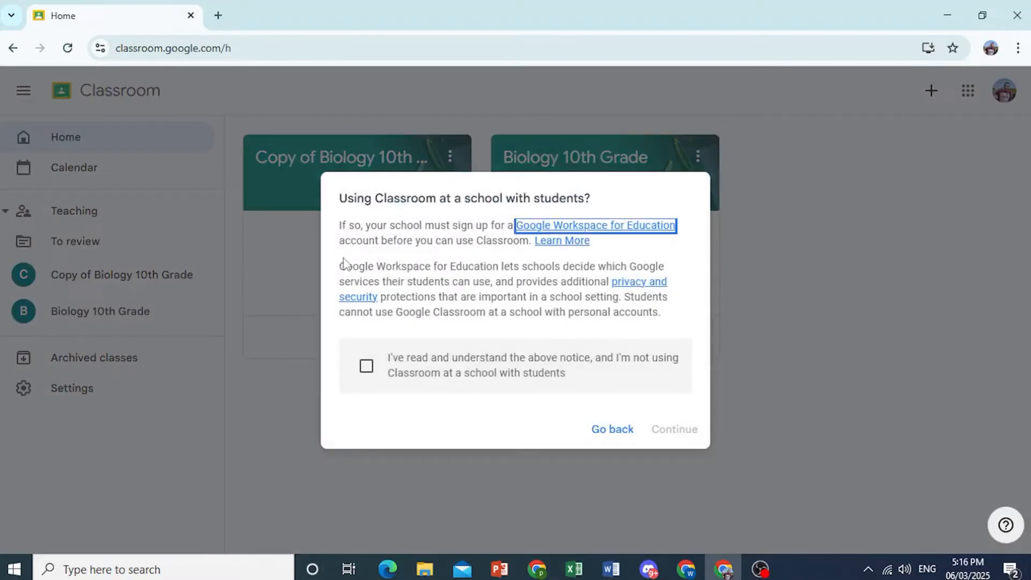
mouse_move(380, 380)
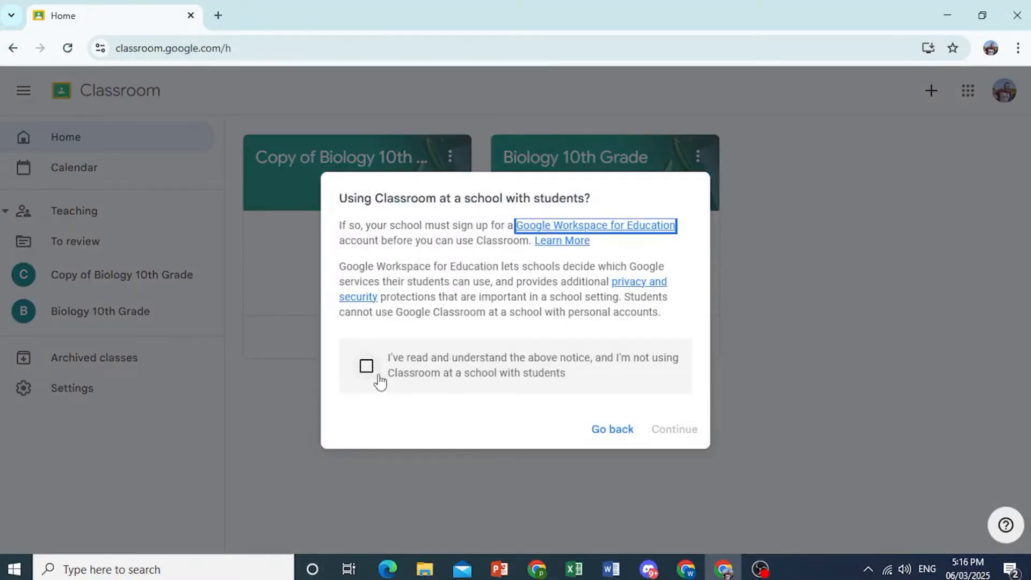
click(366, 367)
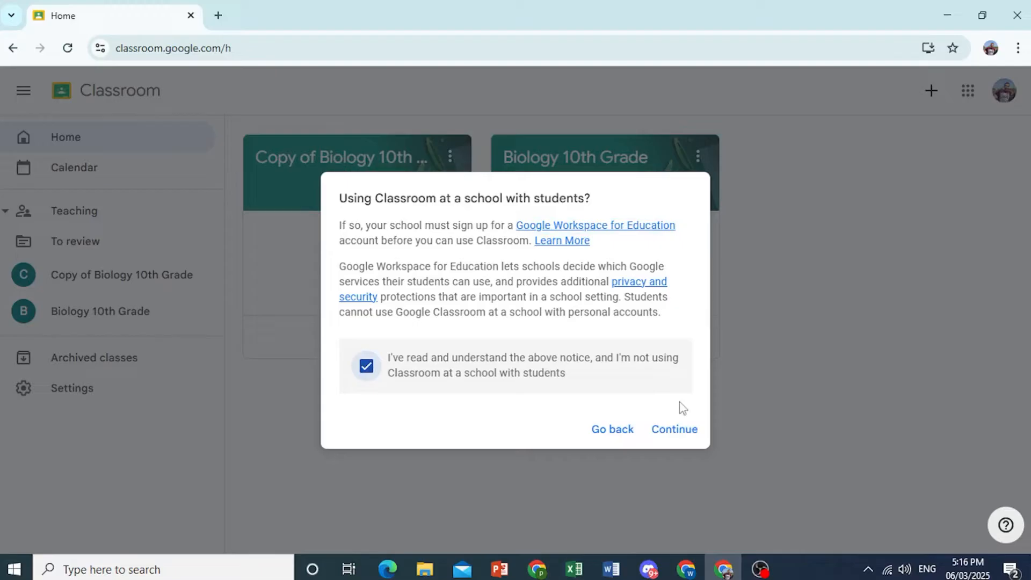
click(674, 430)
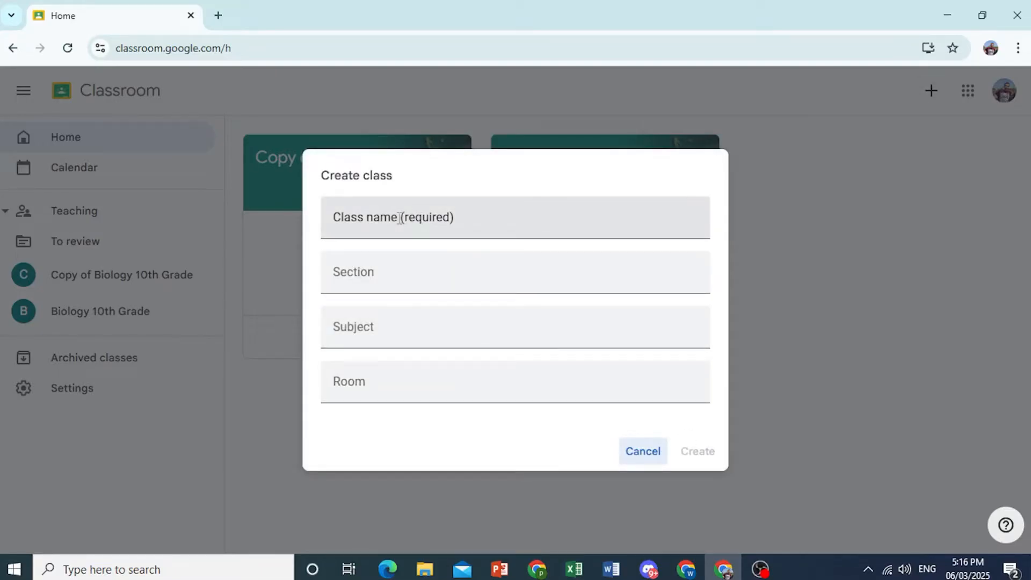
Name the new class 'Biology 11th Grade' and create it.
text(Bilo)
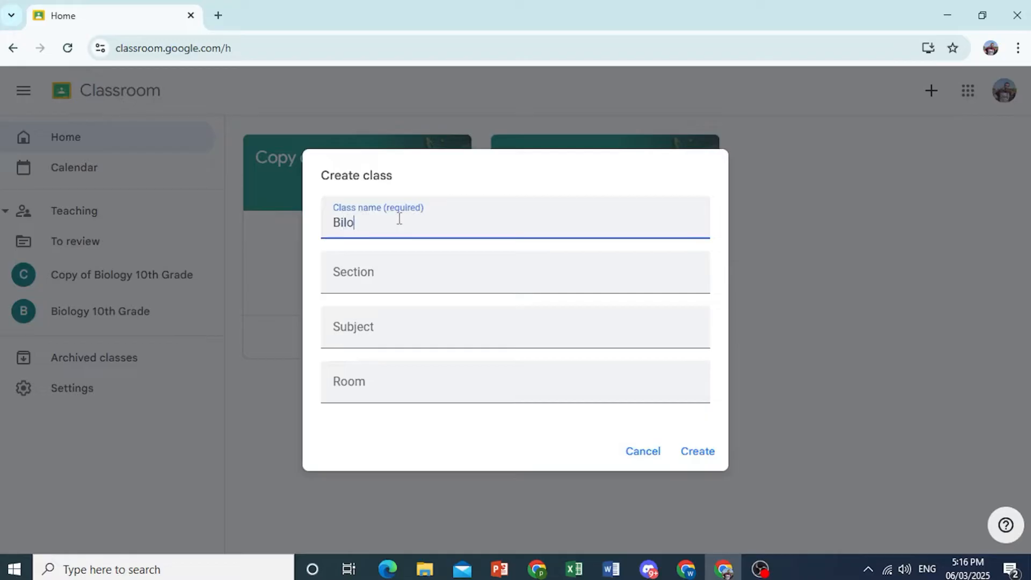
text(ology 11)
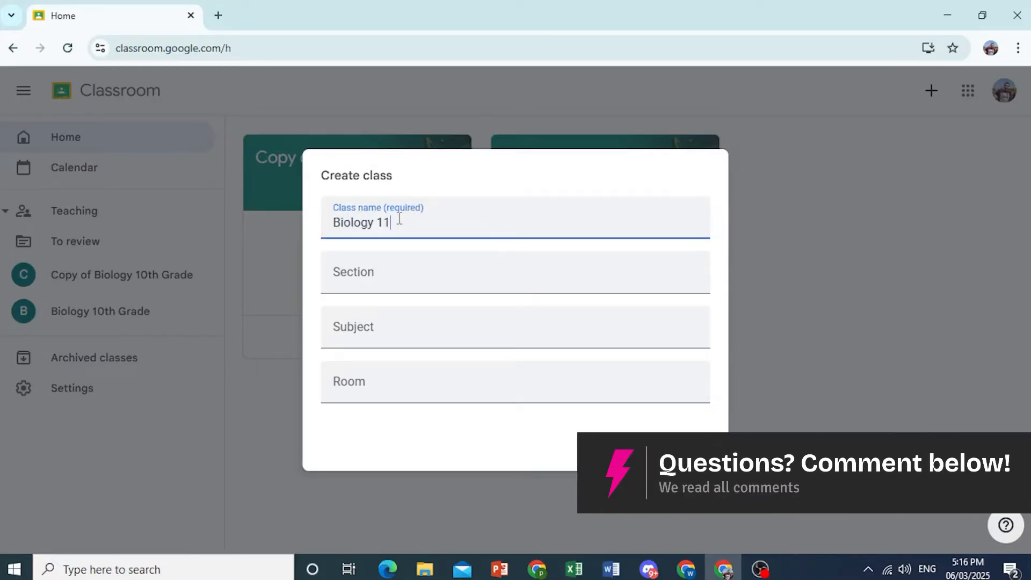
text(th Grade)
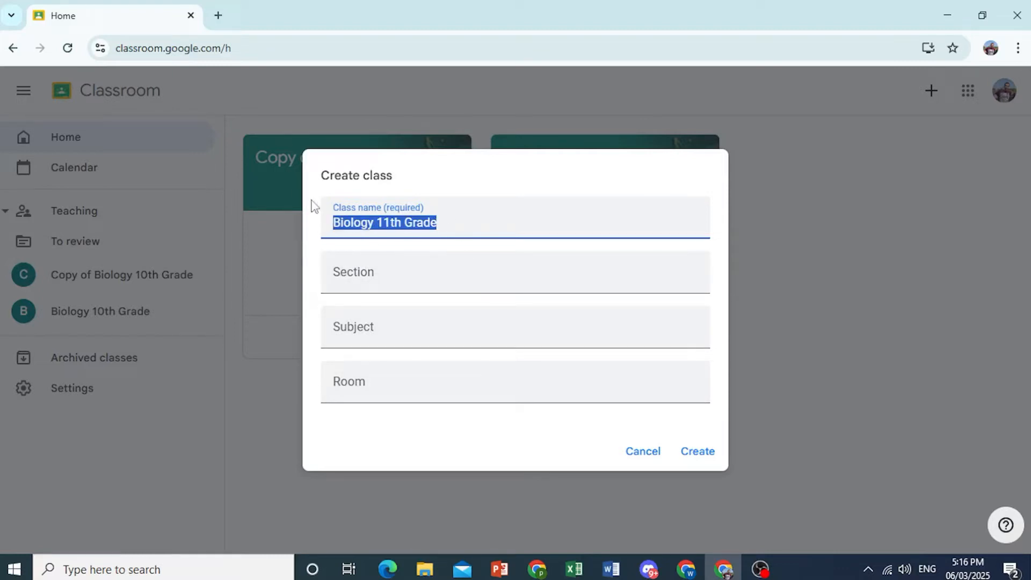
click(514, 272)
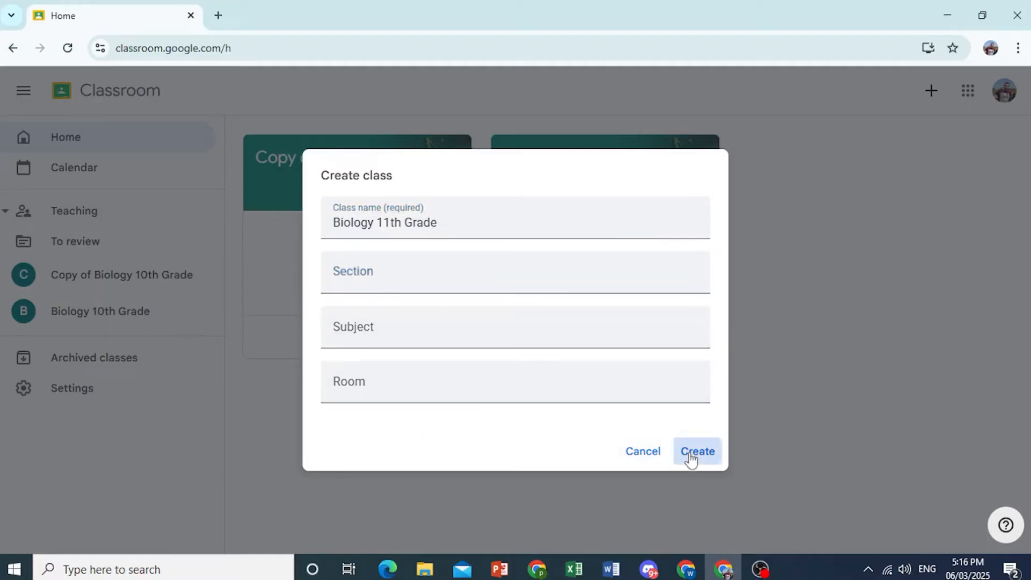
click(697, 452)
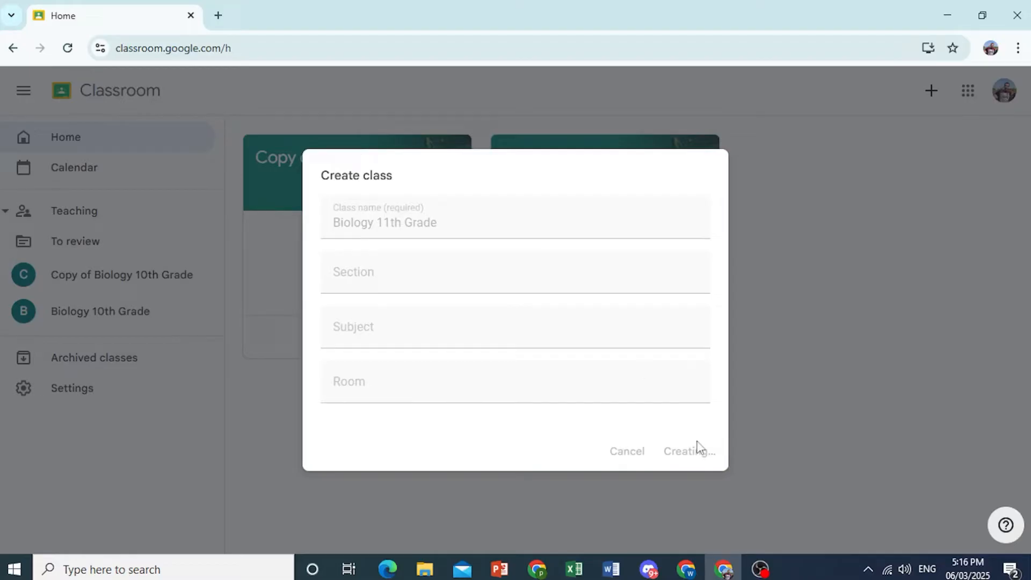
click(685, 451)
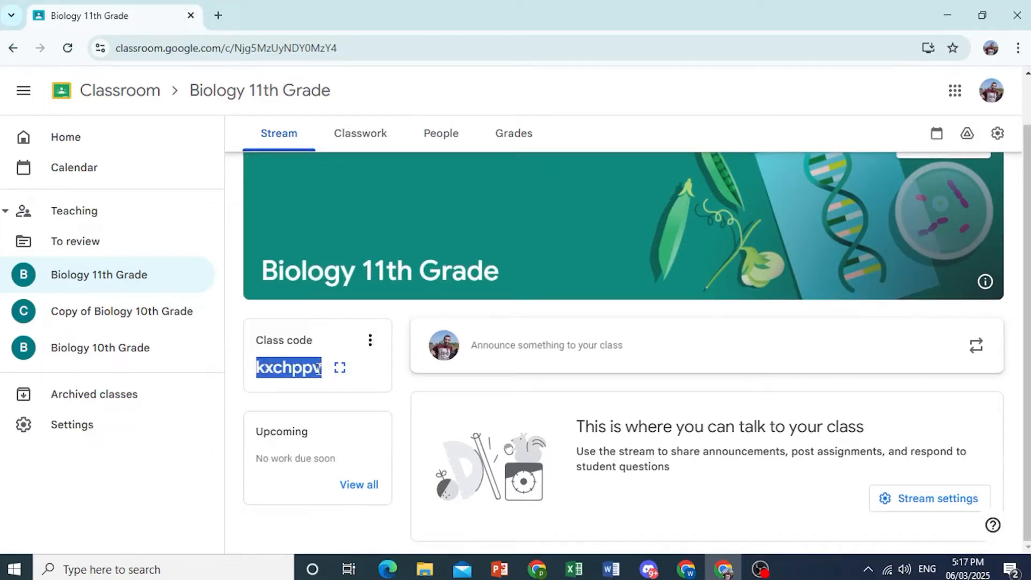
Copy the class invite link, then show the class code full-screen and close it.
click(369, 340)
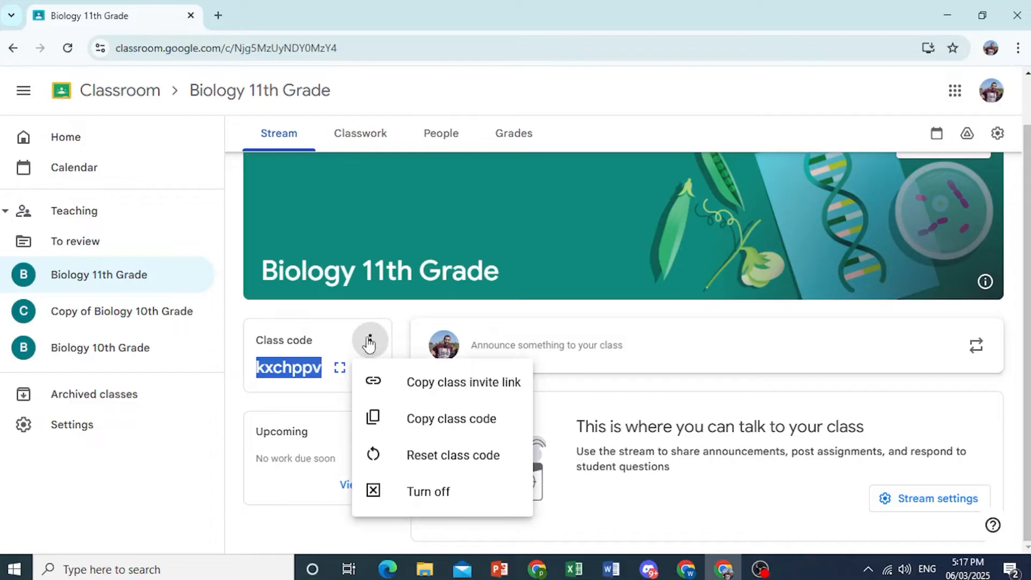
mouse_move(421, 425)
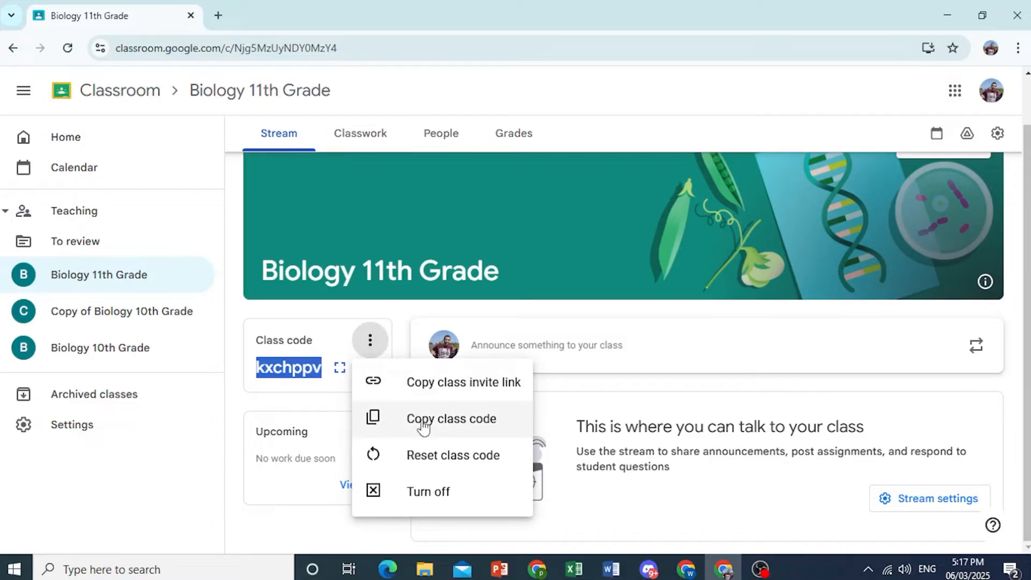
mouse_move(434, 425)
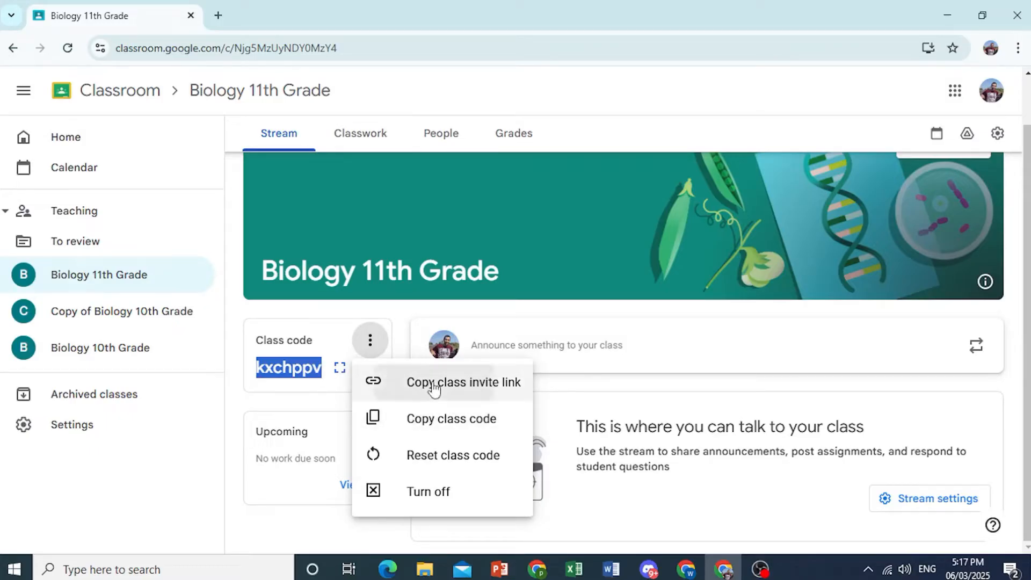
click(464, 382)
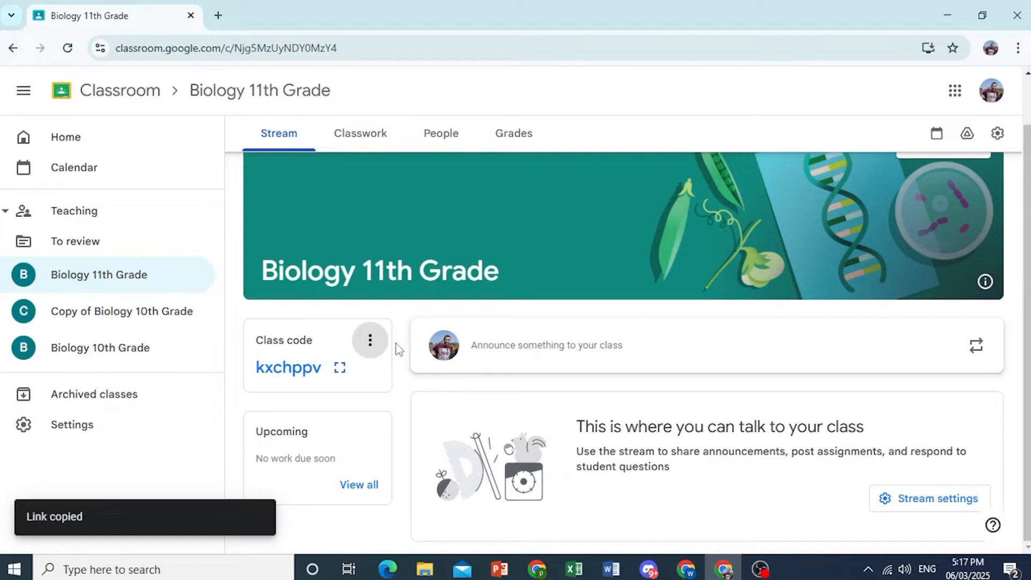
mouse_move(398, 315)
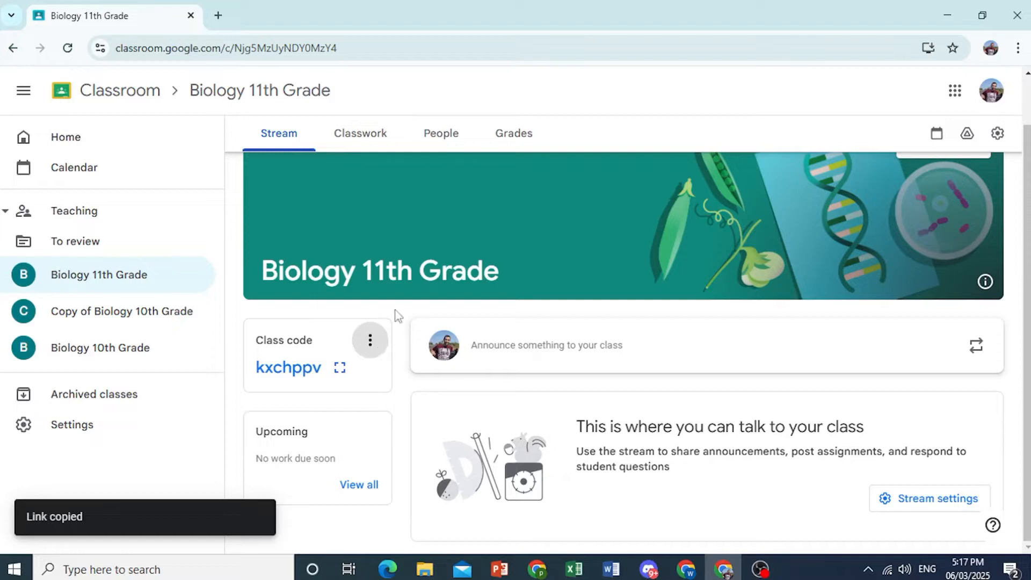
click(370, 341)
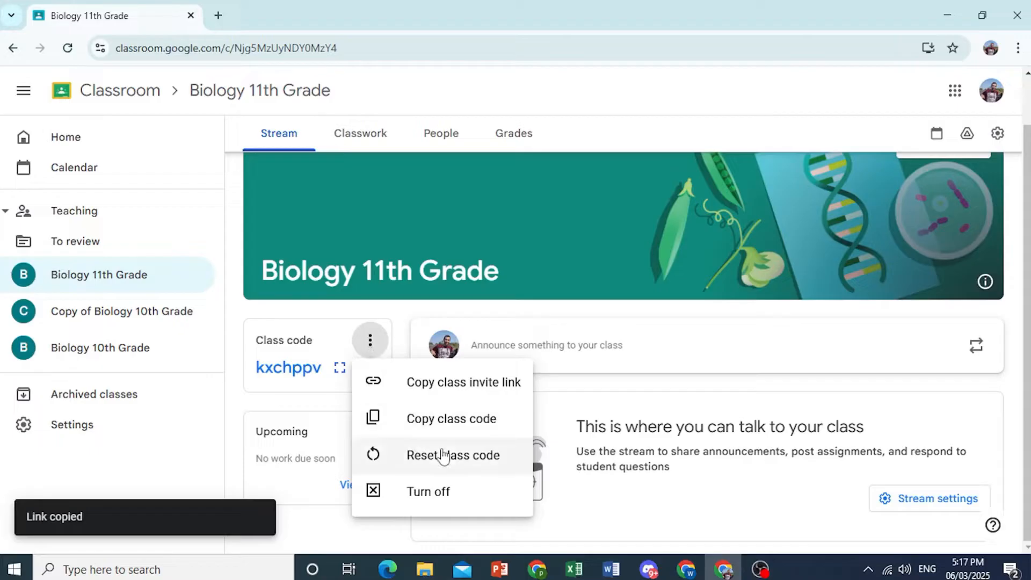
mouse_move(434, 458)
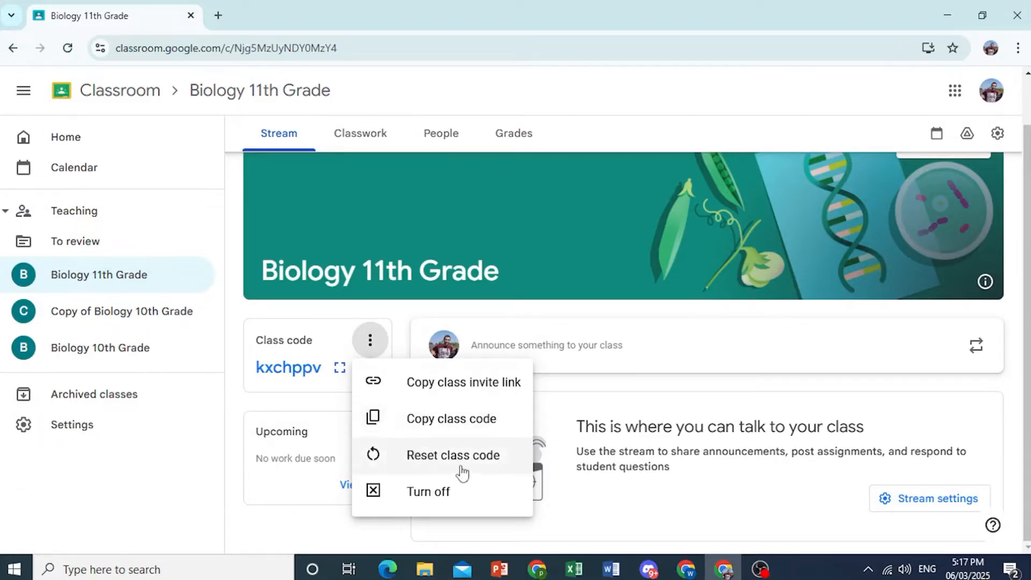
mouse_move(429, 459)
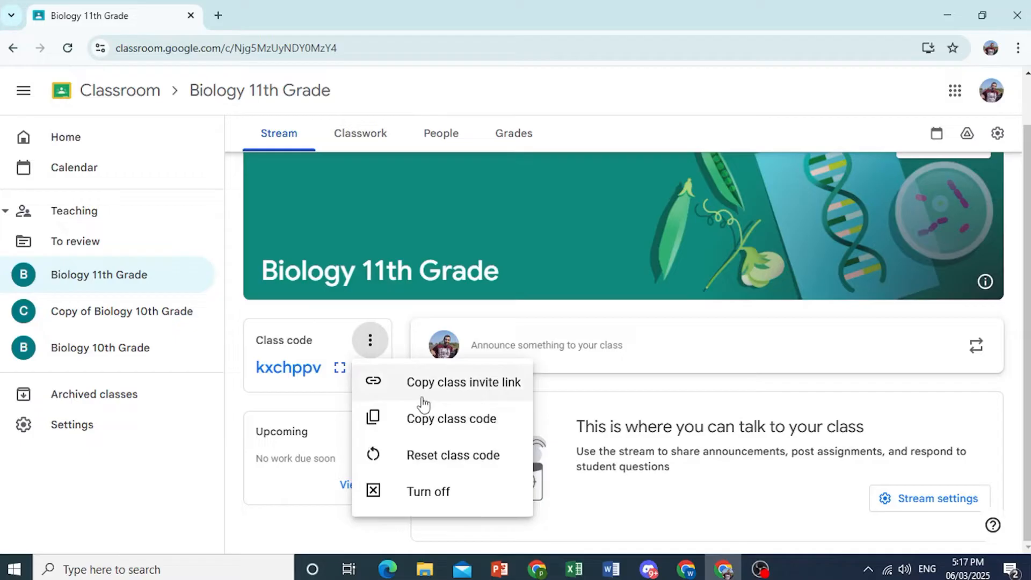
mouse_move(454, 470)
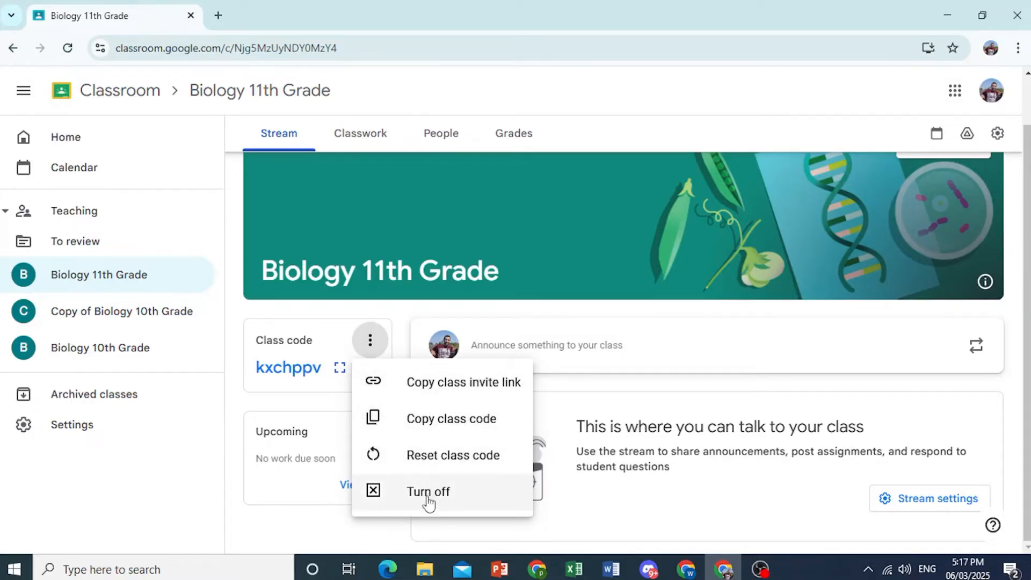
mouse_move(425, 501)
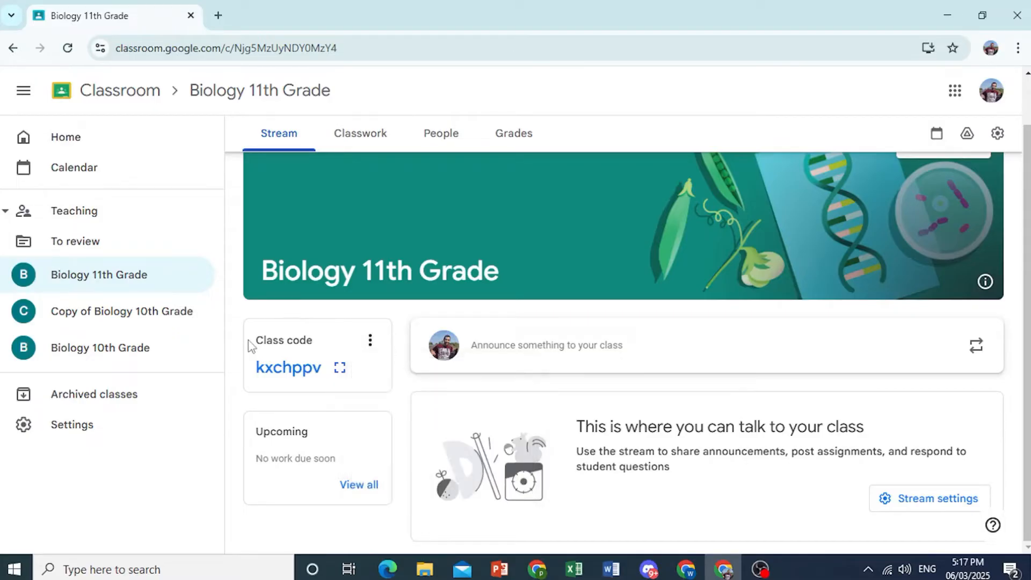
click(340, 367)
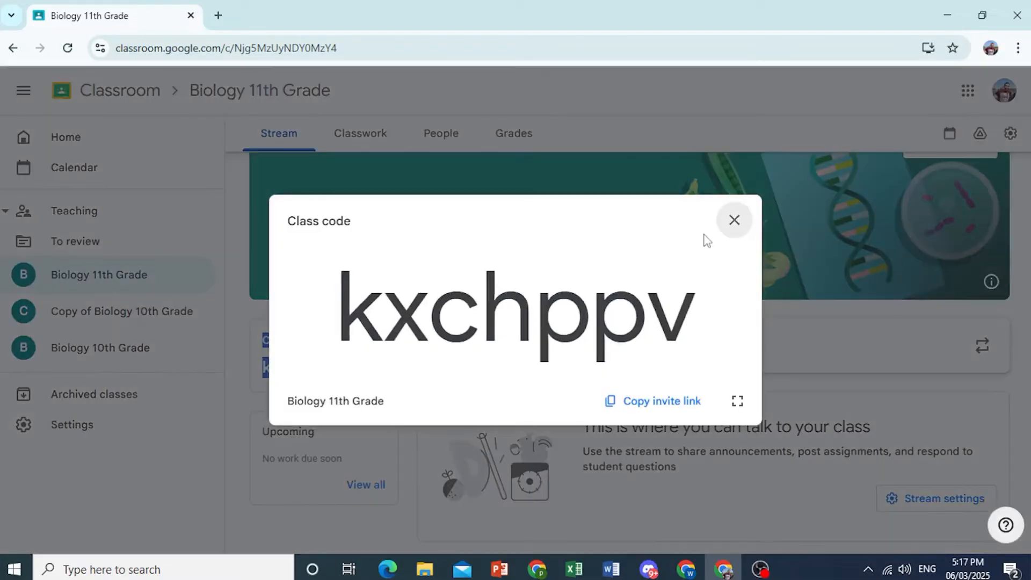
click(371, 340)
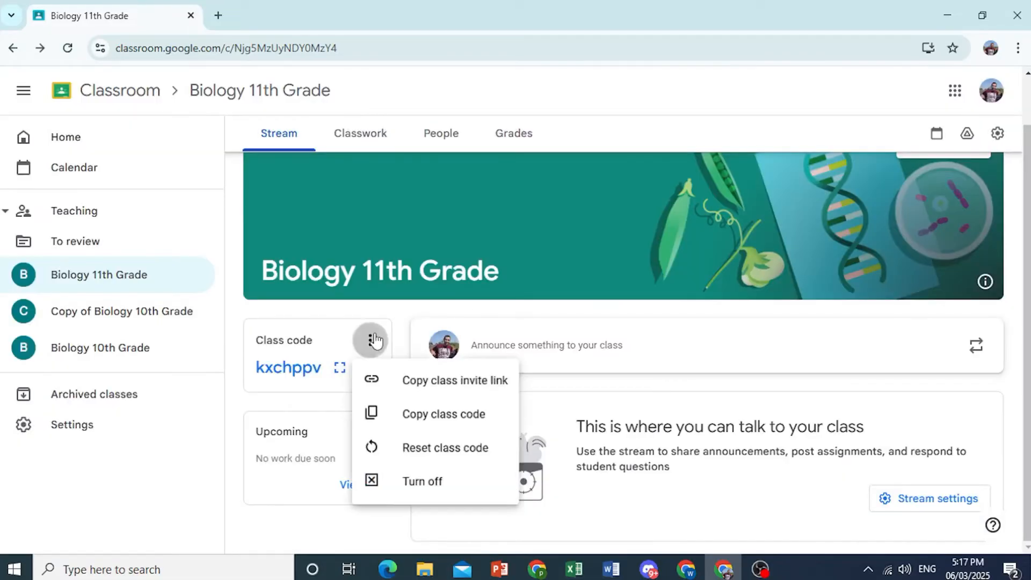
click(579, 343)
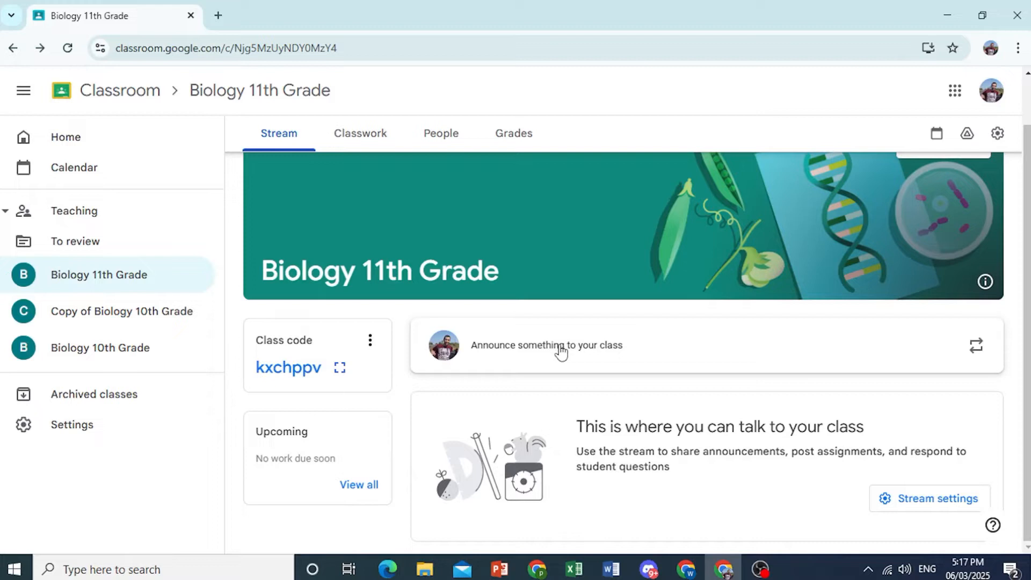
Post a 'Hello' announcement in bold to the class stream.
click(545, 345)
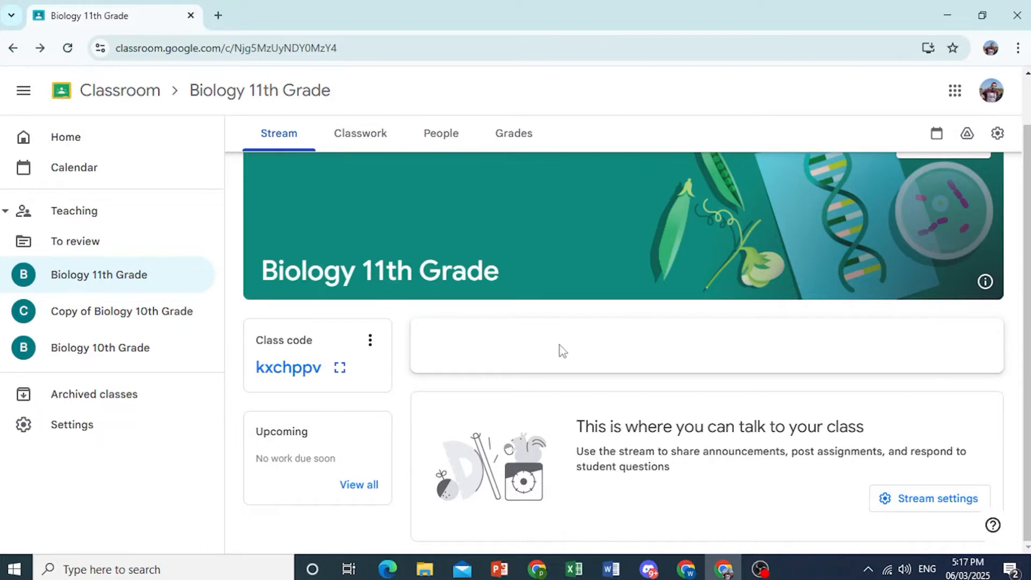
text(Hello)
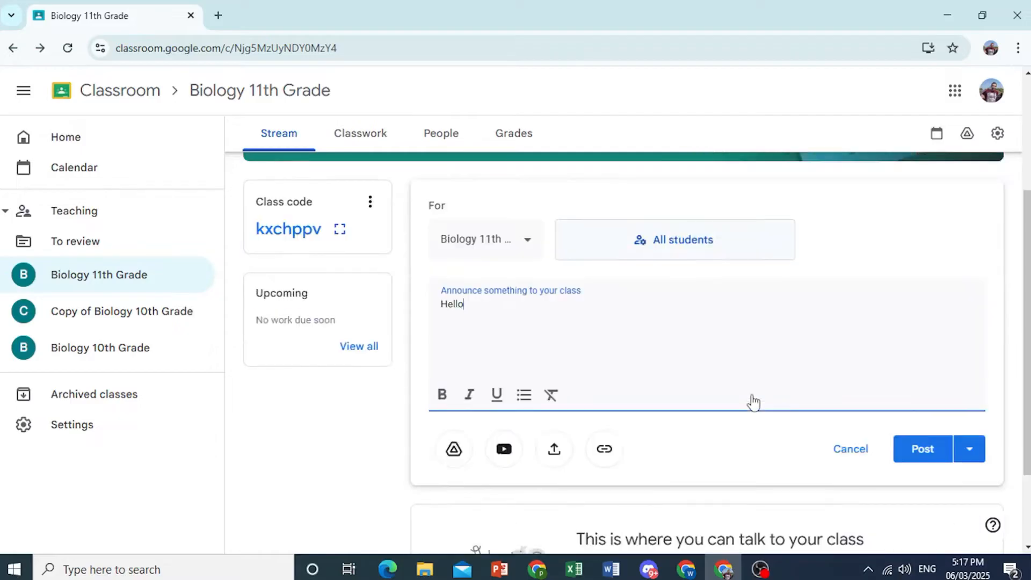
scroll(down, 3)
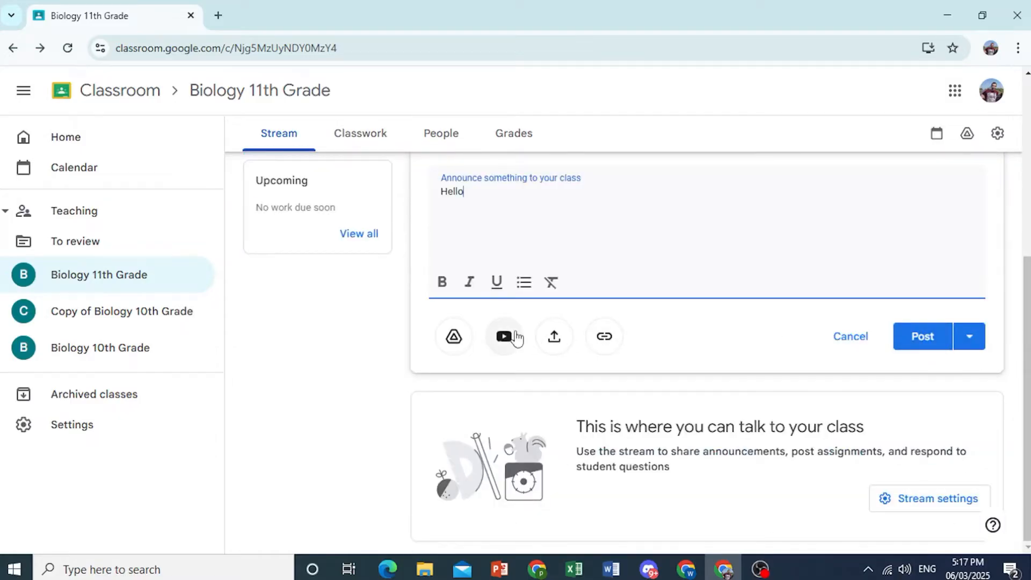
mouse_move(554, 336)
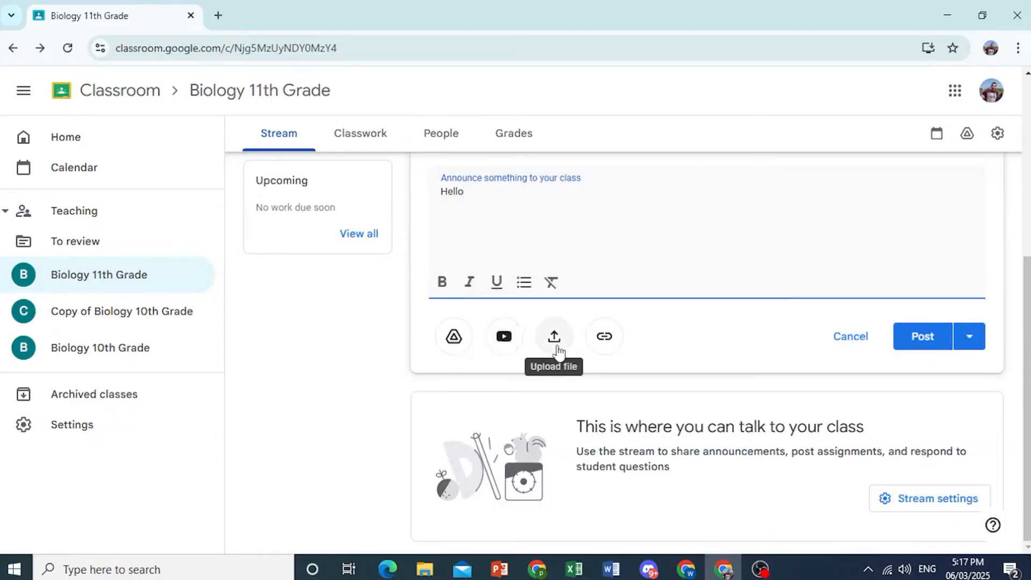
mouse_move(452, 336)
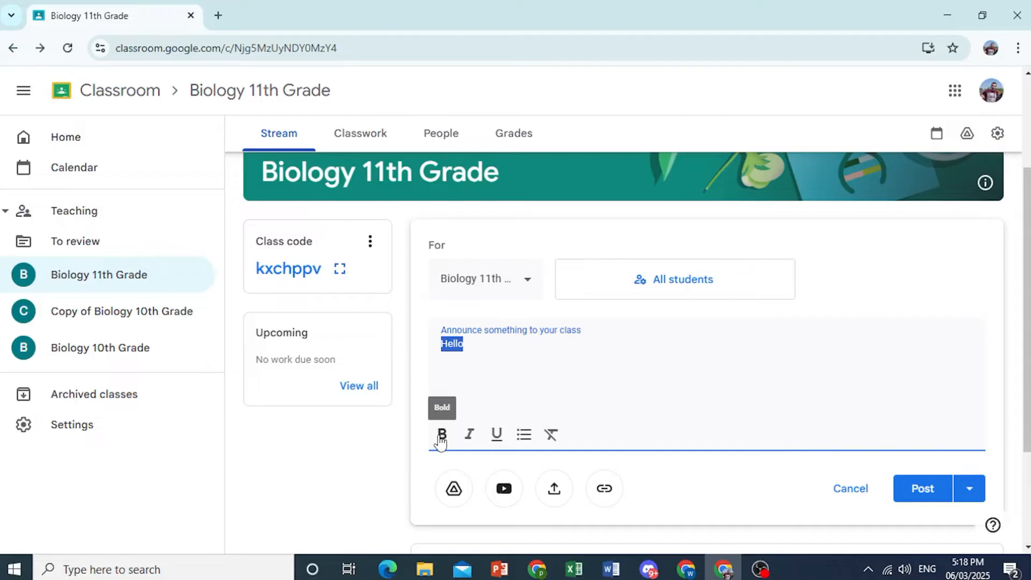
click(441, 434)
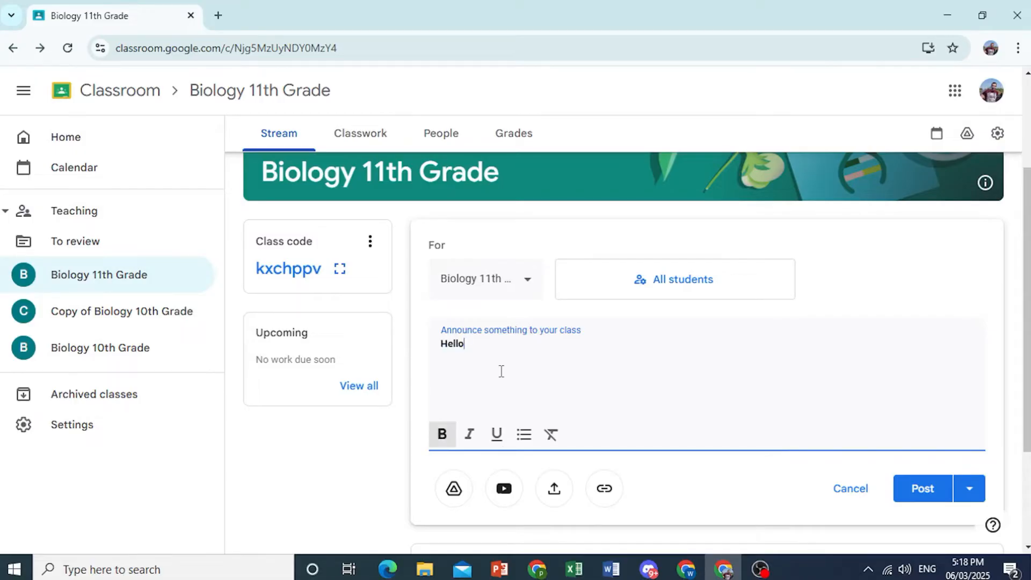
click(920, 489)
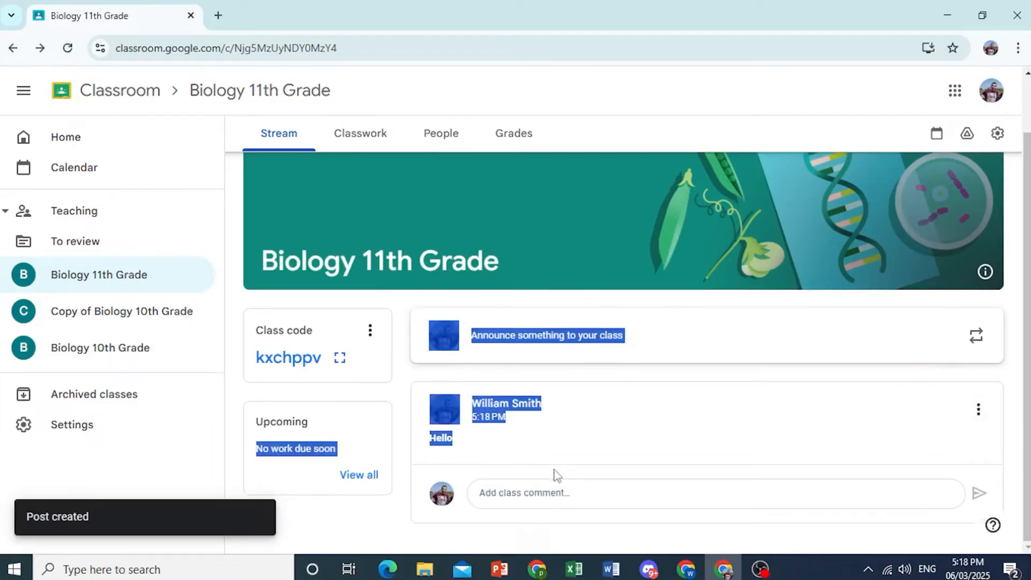
Go to the People page and start inviting students.
click(441, 132)
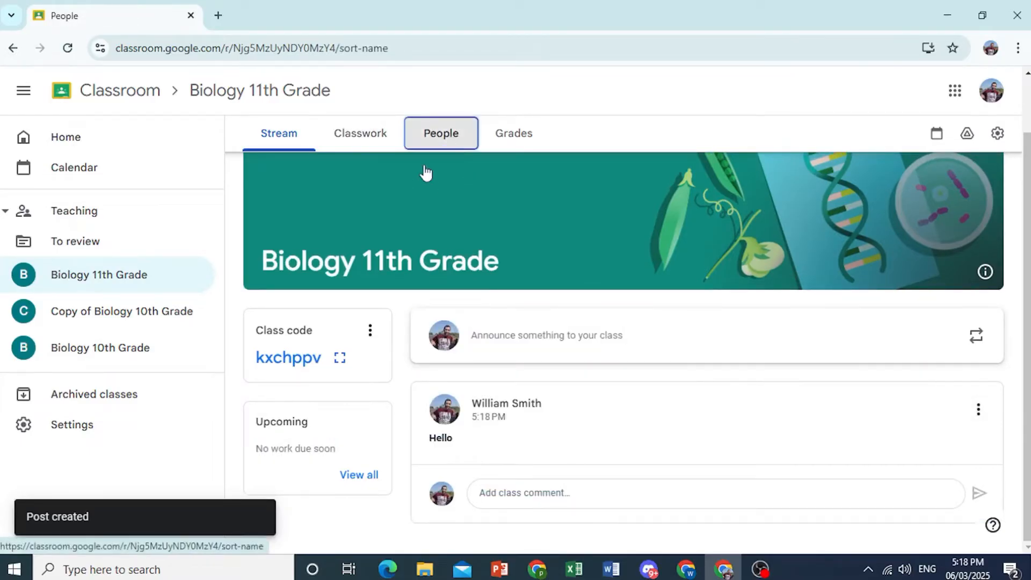
click(440, 133)
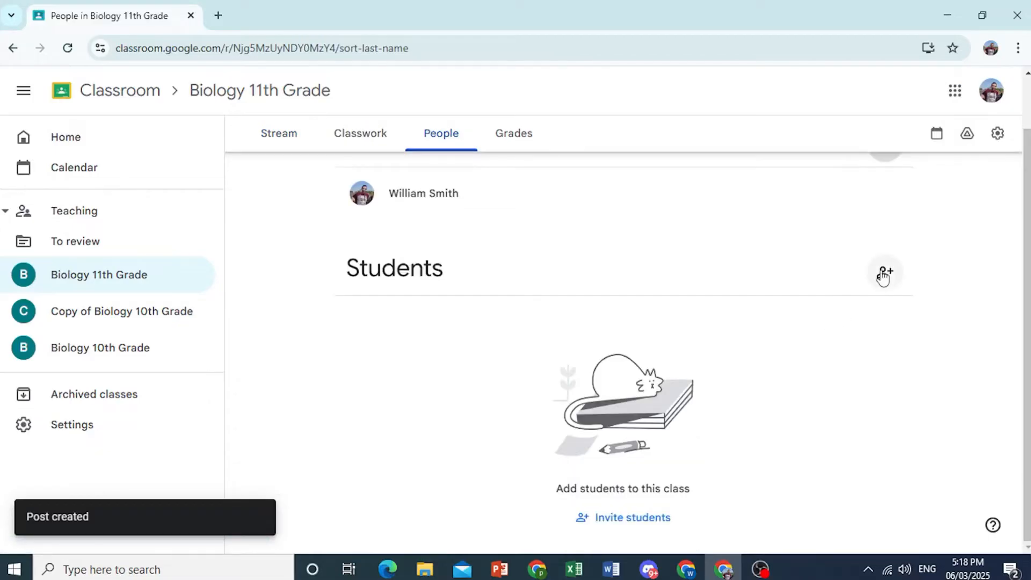
click(884, 272)
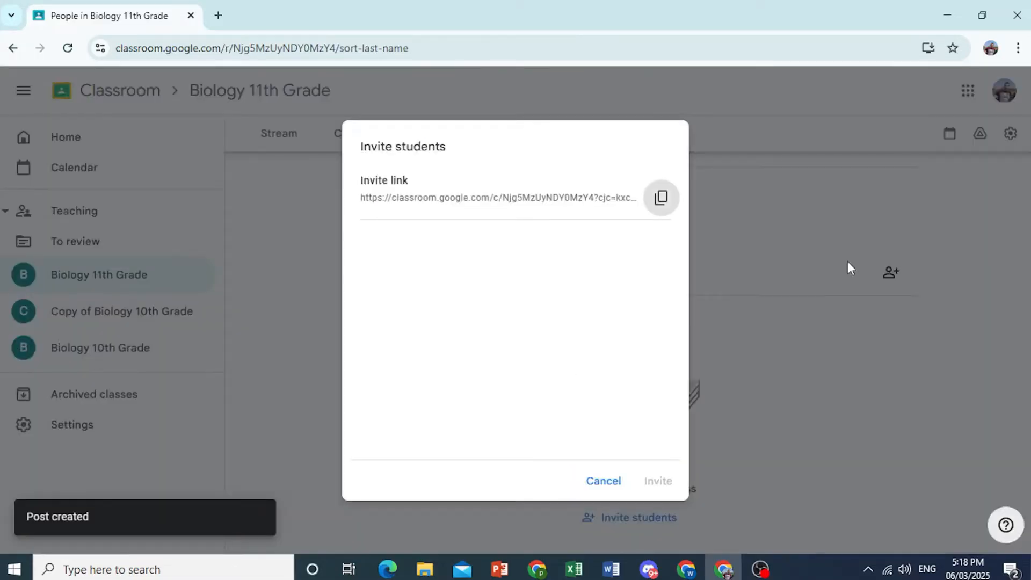
Invite a student by email, then go back to the Stream.
click(516, 237)
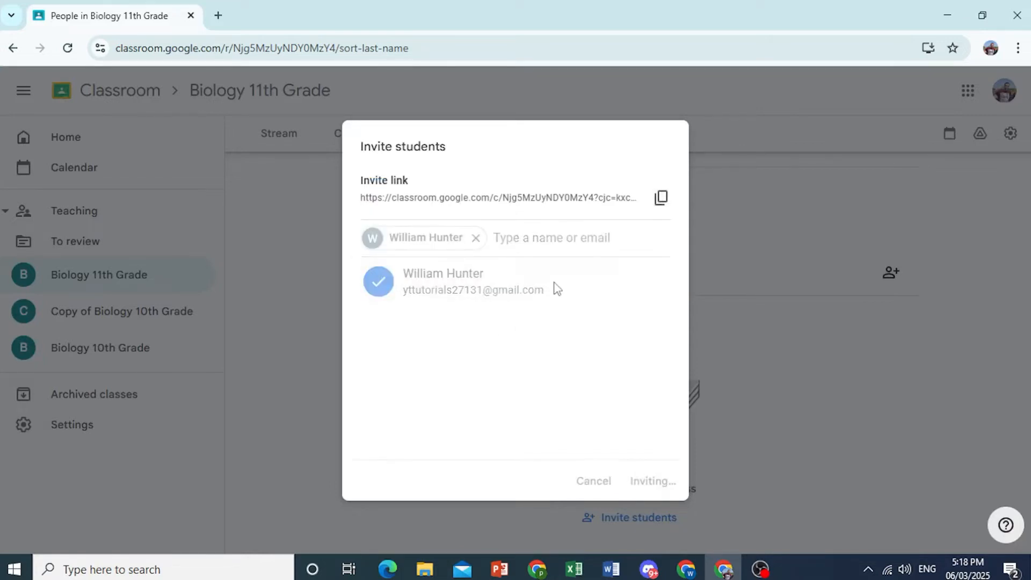
click(652, 481)
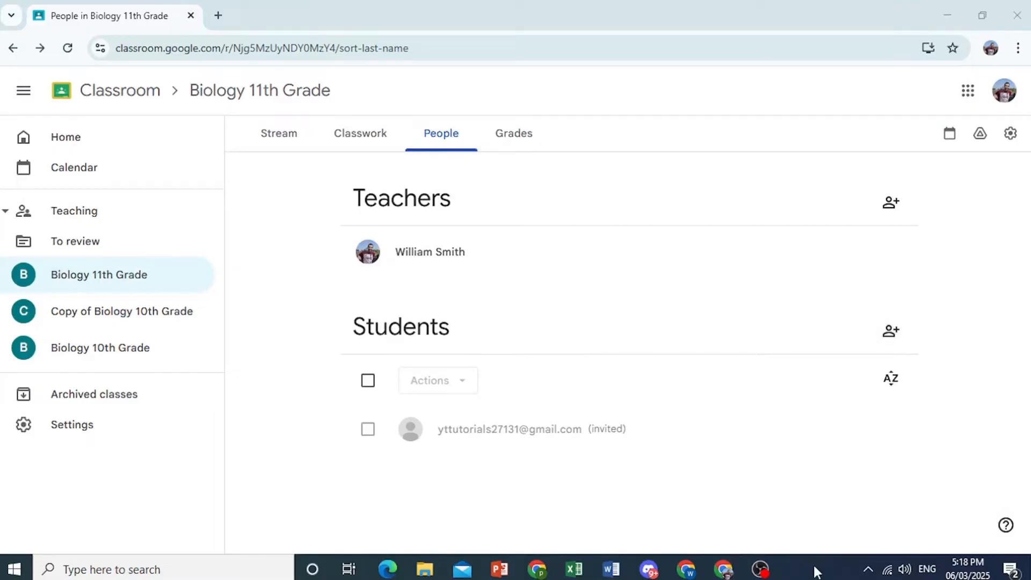
click(278, 132)
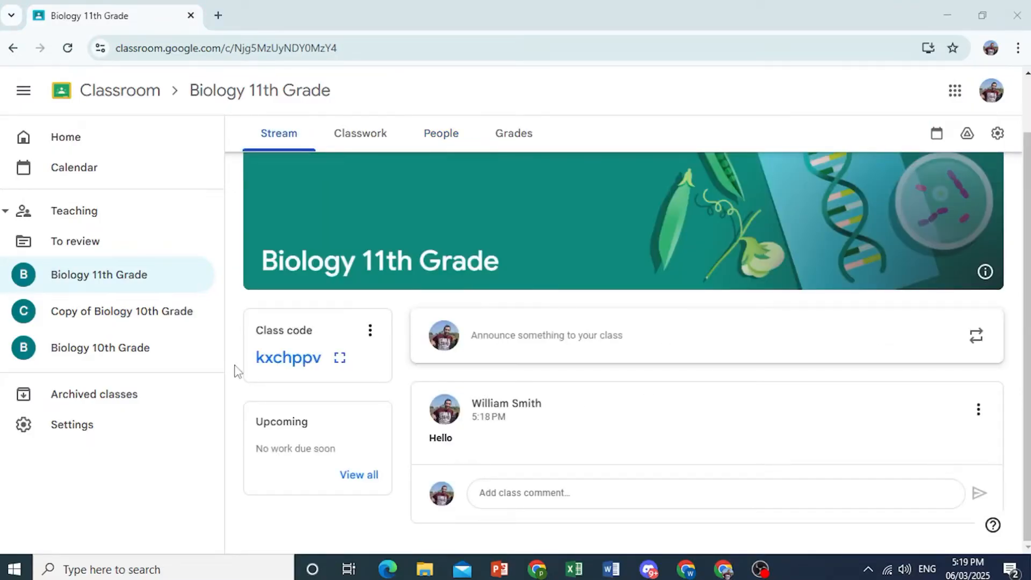
Join Biology 11th Grade as the student via the invite link, then return to People.
click(369, 330)
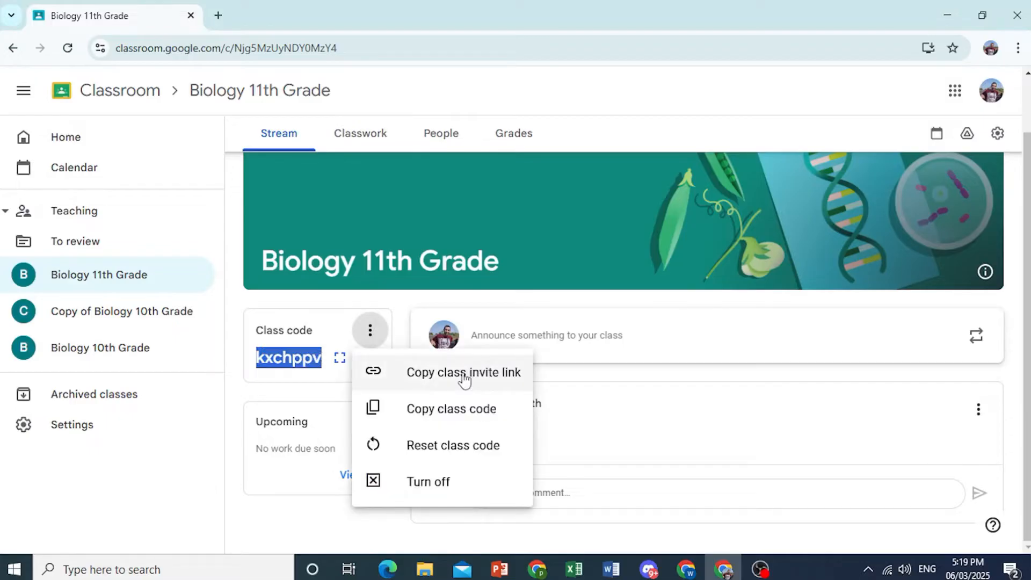
click(65, 137)
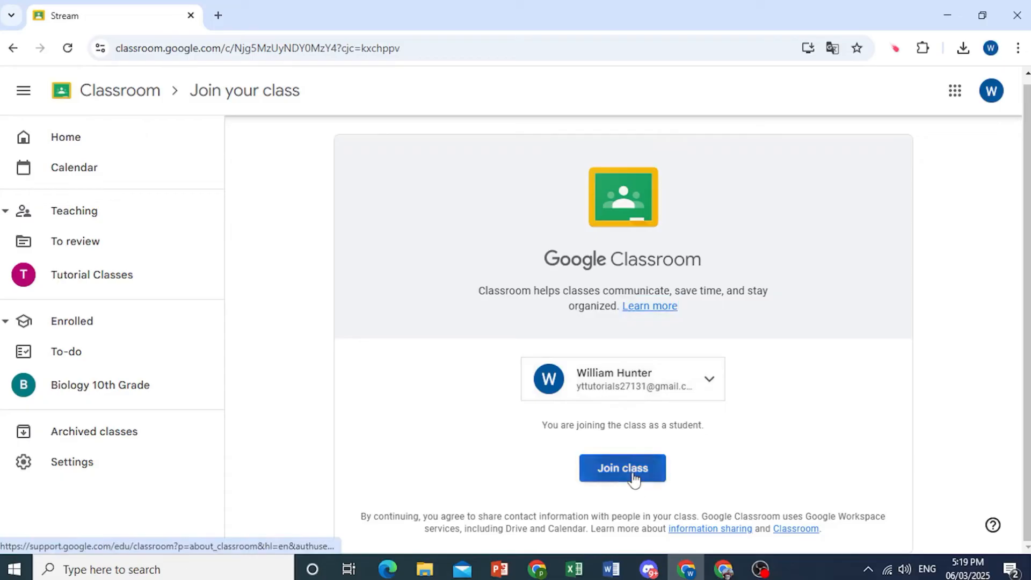
click(622, 468)
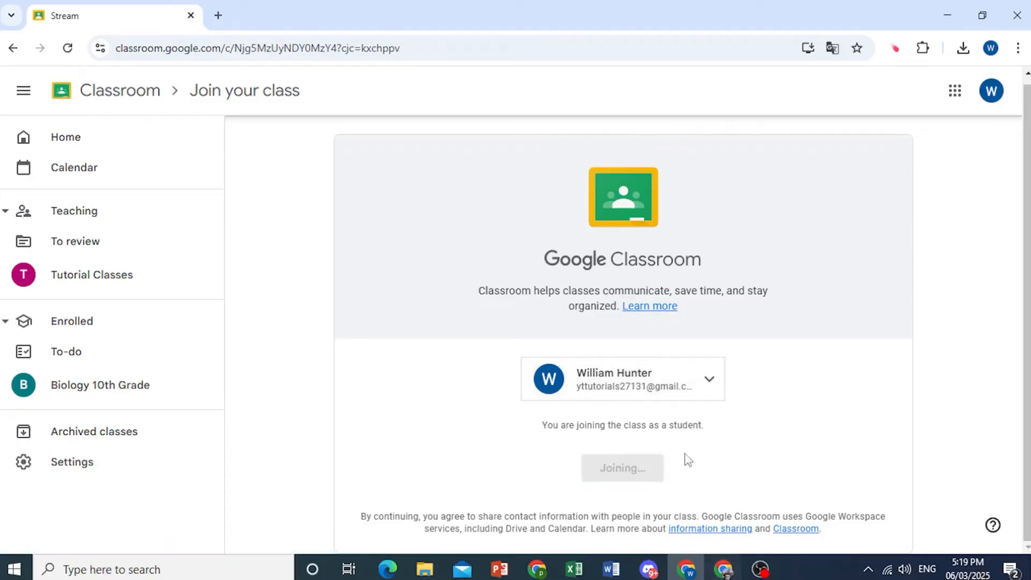
click(621, 468)
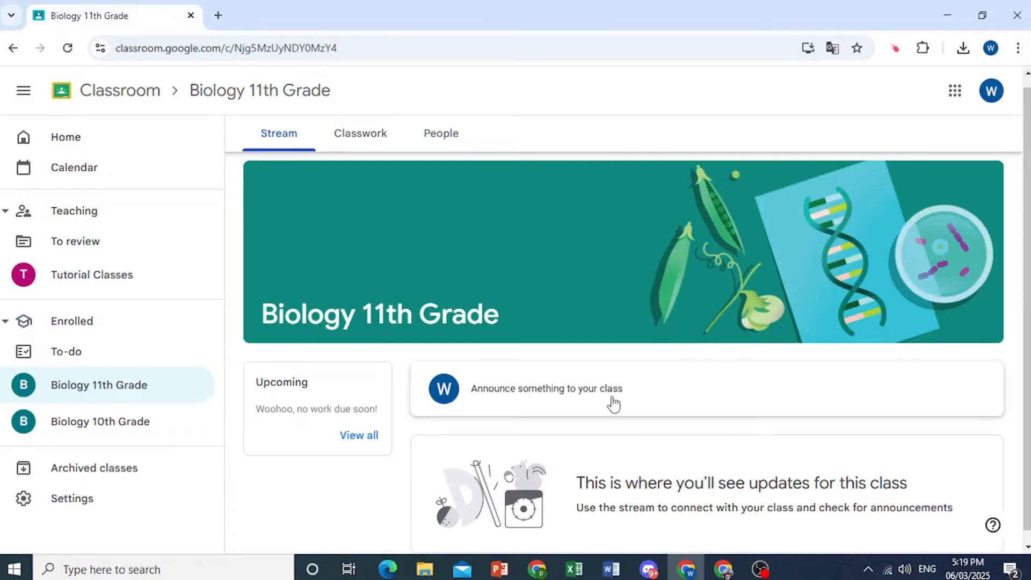
click(440, 132)
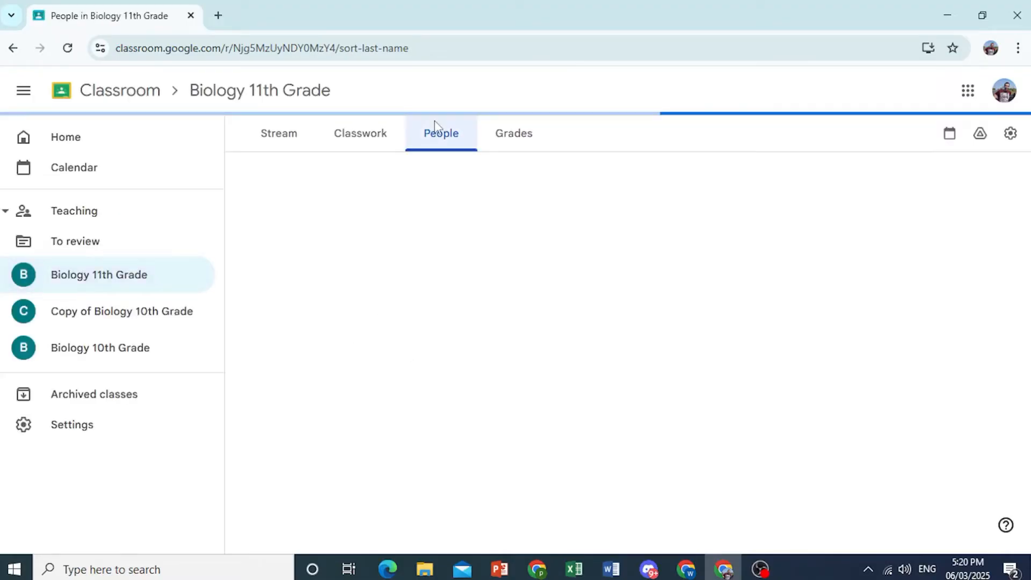
click(440, 132)
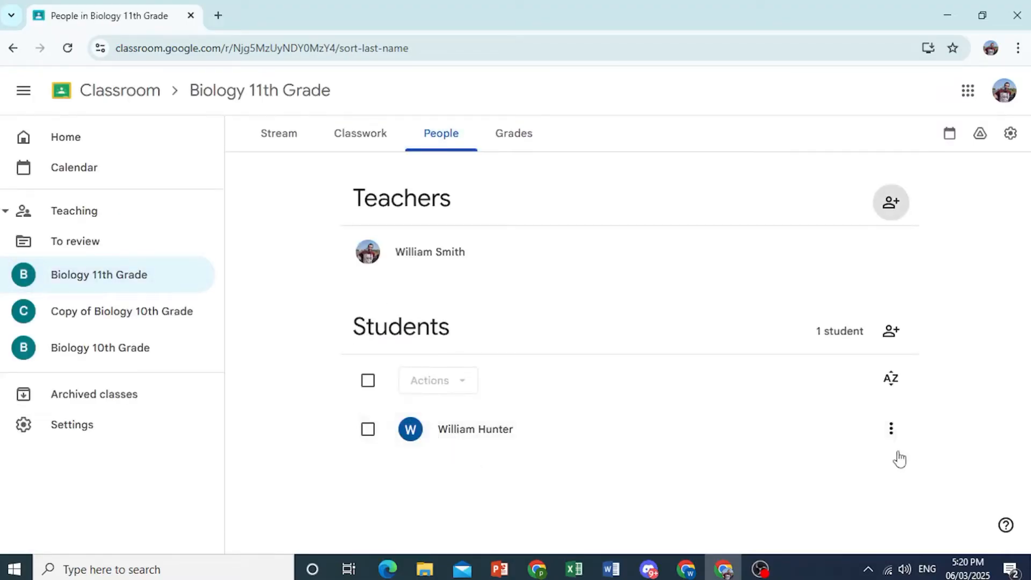
click(891, 429)
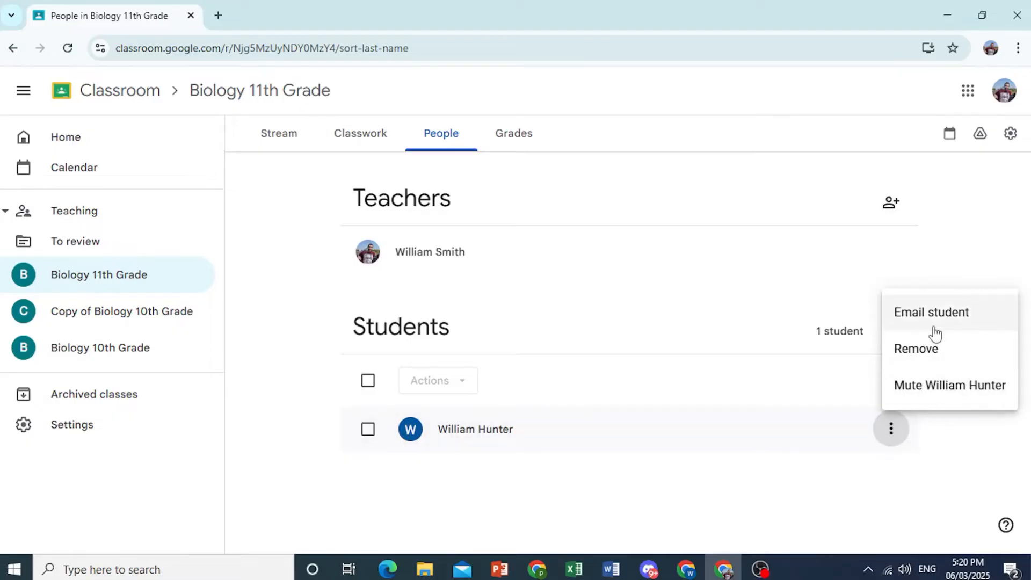
mouse_move(926, 348)
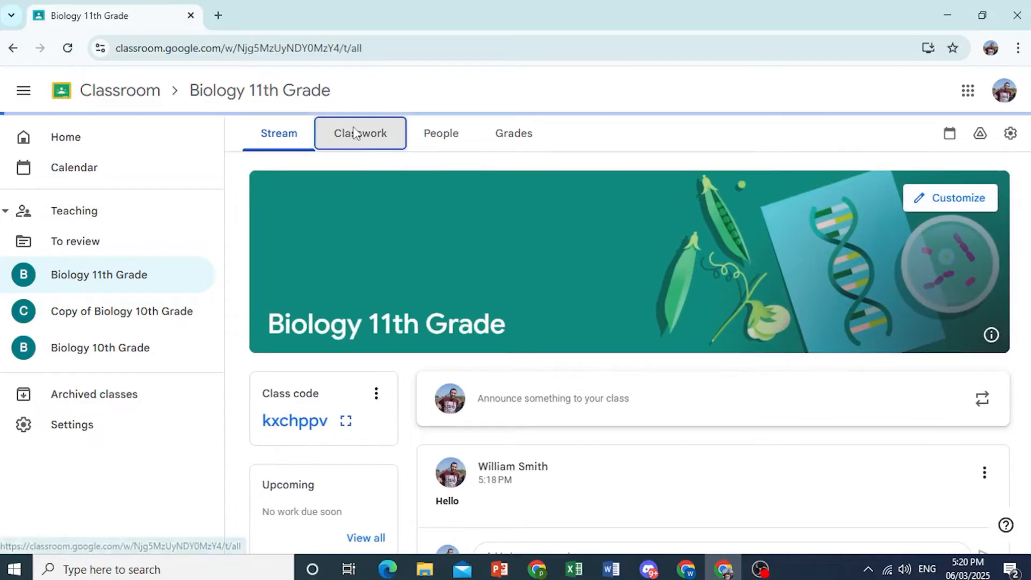
Open the Biology 11th Grade Classwork page.
click(360, 133)
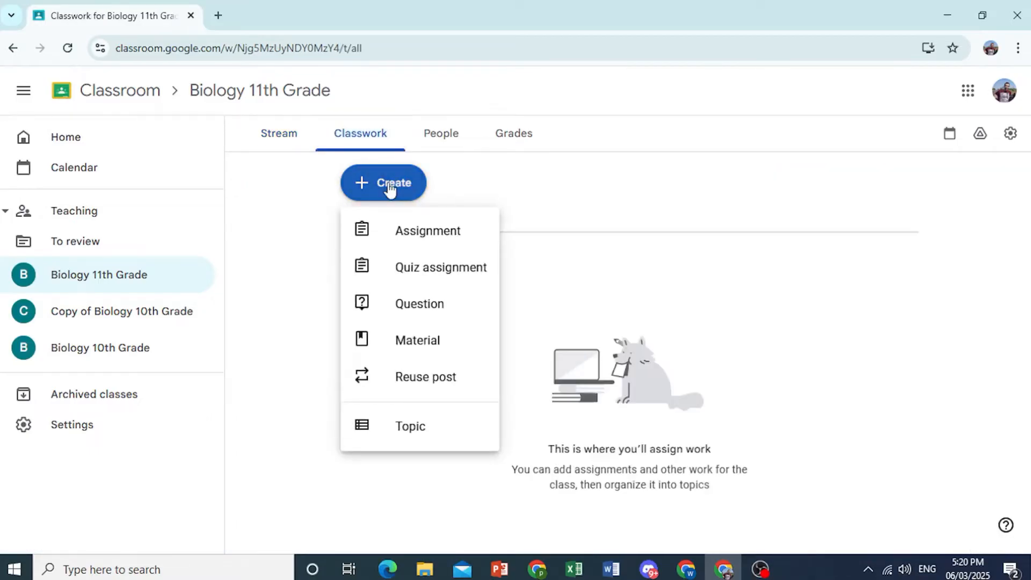
mouse_move(421, 267)
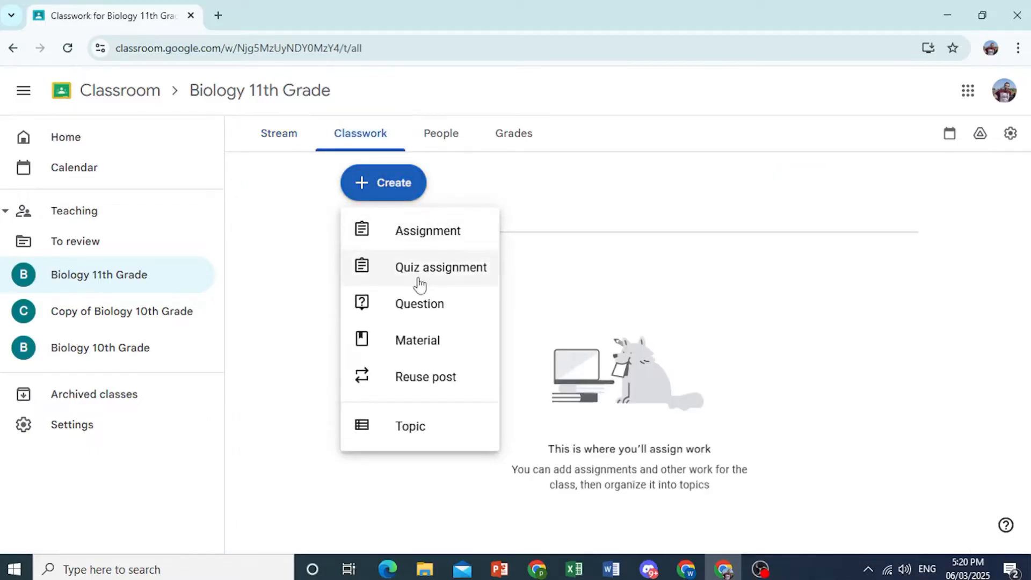
mouse_move(439, 319)
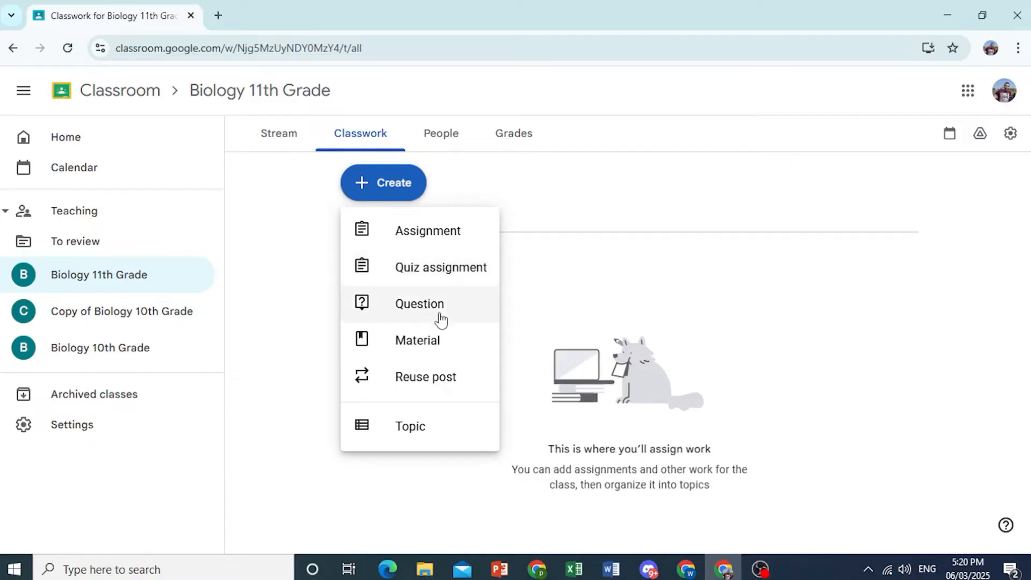
mouse_move(363, 351)
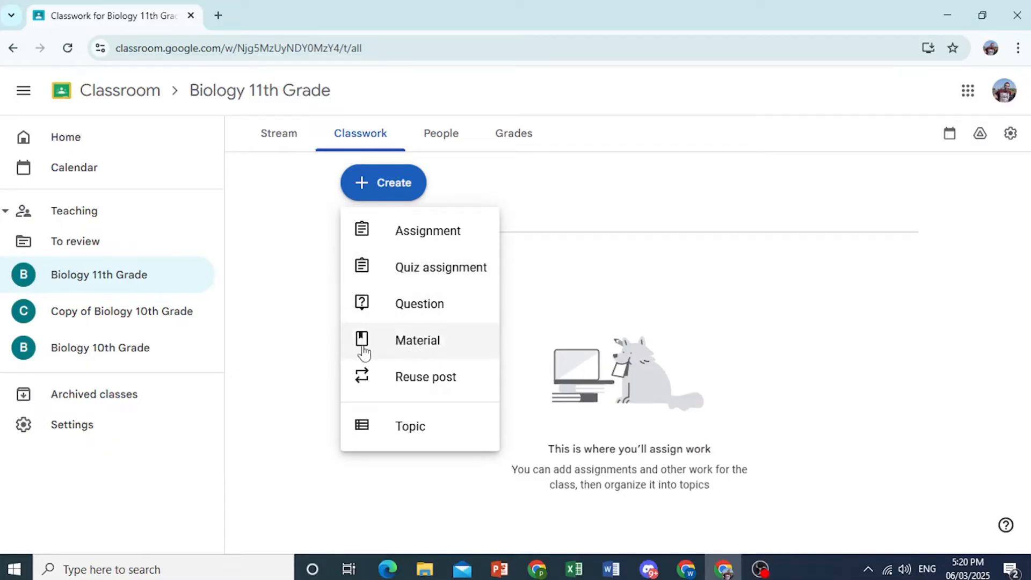
mouse_move(428, 434)
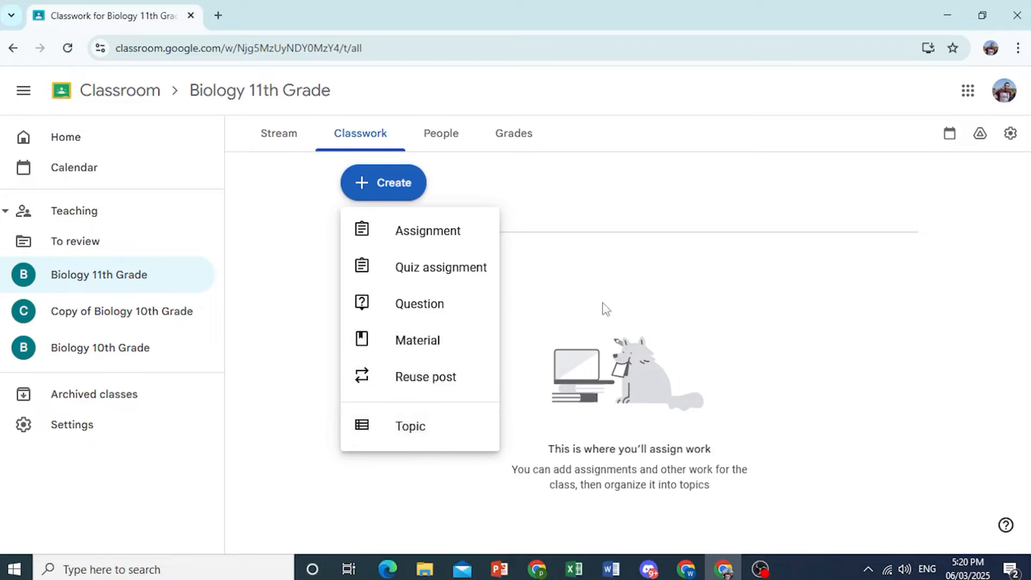
mouse_move(434, 257)
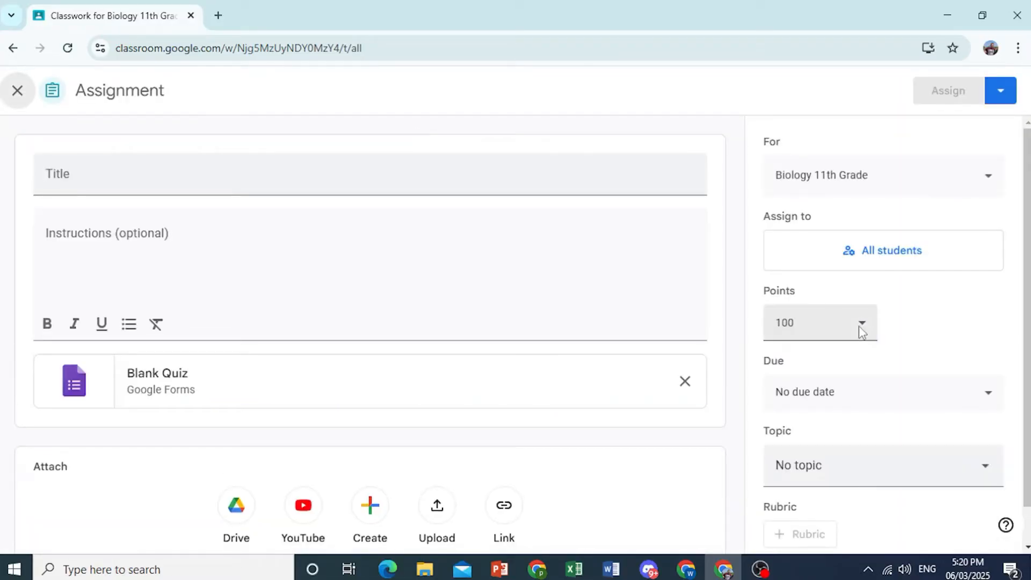
Check the point value choices and enter the title 'Biology Quiz'.
click(861, 322)
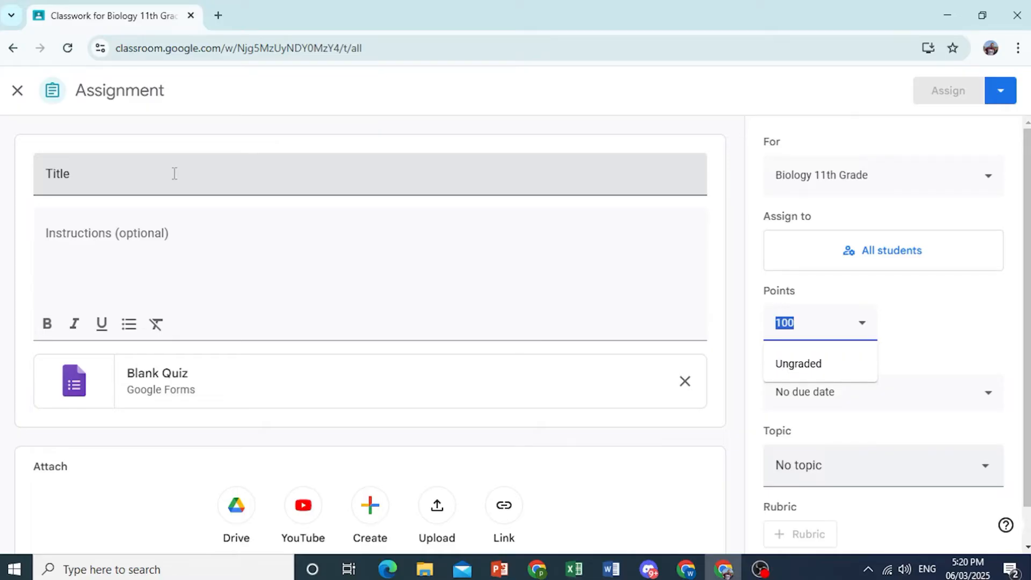
text(V)
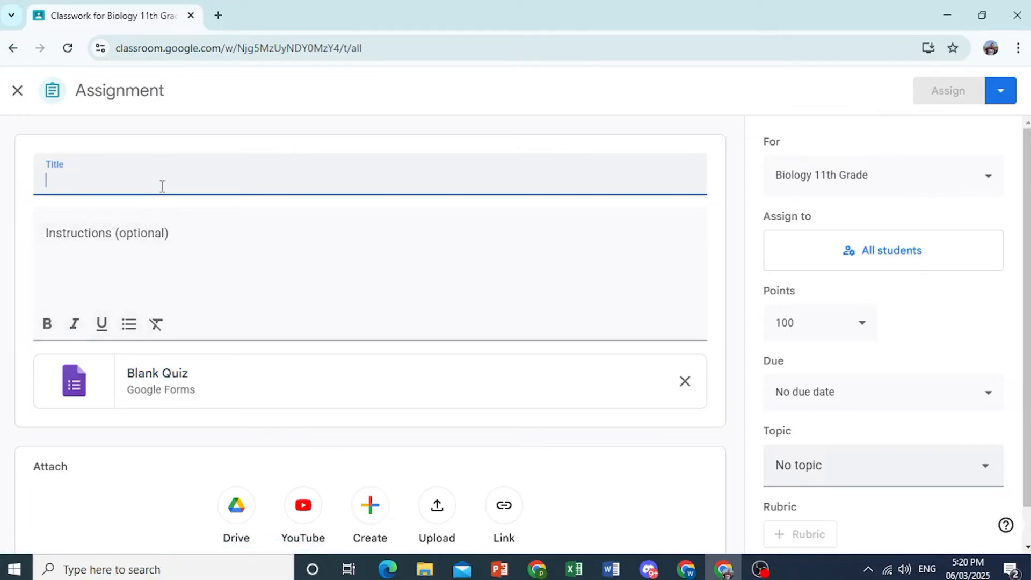
text(Biology Quiz)
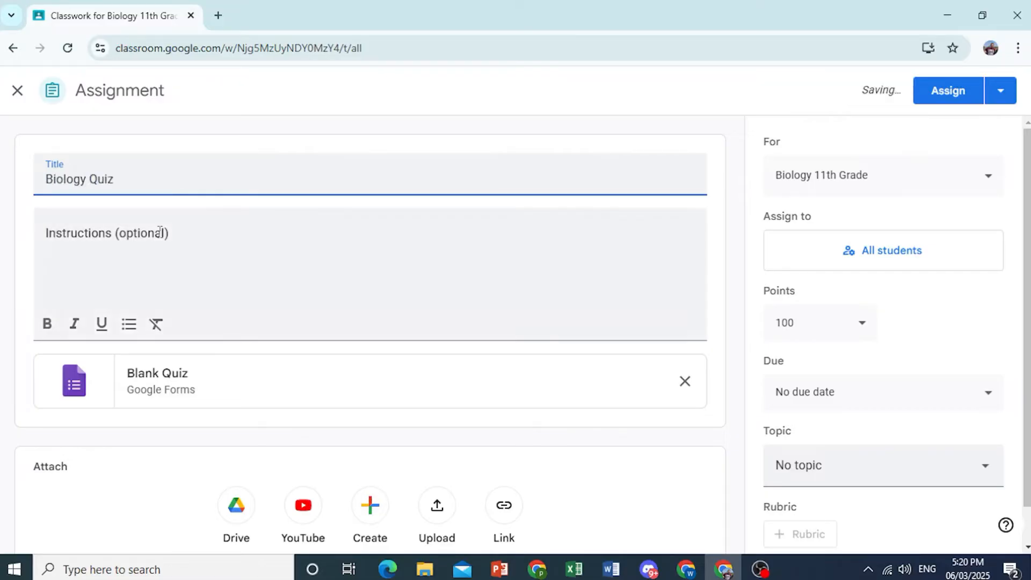
Add instructions 'Answer in a separate section in the same word document.' with key words bold.
text(Answer in a separa)
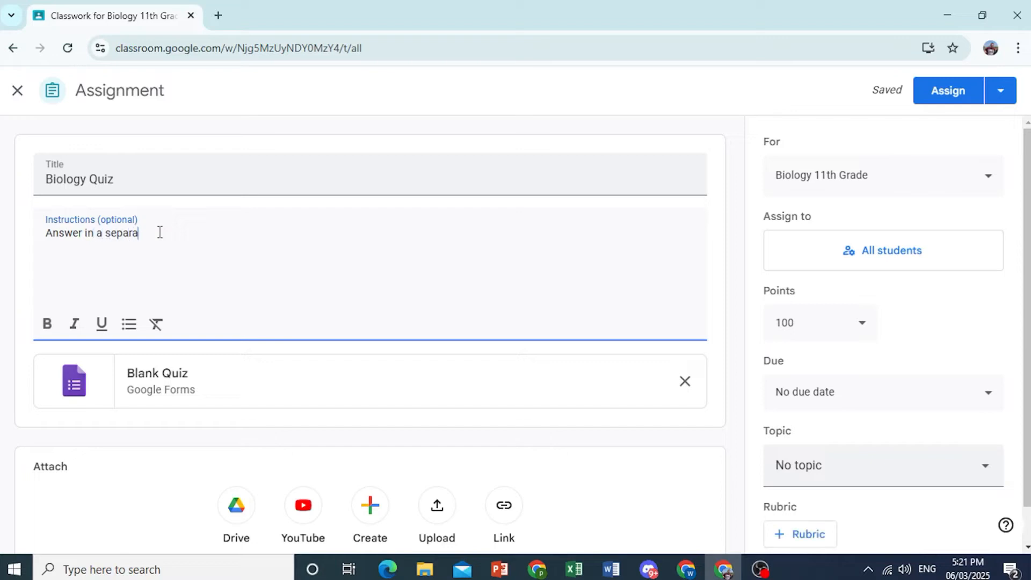
text(te secti)
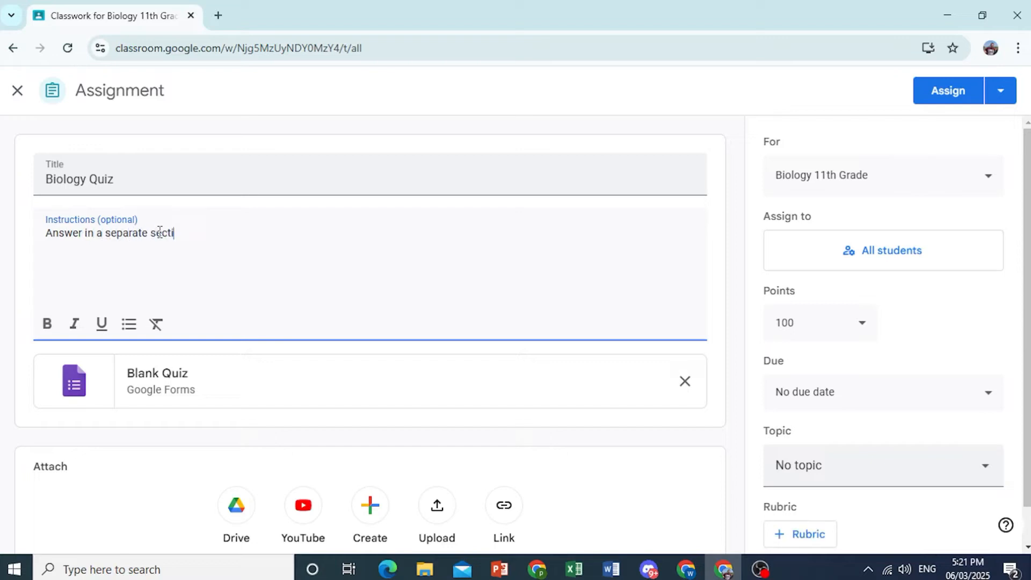
text(on)
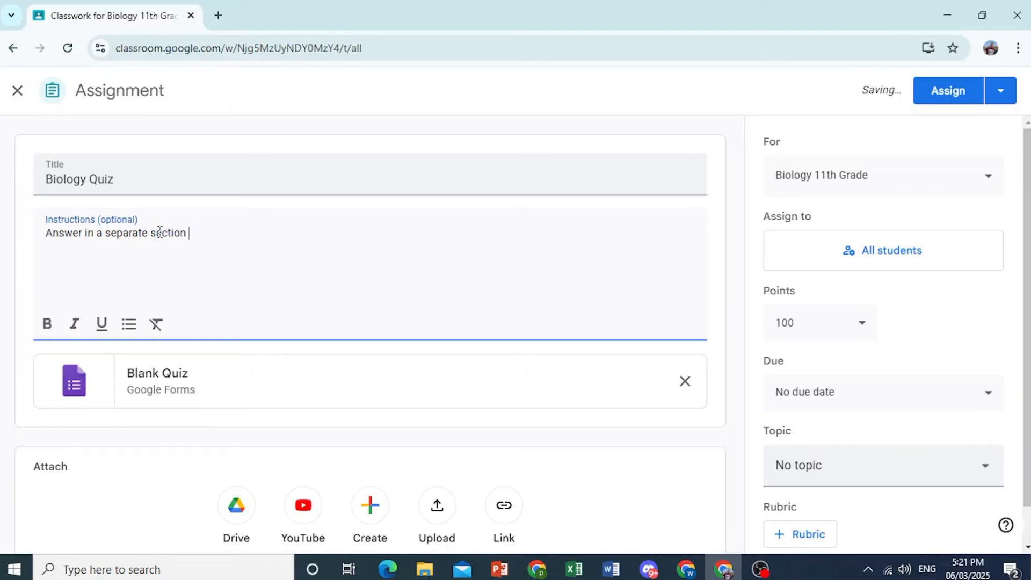
text(in the same w)
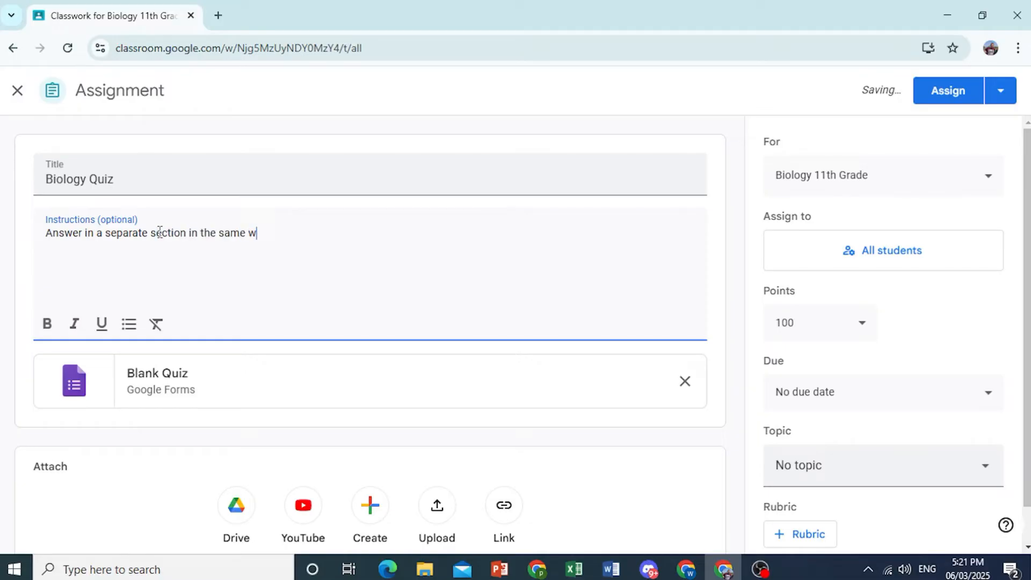
text(ord document)
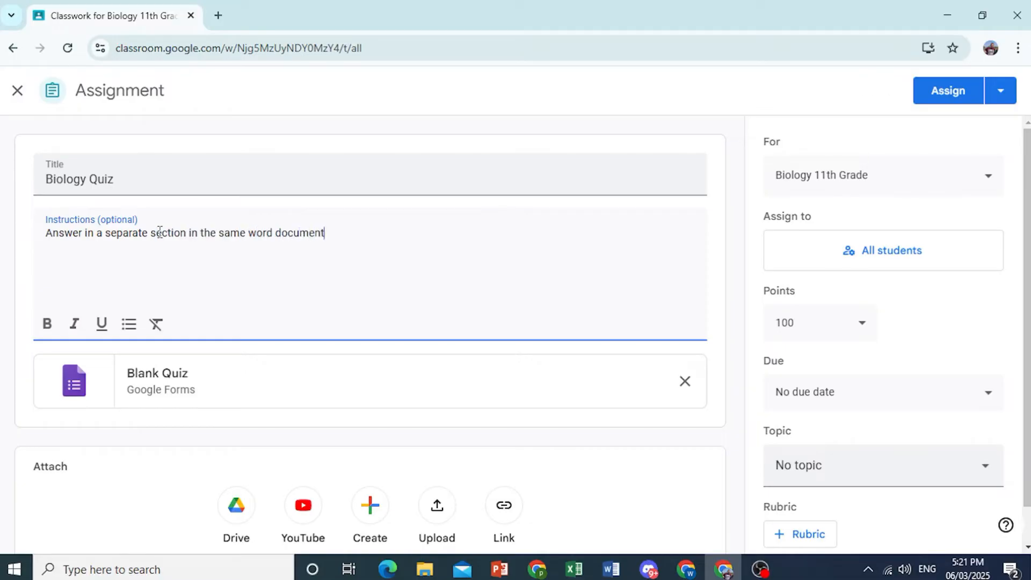
text(.)
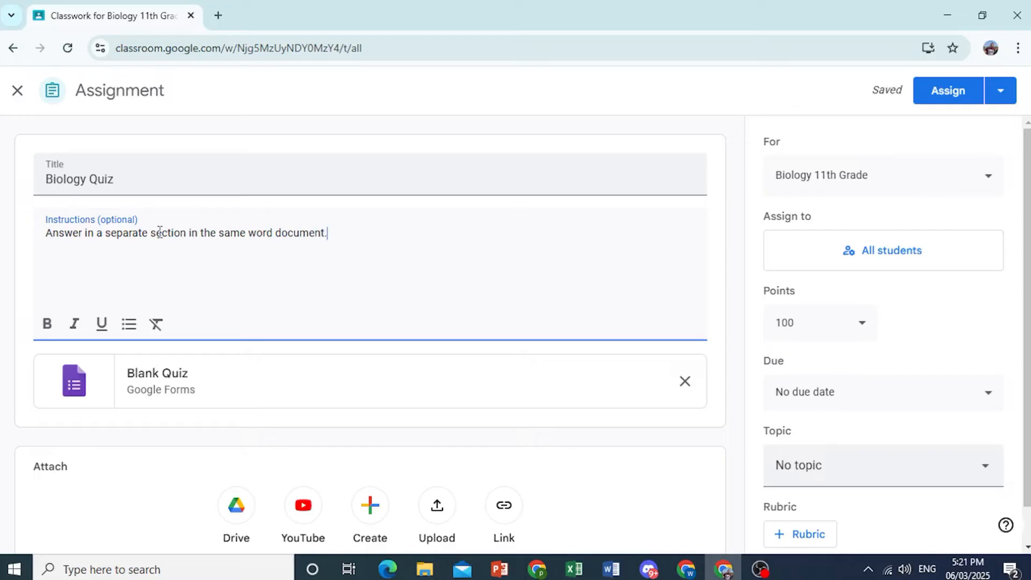
double_click(230, 233)
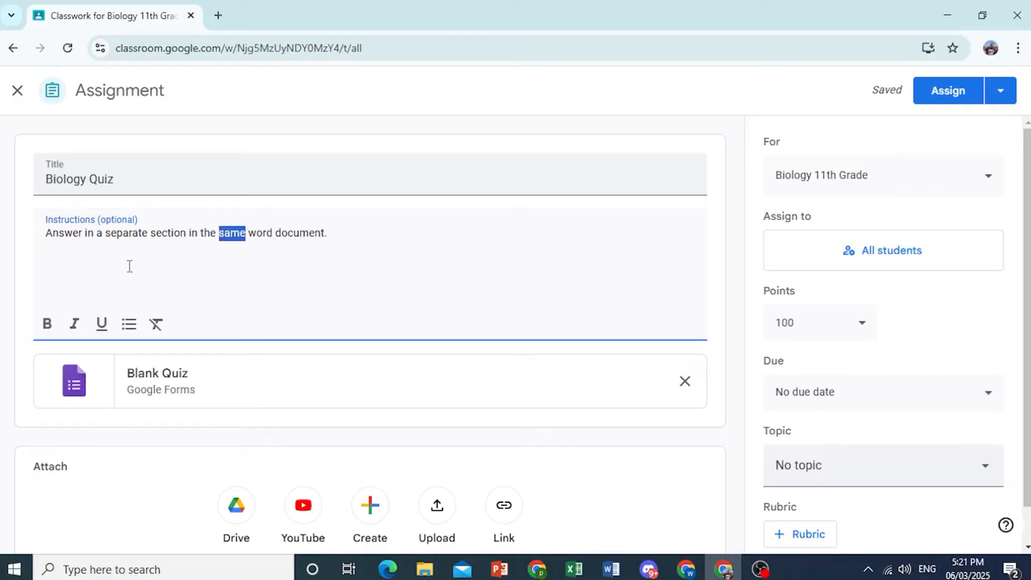
click(46, 323)
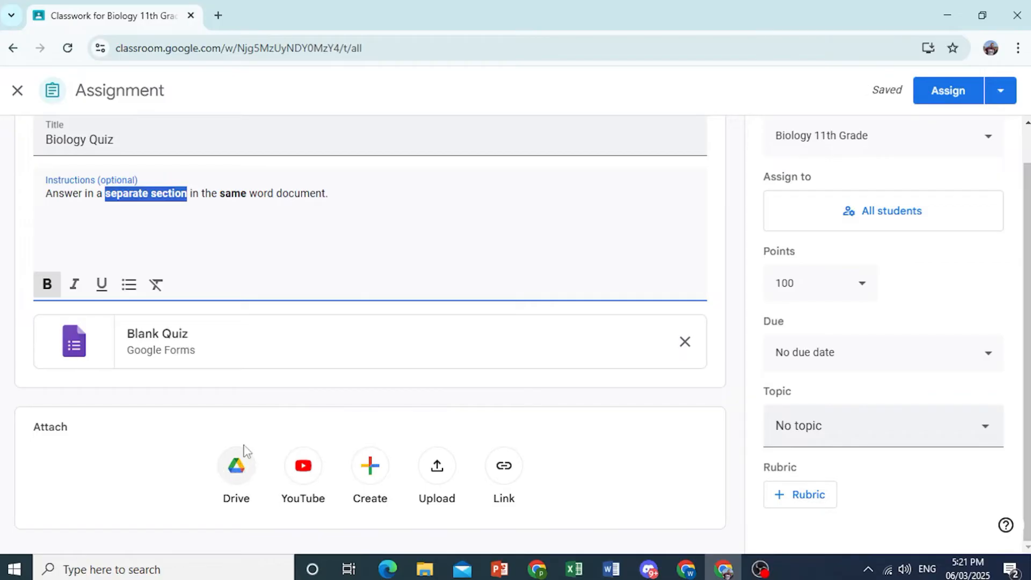
Attach BIOLOGY QUIZ.docx from Drive's Recent files.
click(235, 466)
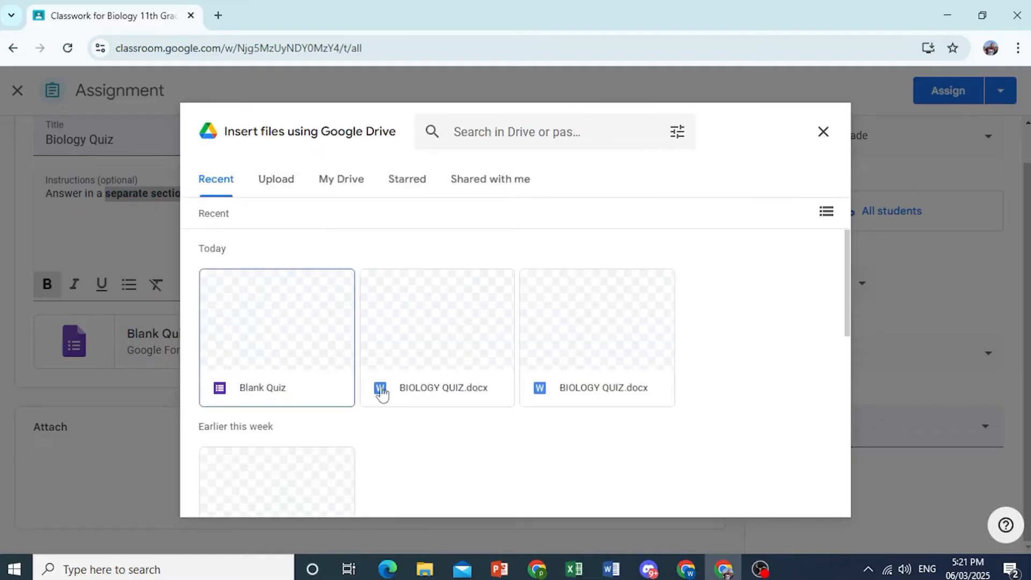
scroll(down, 3)
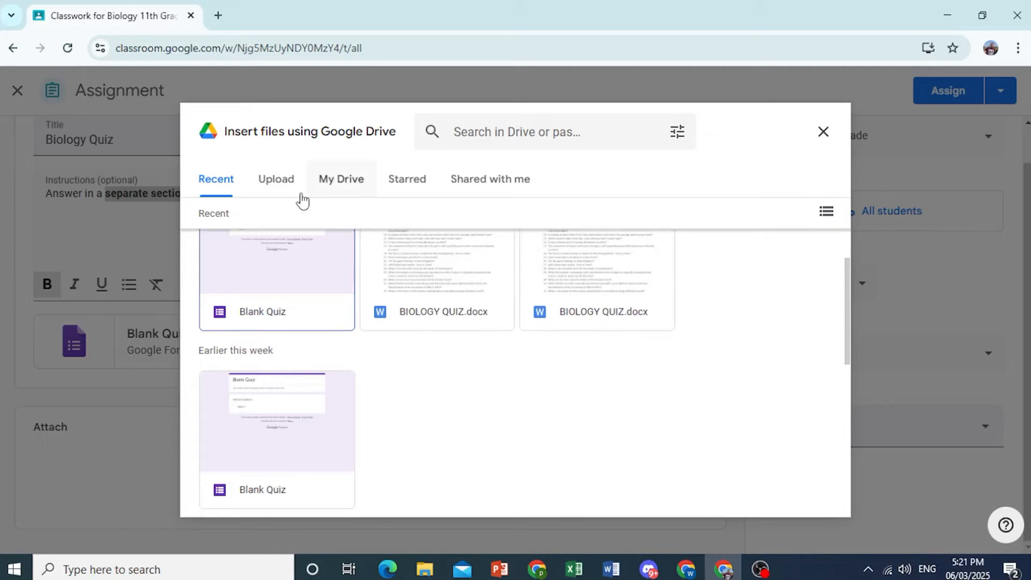
click(275, 178)
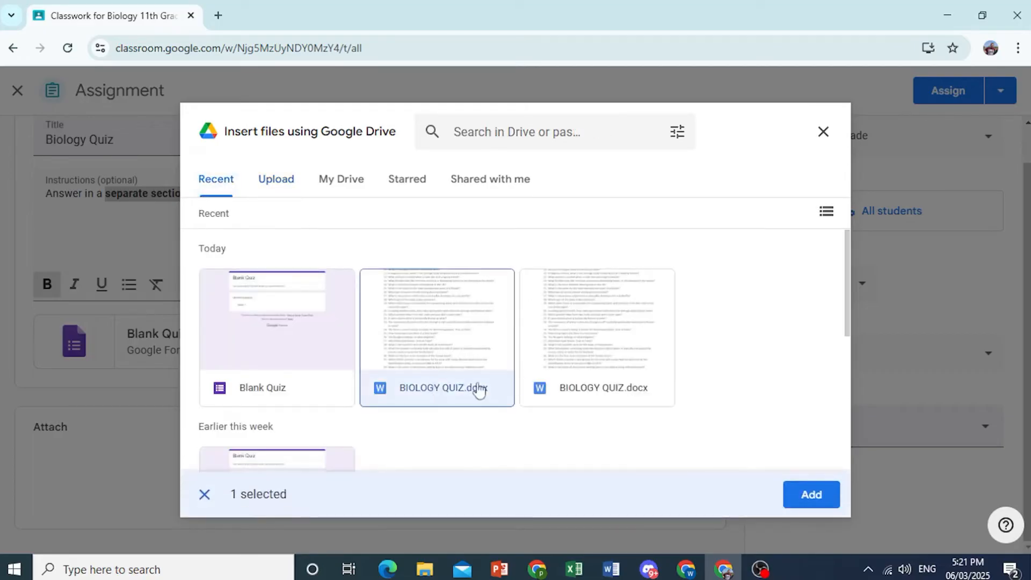
click(811, 495)
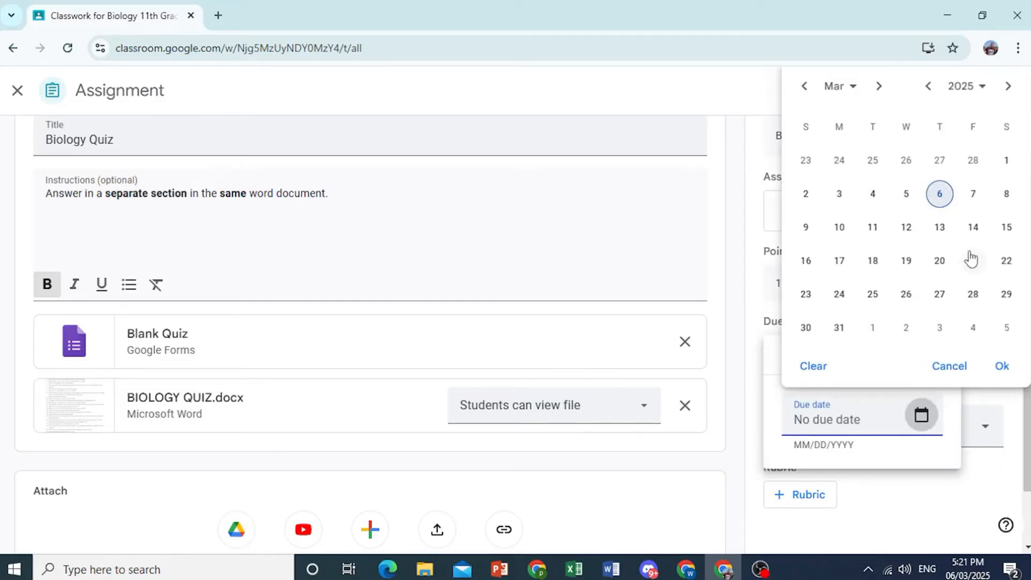
click(973, 194)
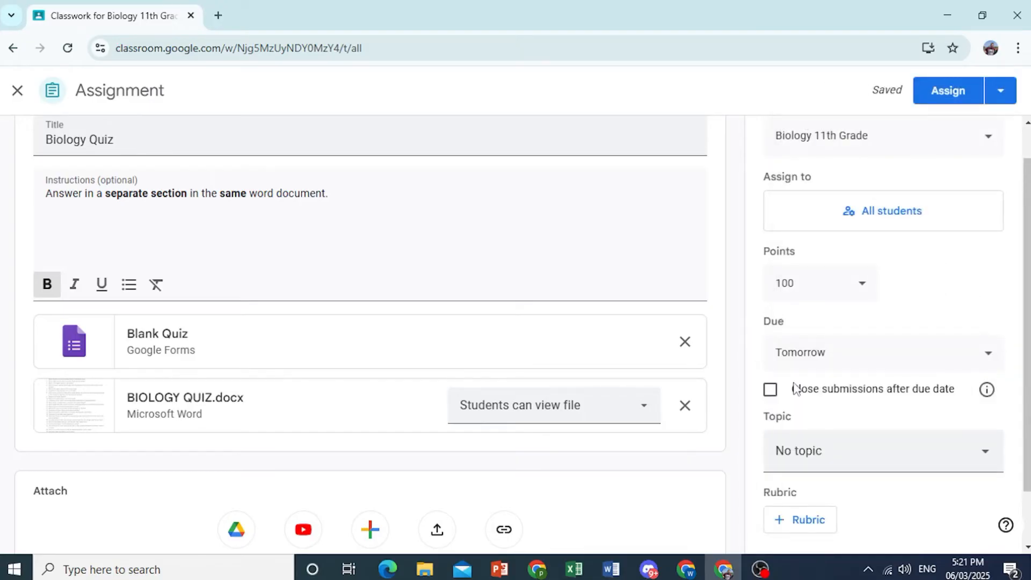
scroll(down, 3)
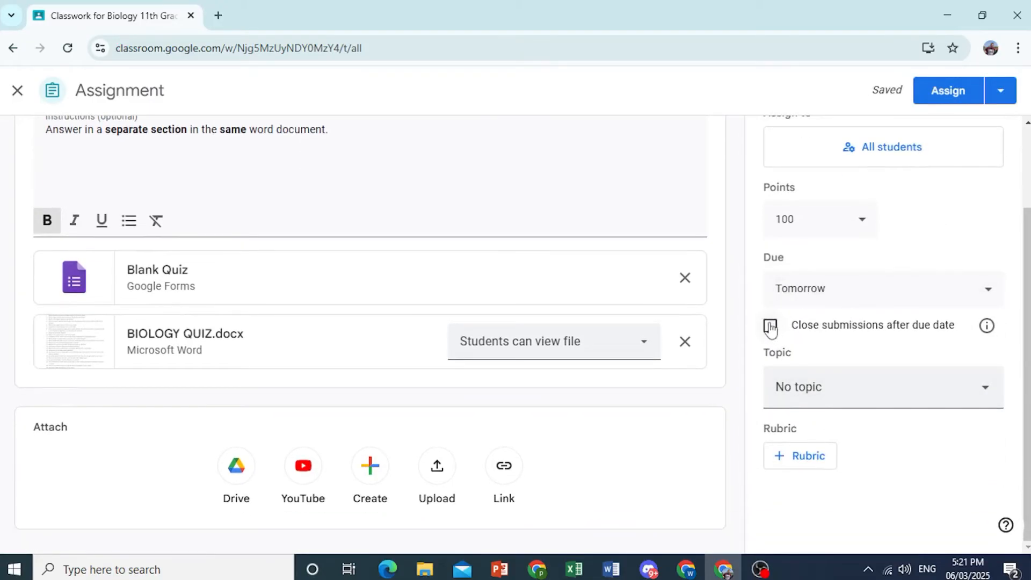
click(770, 325)
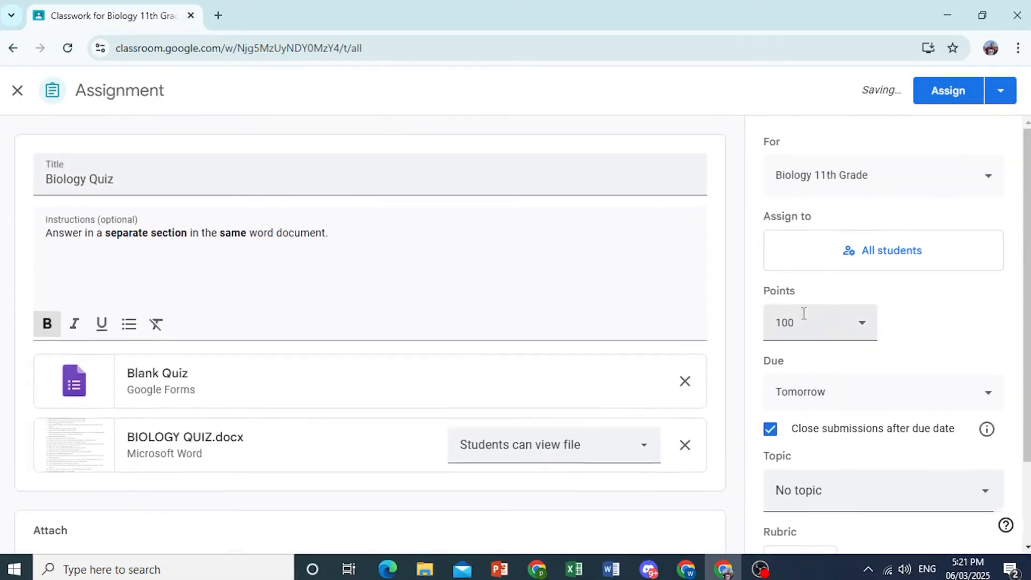
scroll(down, 3)
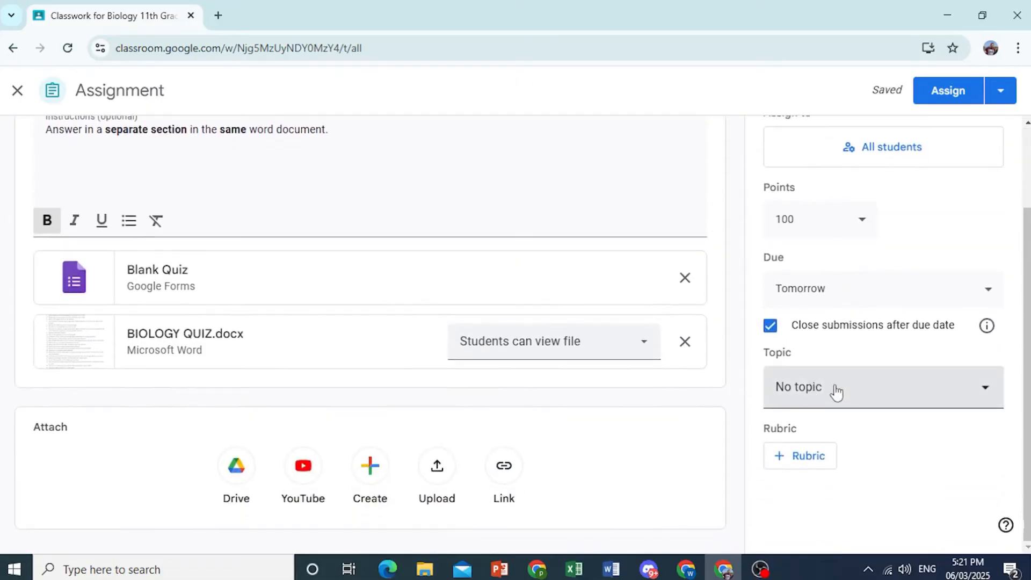
click(882, 387)
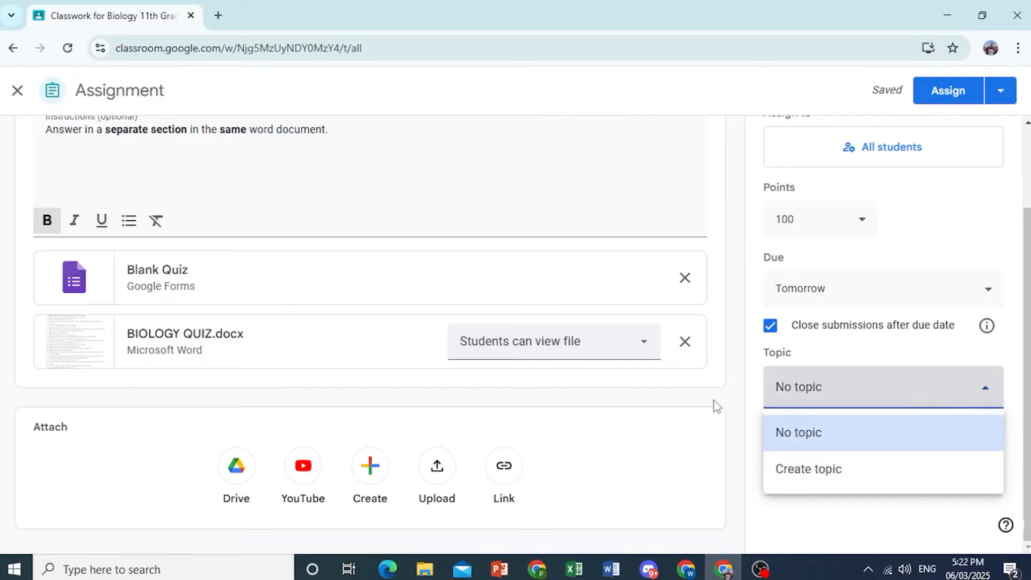
click(799, 432)
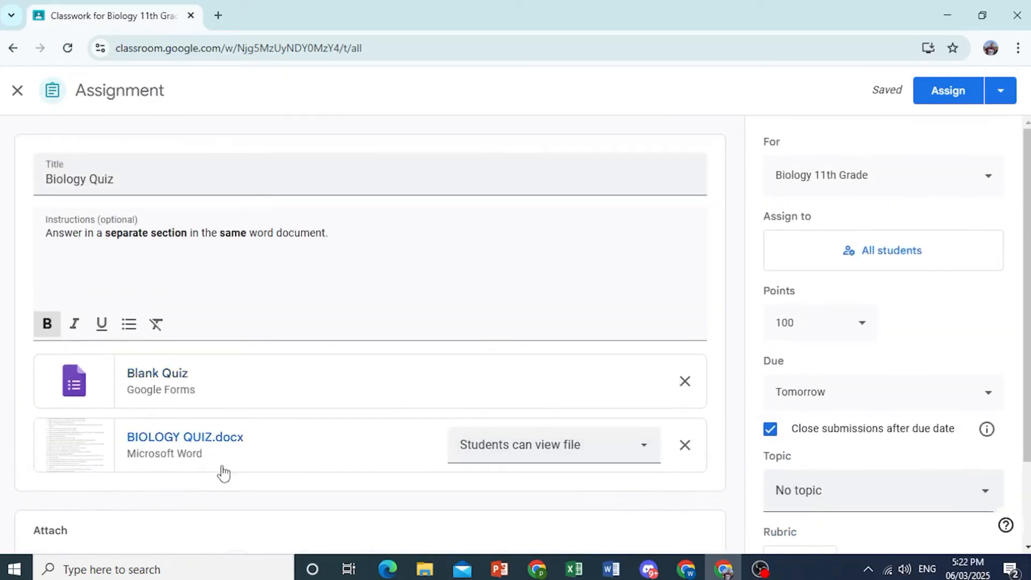
mouse_move(185, 437)
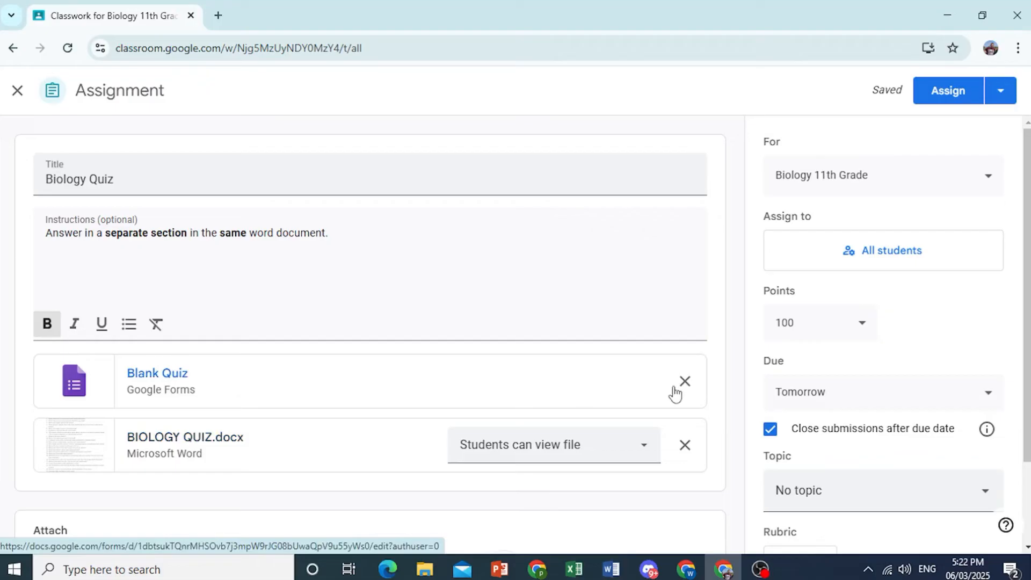
Detach the Blank Quiz form so only BIOLOGY QUIZ.docx remains on Biology Quiz.
click(684, 381)
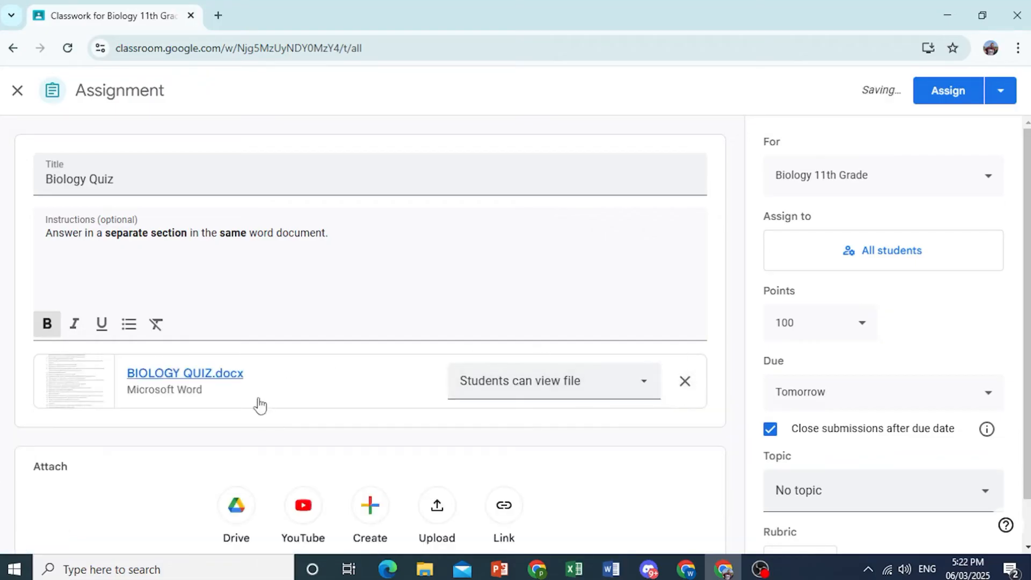
click(553, 380)
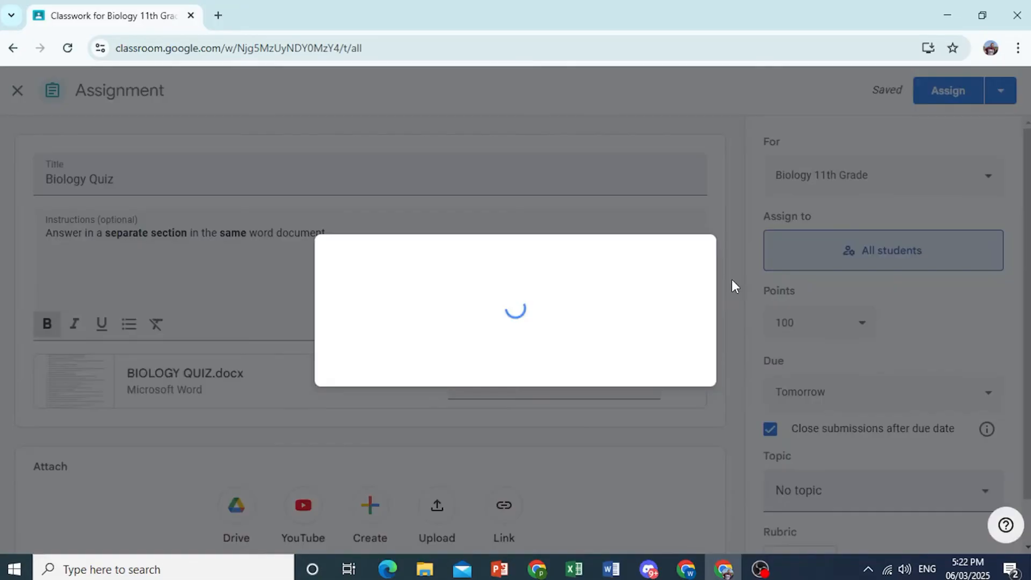
Assign Biology Quiz to all Biology 11th Grade students, letting them edit the Word file.
click(882, 250)
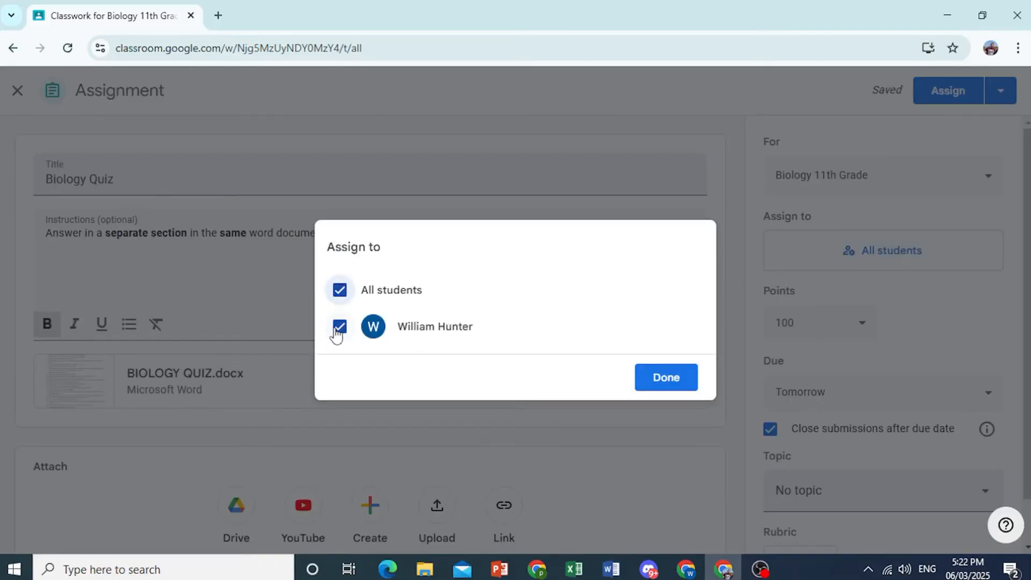
click(339, 290)
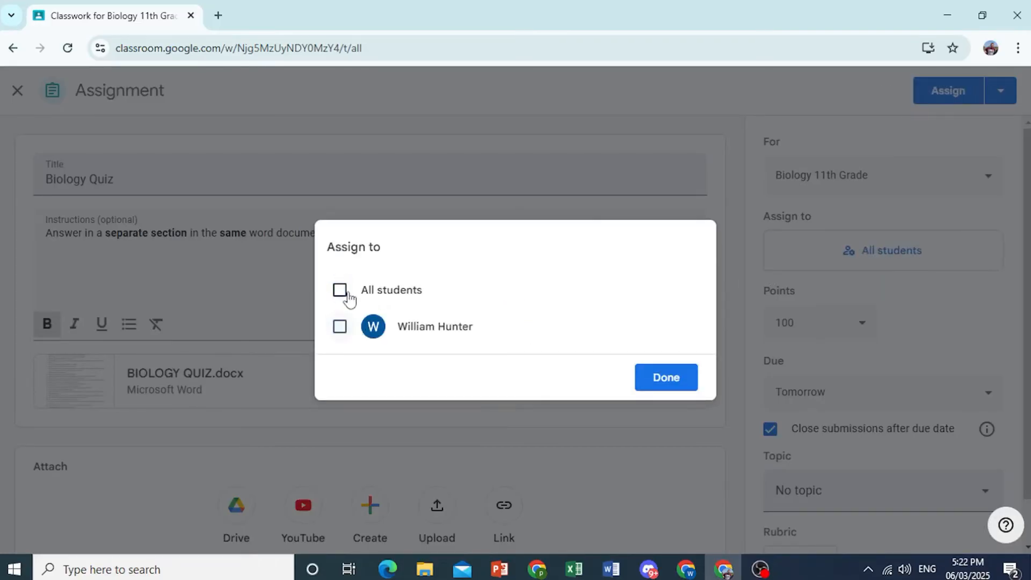
click(665, 377)
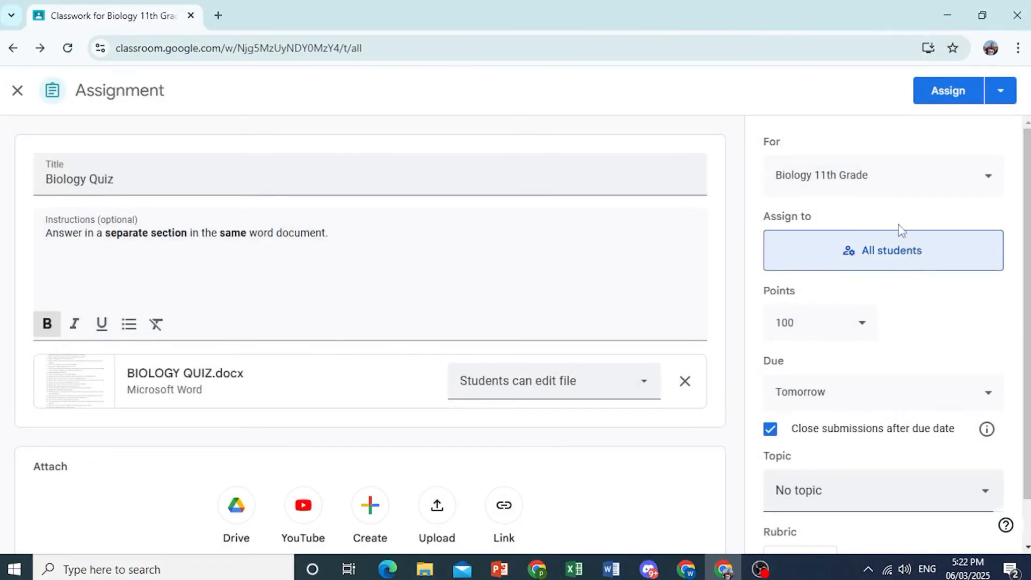
click(947, 90)
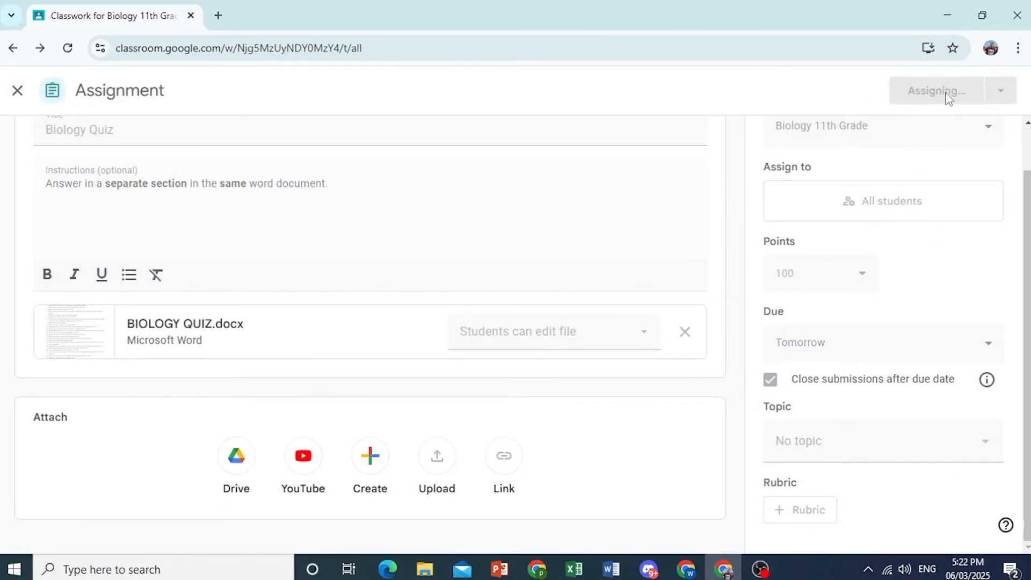
click(935, 91)
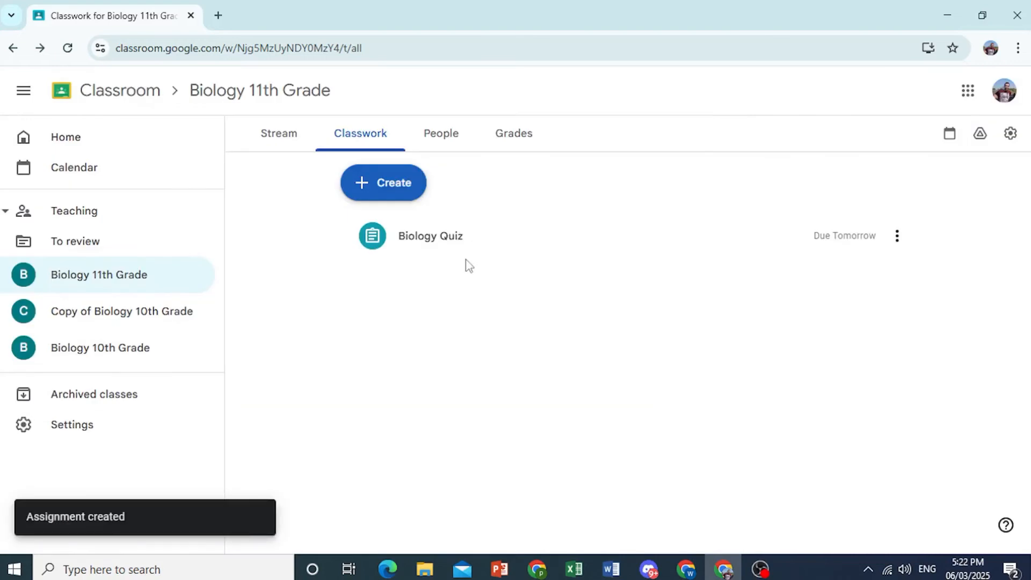
click(440, 132)
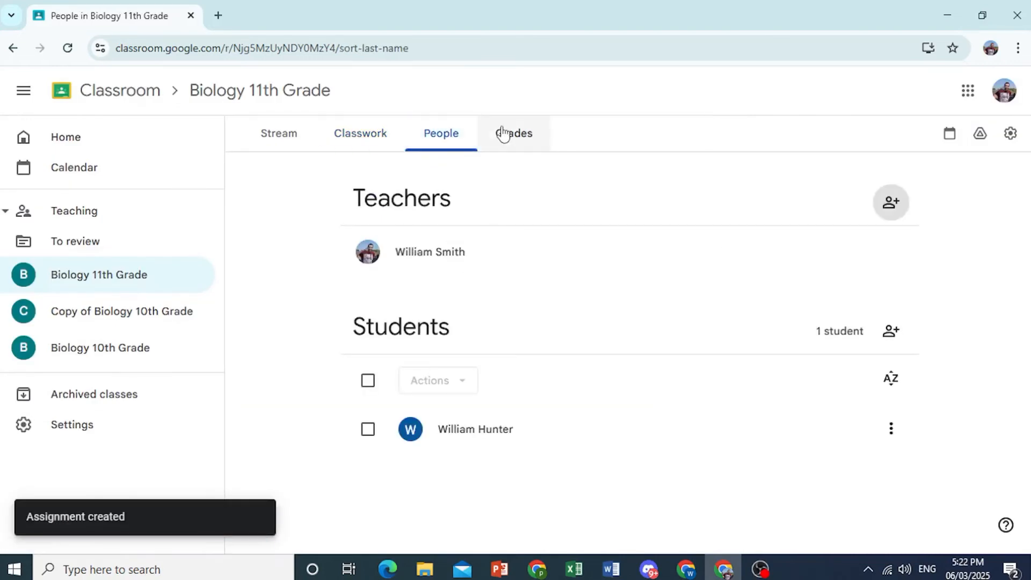
click(513, 133)
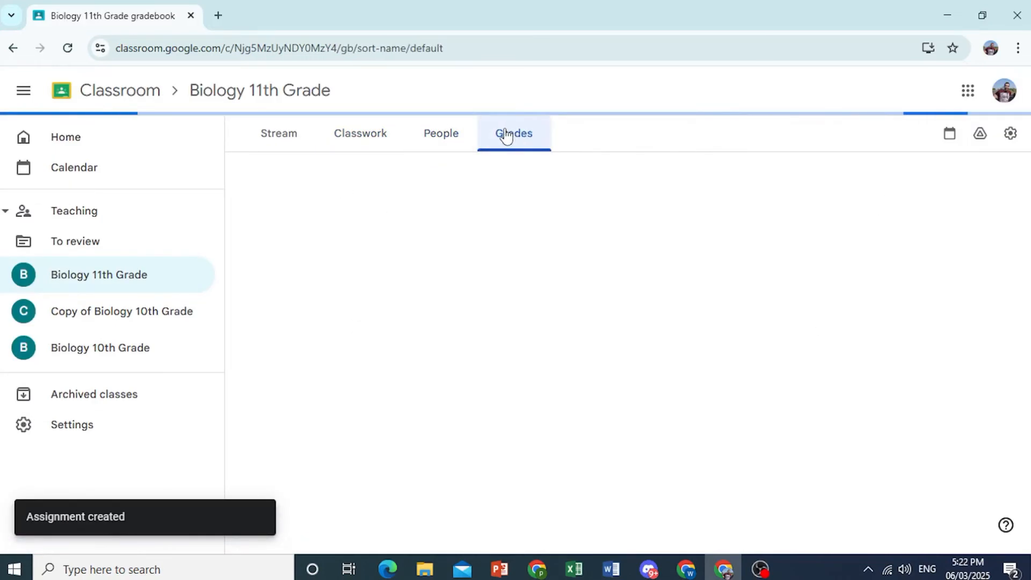
click(513, 133)
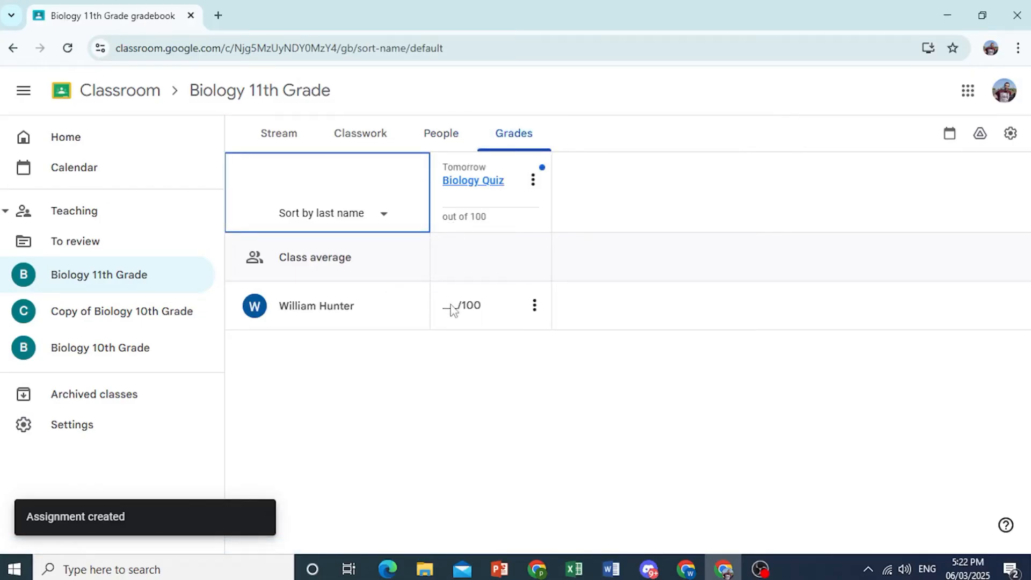
click(460, 305)
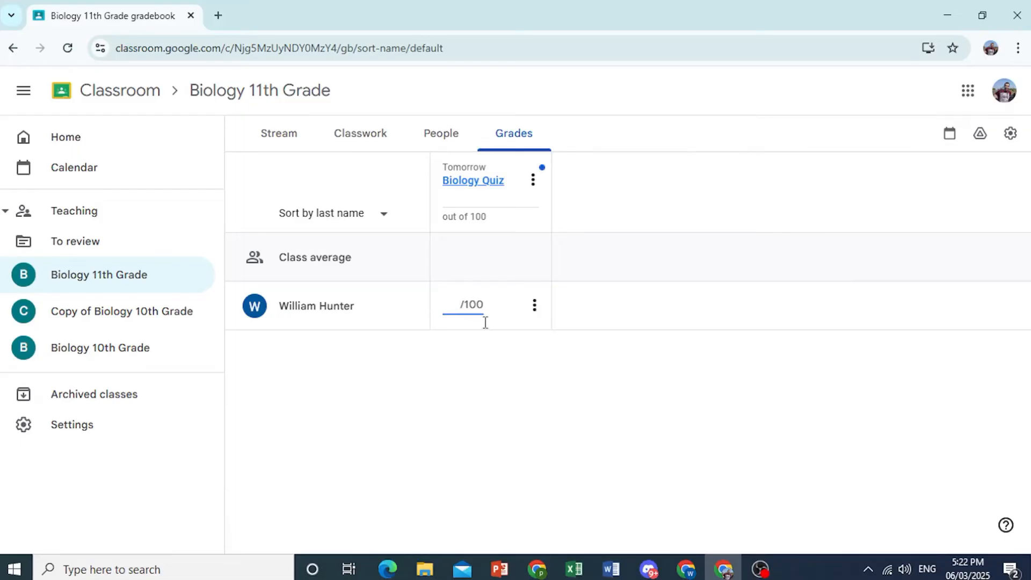
text(99)
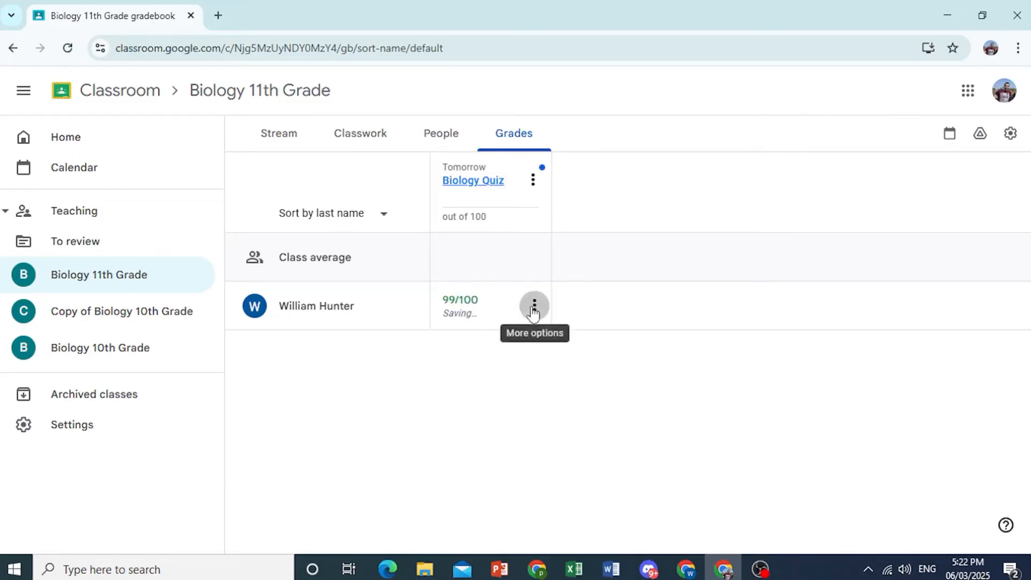
click(533, 305)
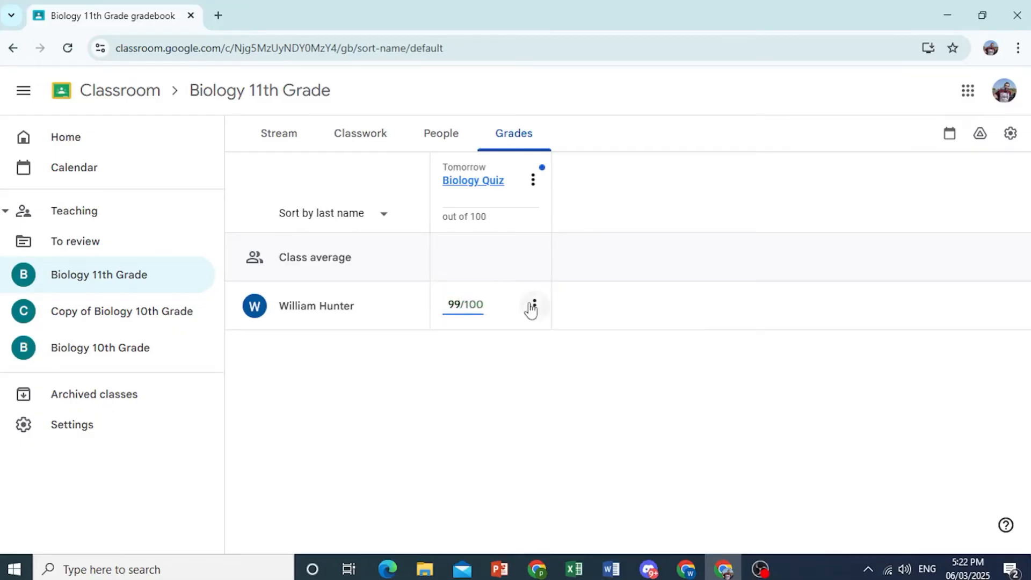
click(533, 305)
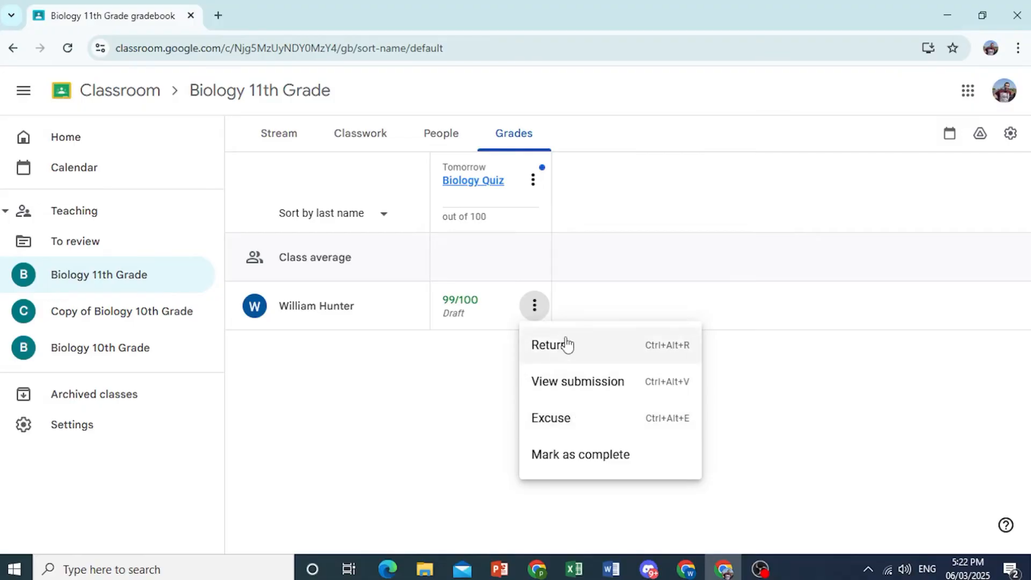
click(550, 345)
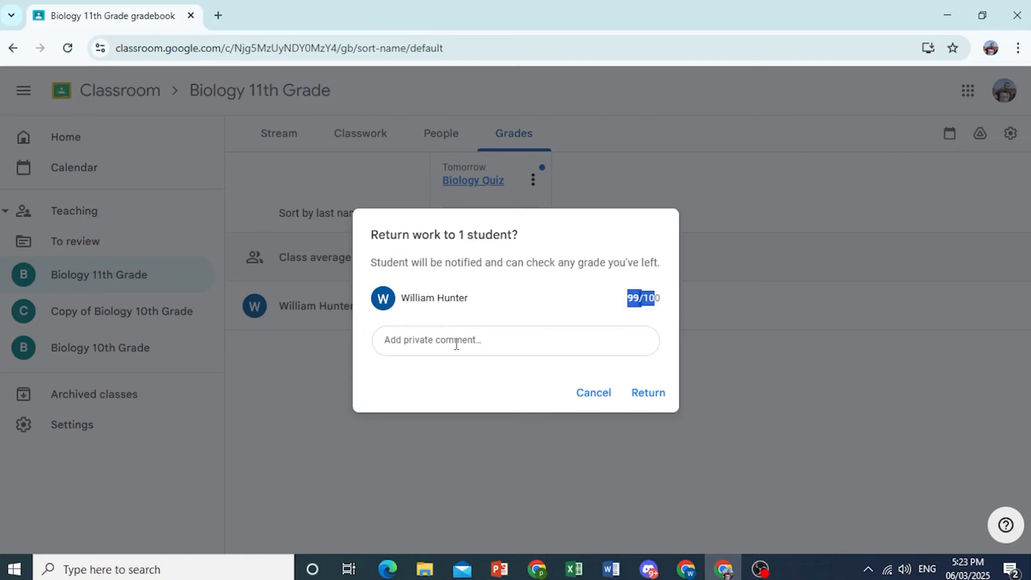
text(Good job Will)
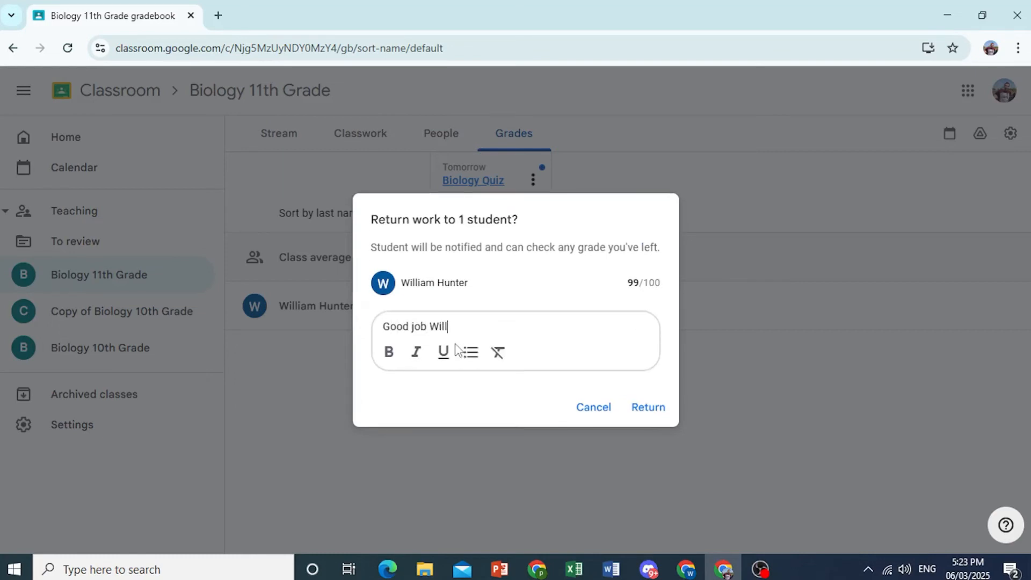
text(iam!)
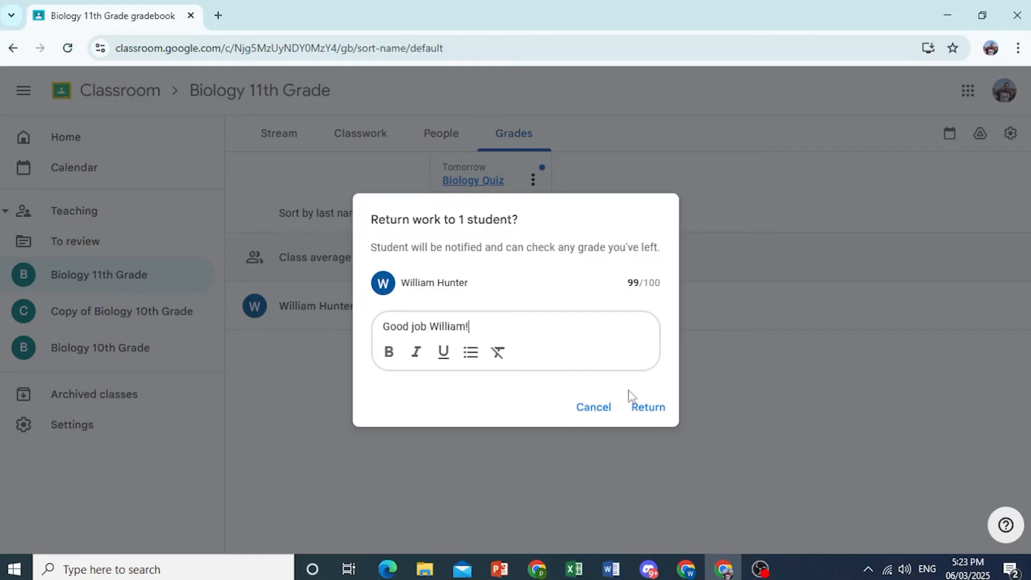
click(647, 407)
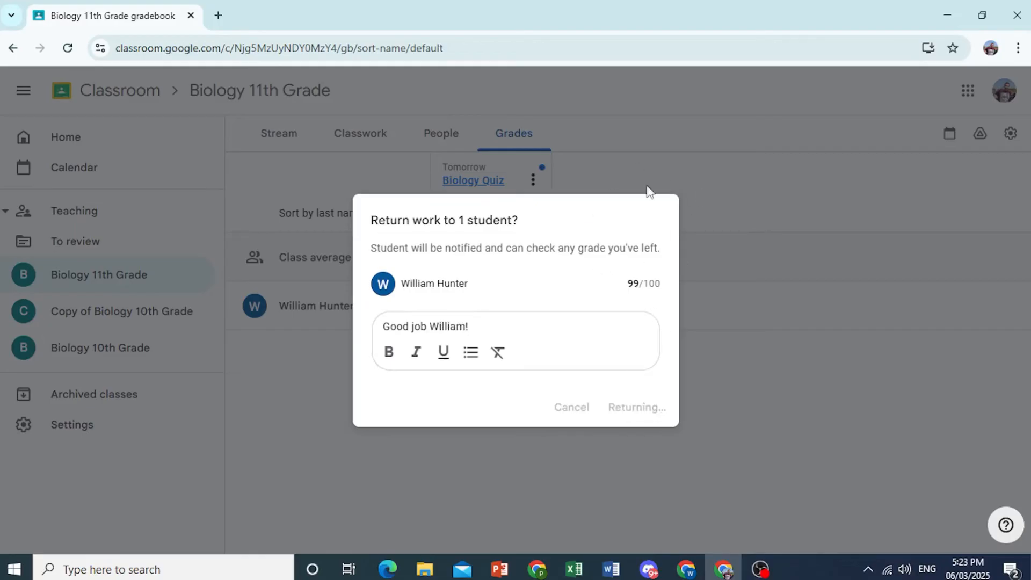
click(636, 407)
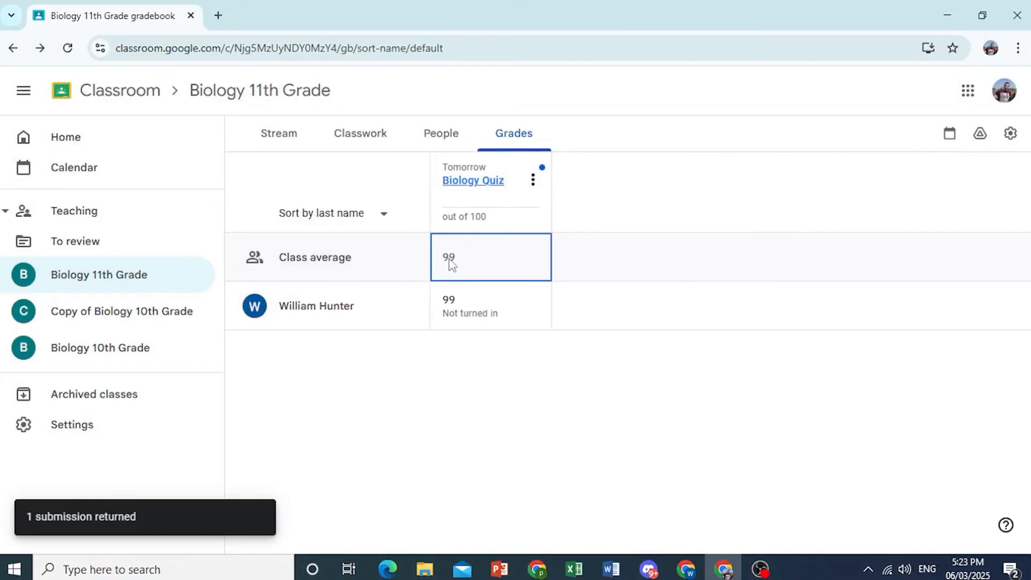
Review Biology 10th Grade's roster and gradebook, then go back to the class overview.
click(441, 132)
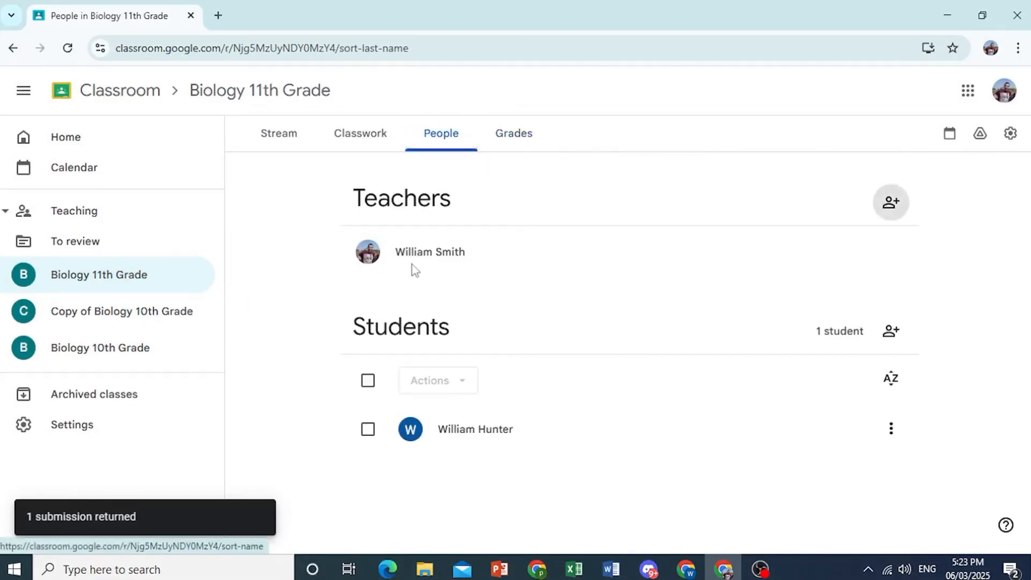
click(360, 133)
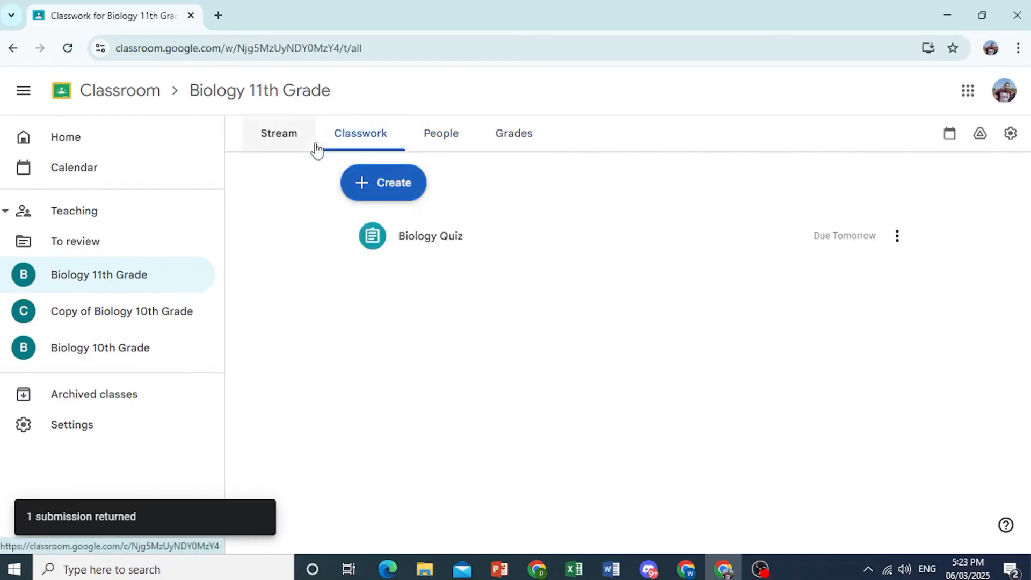
click(278, 133)
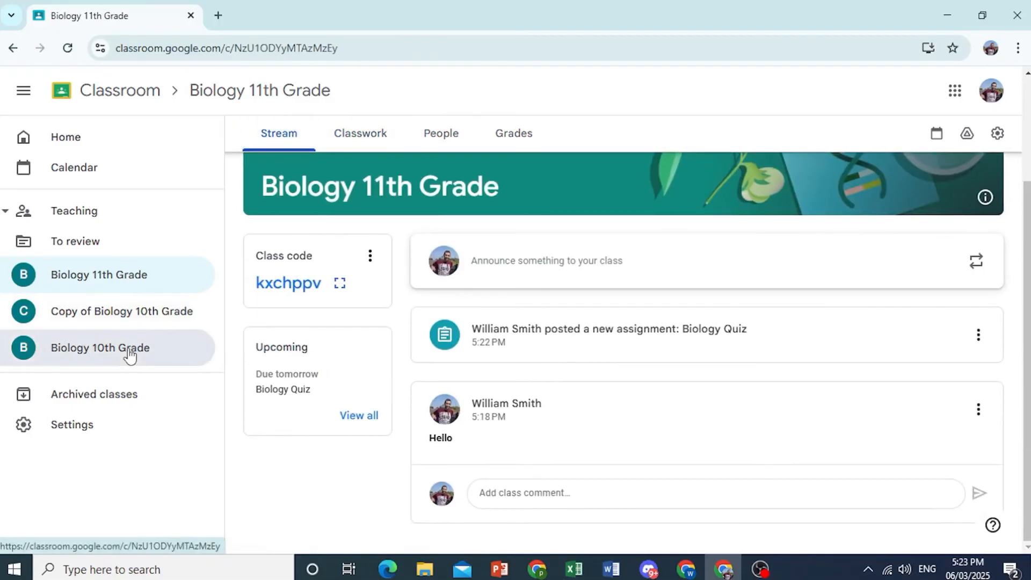
click(100, 348)
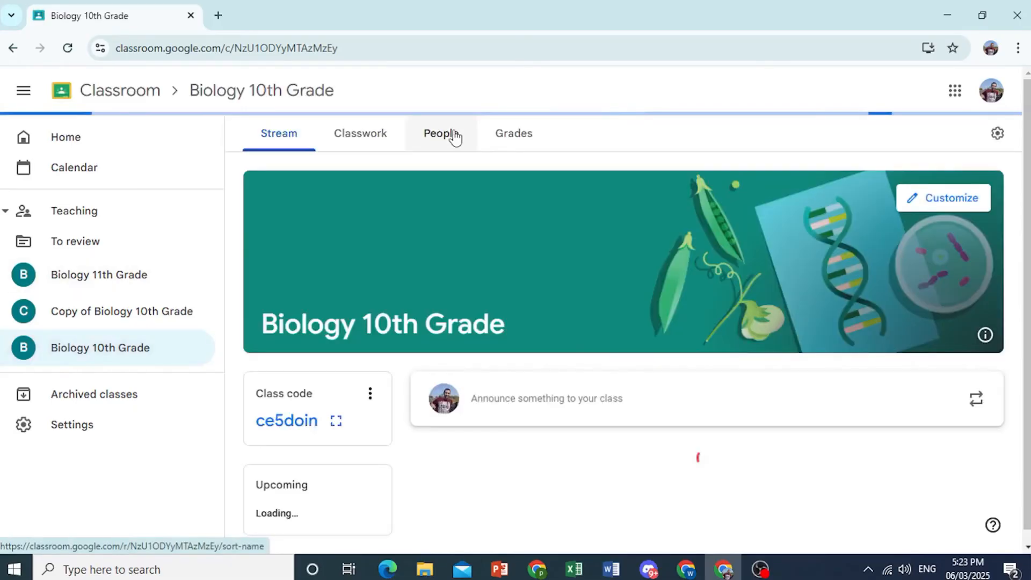
click(440, 134)
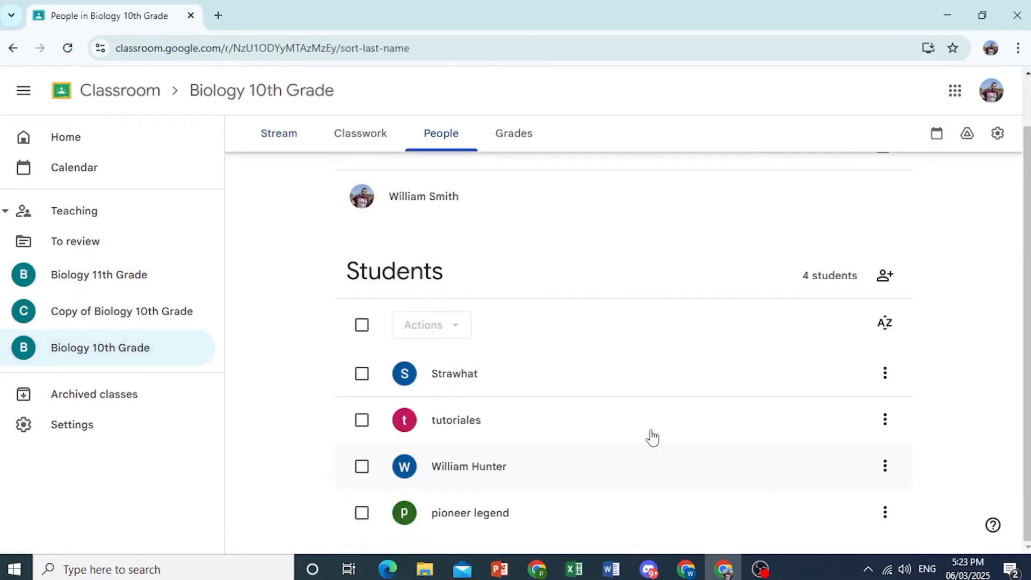
click(513, 133)
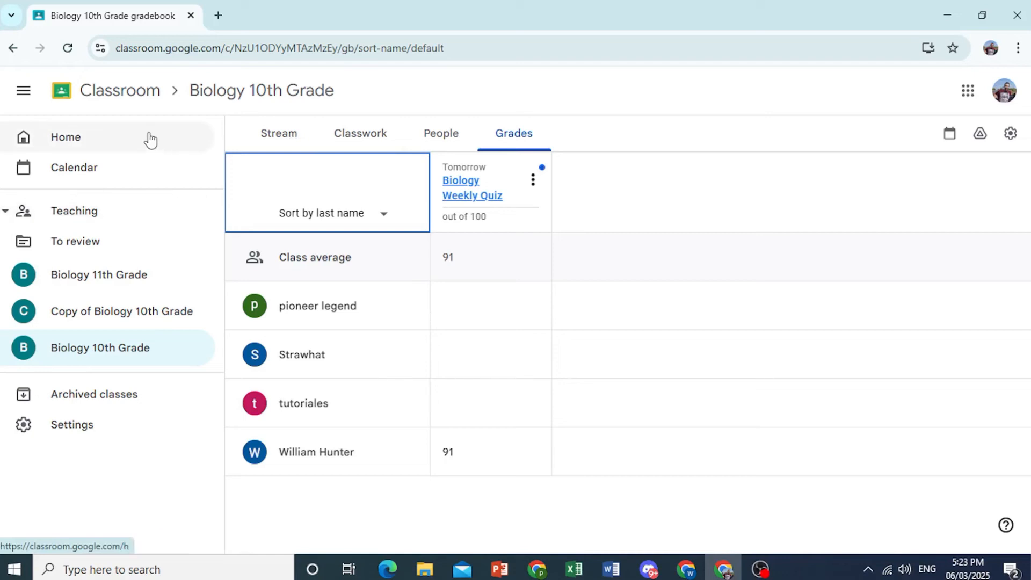
click(65, 137)
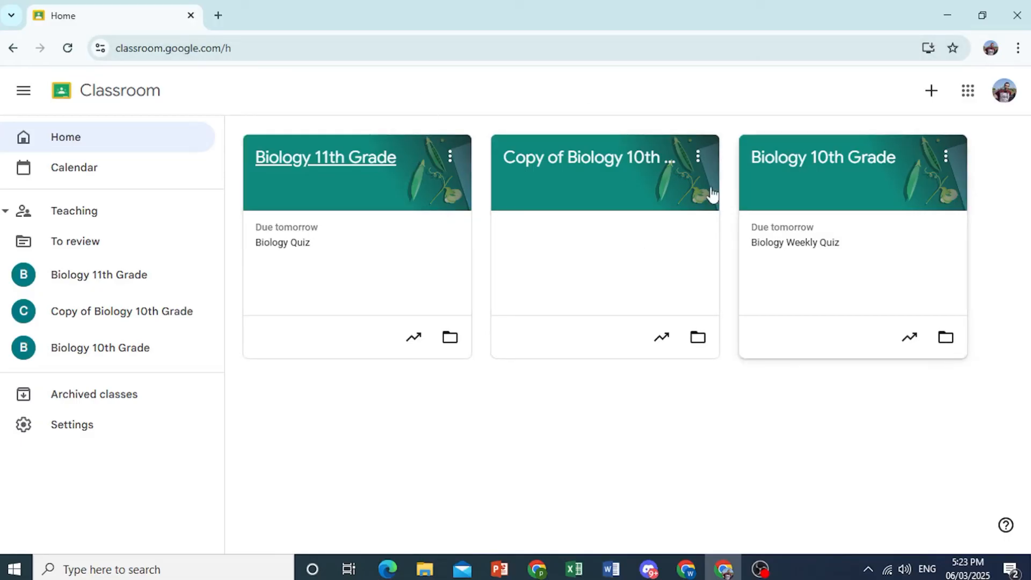
Archive the duplicate Copy of Biology 10th Grade class and confirm the archive.
click(697, 157)
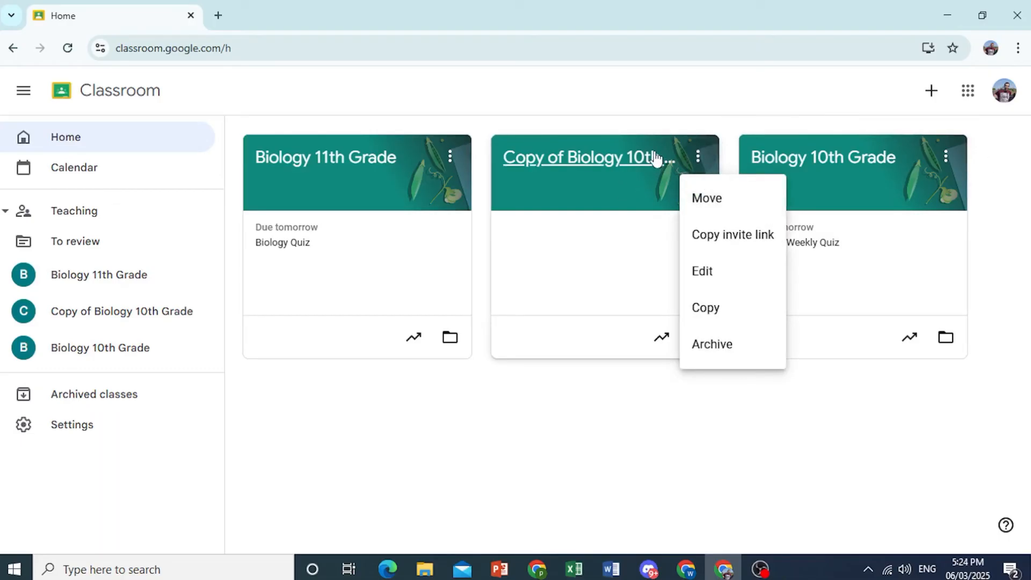
click(711, 344)
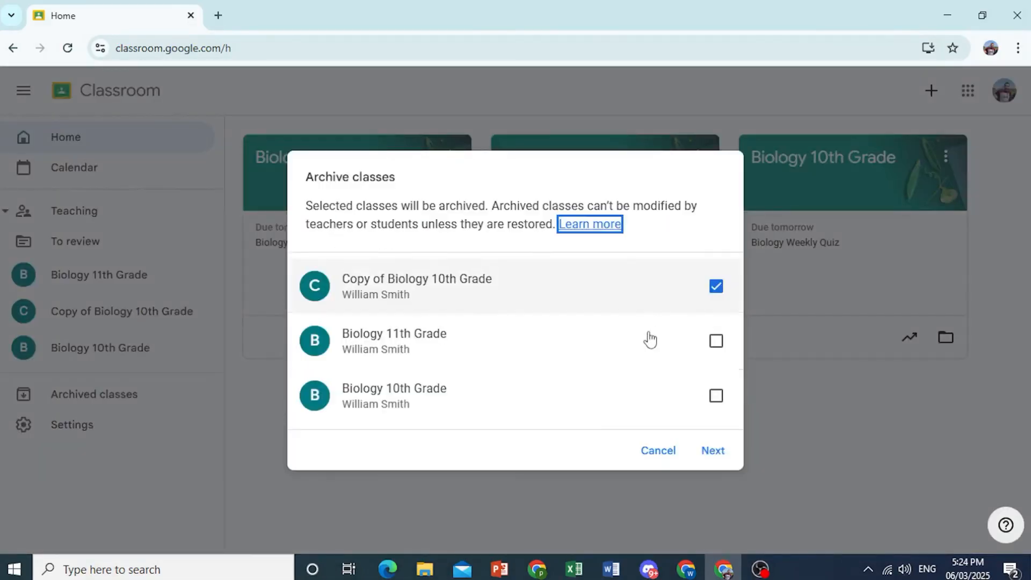
click(712, 451)
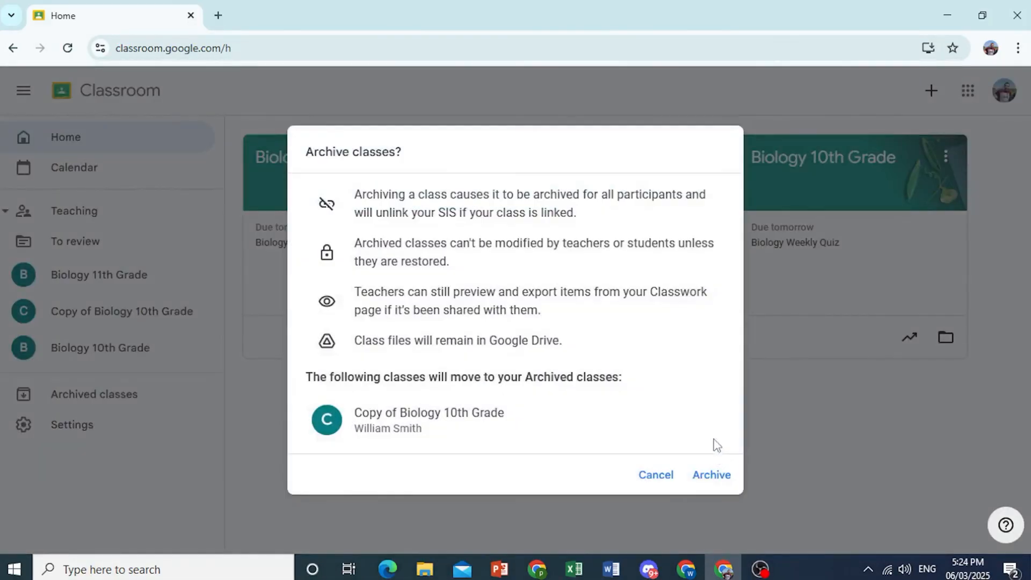
click(711, 474)
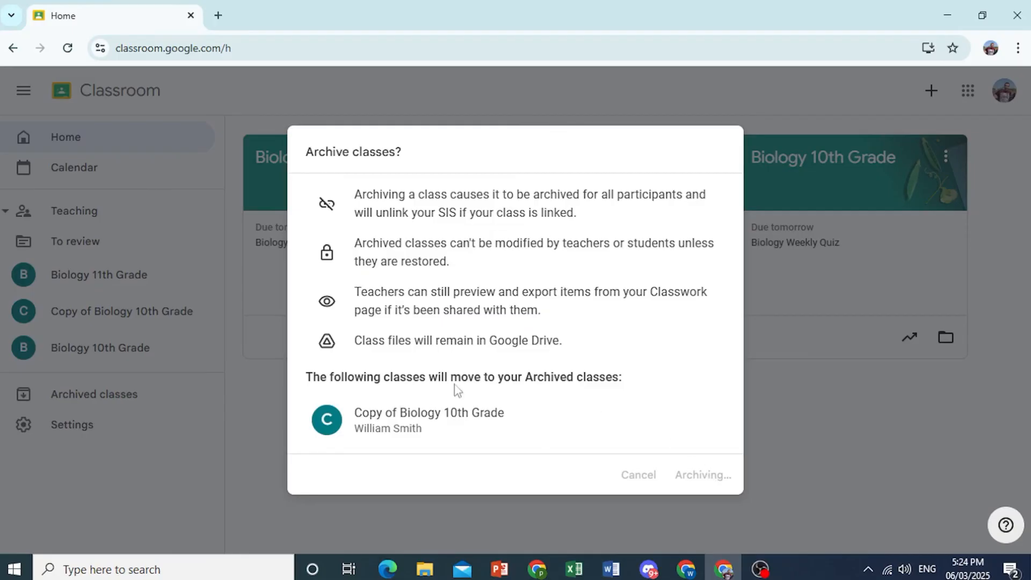
click(702, 475)
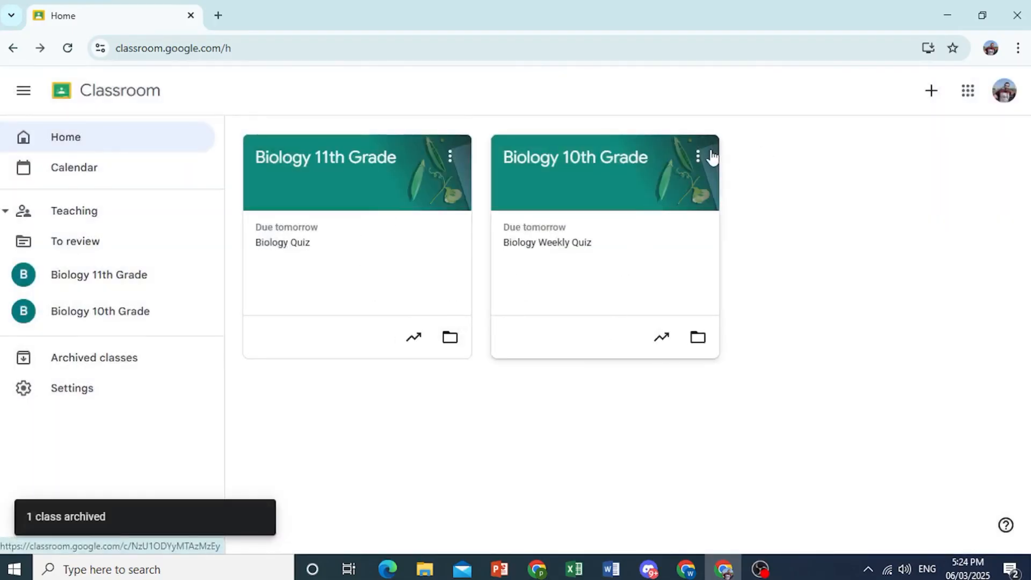
mouse_move(709, 173)
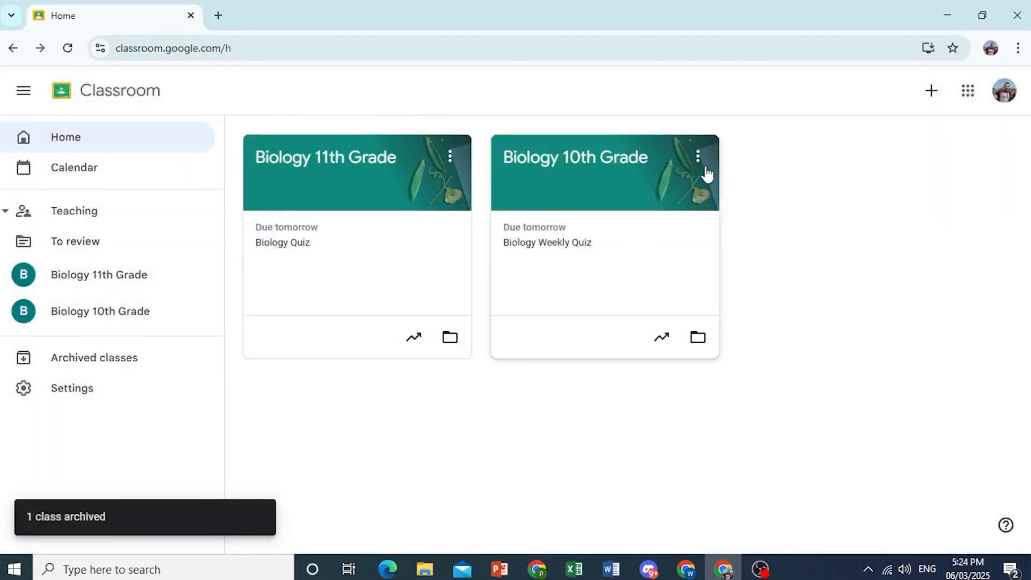
Copy the Biology 10th Grade class under the new name Biology 10th Grade 2025.
click(697, 156)
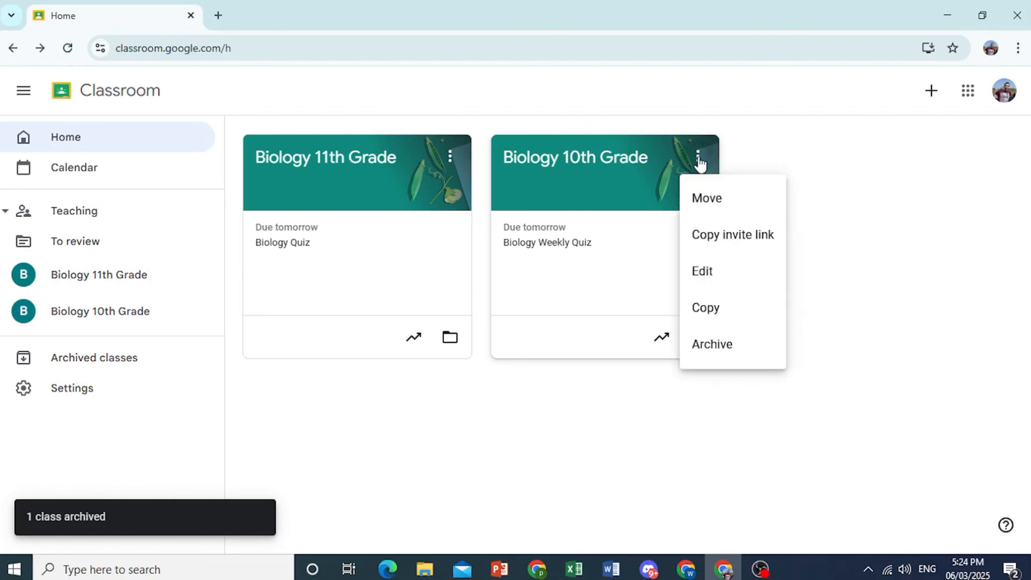
click(705, 308)
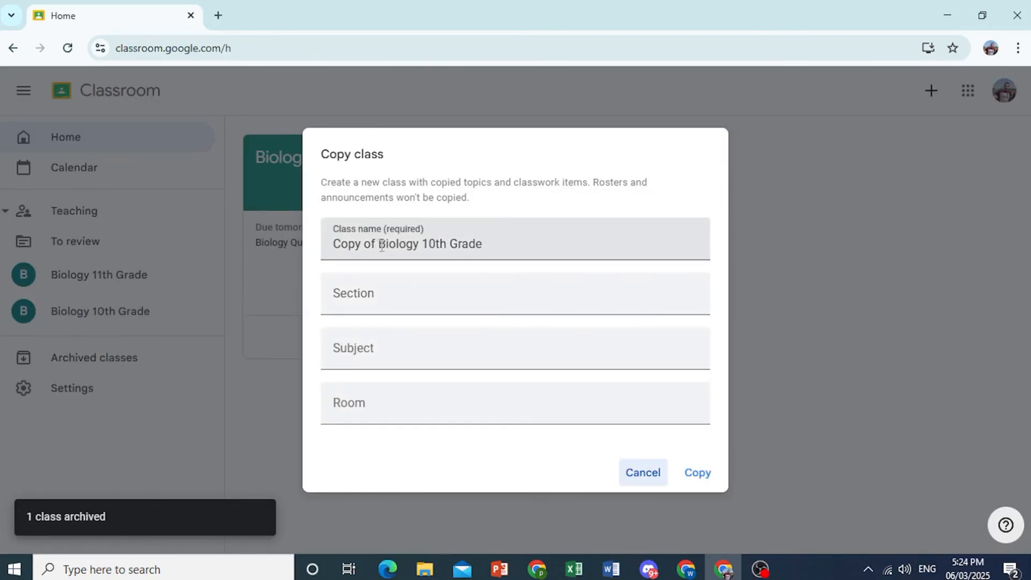
text(Biology 10th Grade)
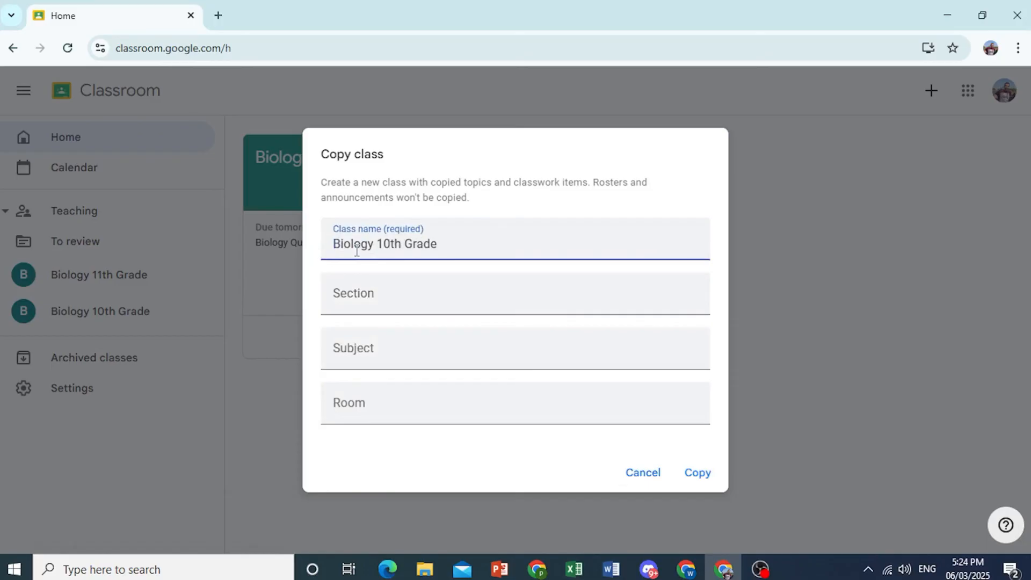
mouse_move(462, 249)
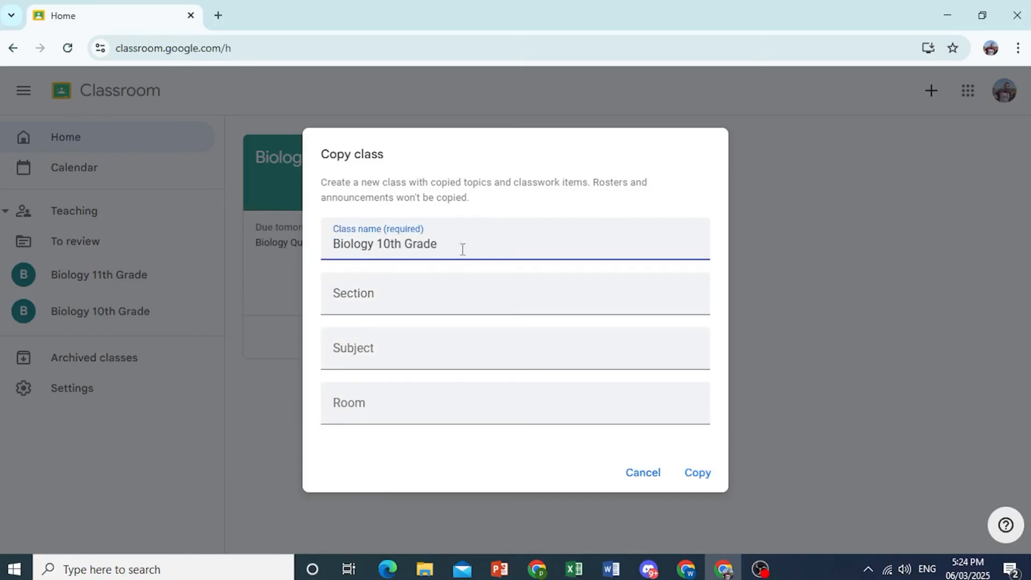
text(2020)
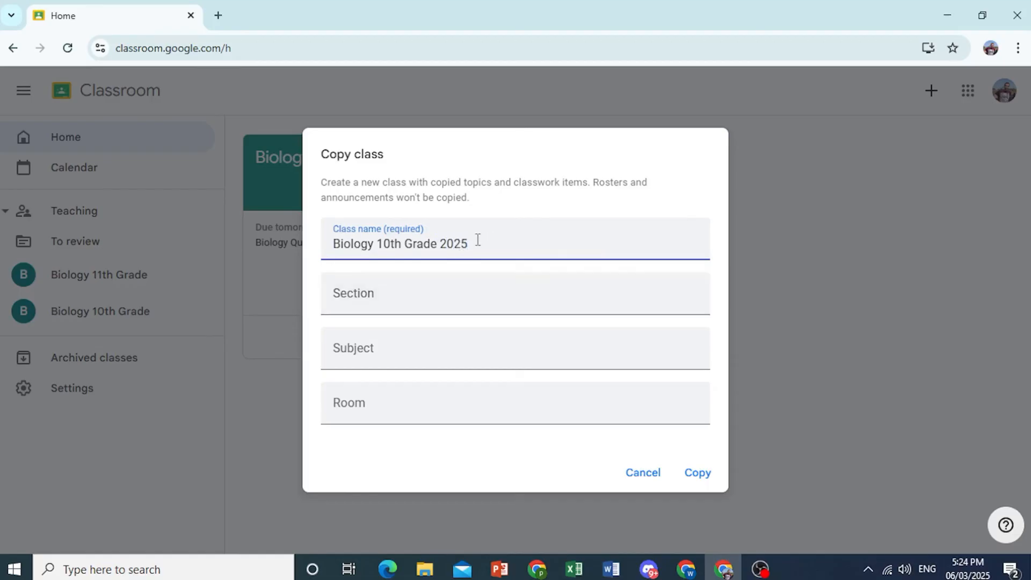
click(697, 472)
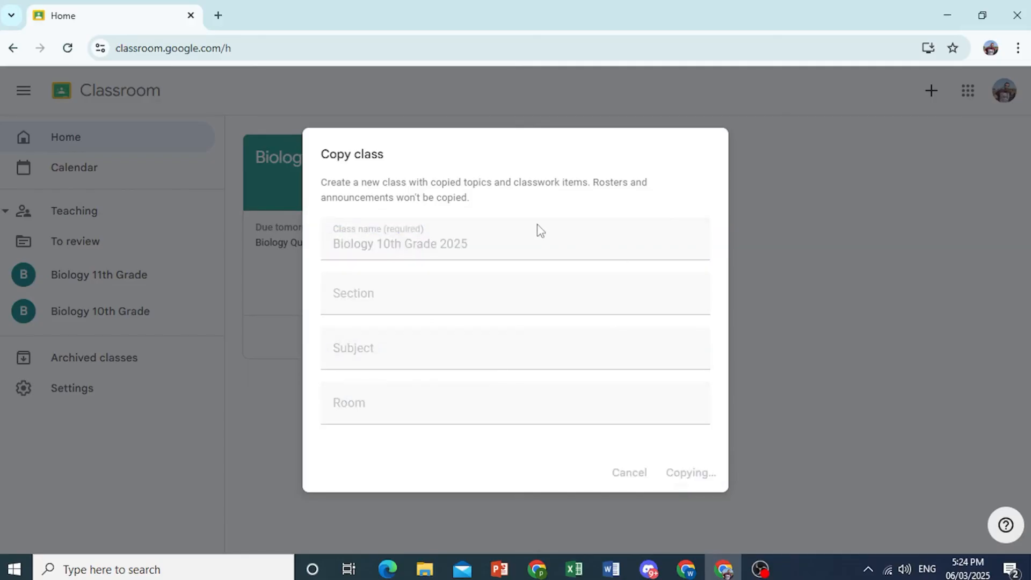
mouse_move(431, 180)
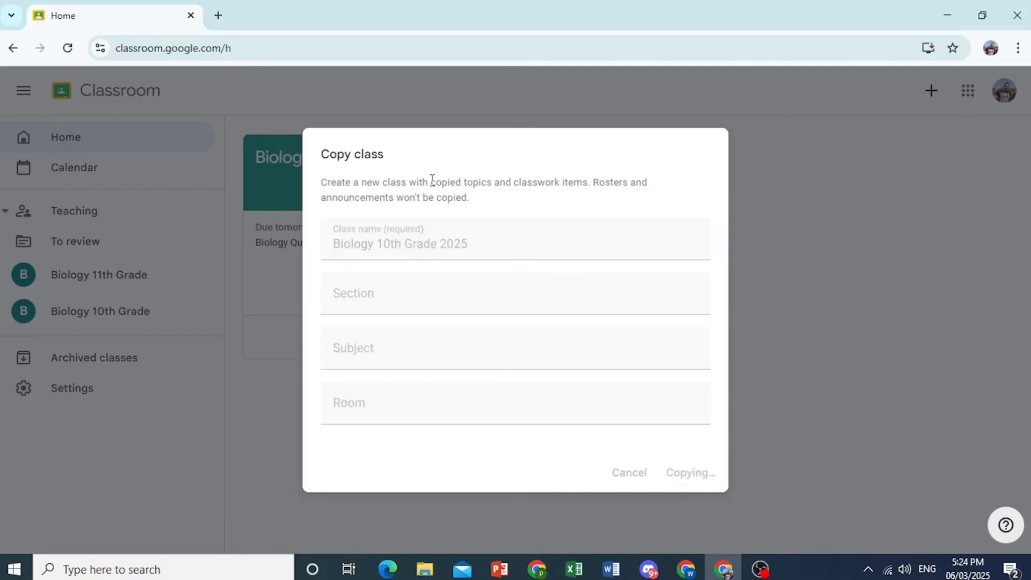
click(690, 472)
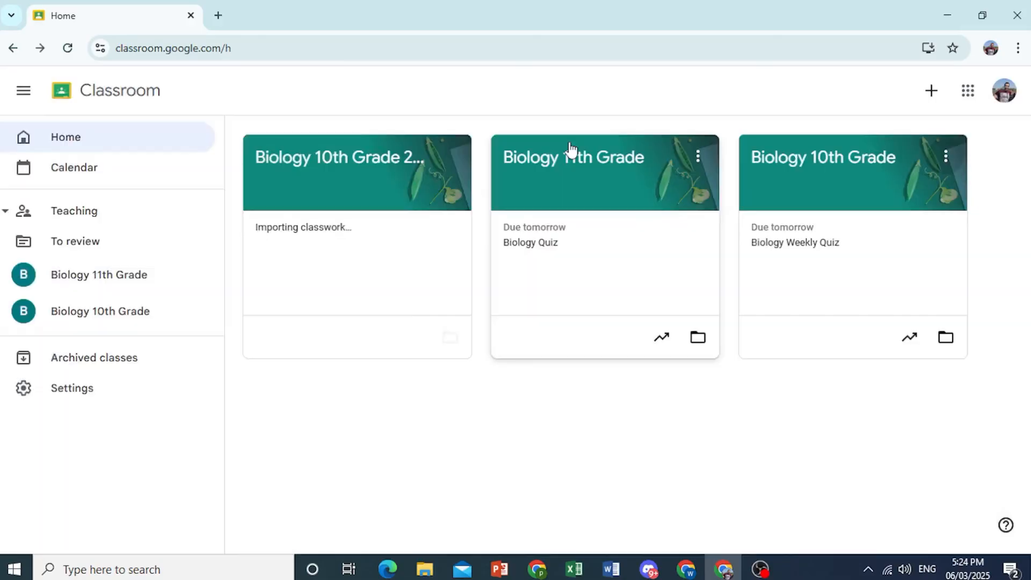
mouse_move(386, 194)
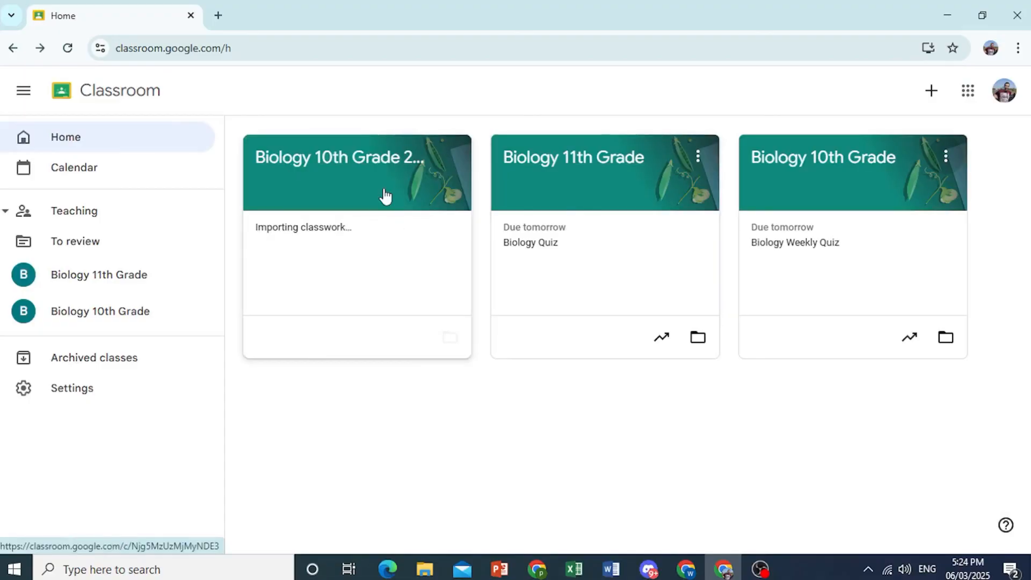
Enter Biology 10th Grade 2025, check its roster, and edit the draft Biology Weekly Quiz.
click(337, 157)
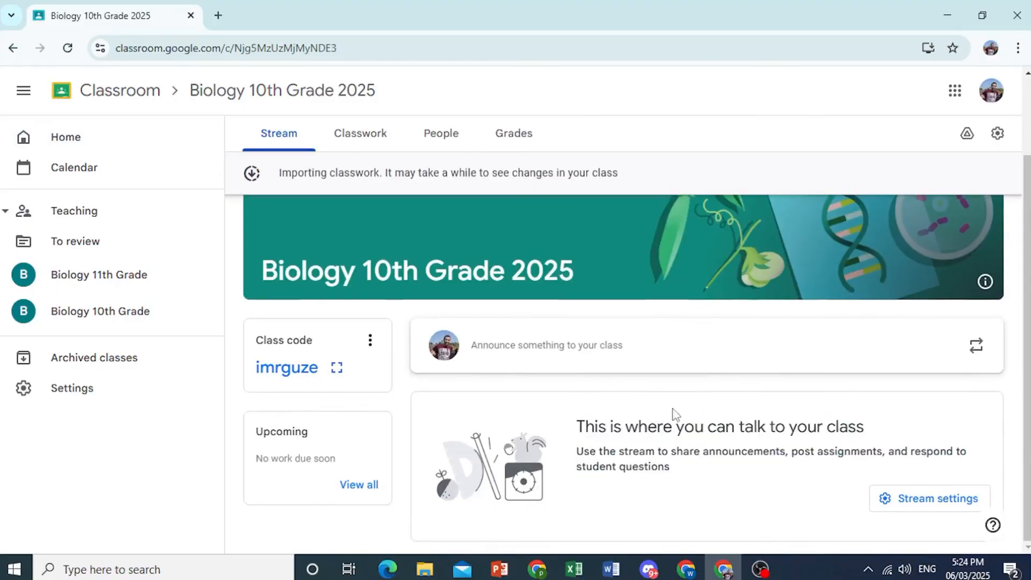
click(370, 340)
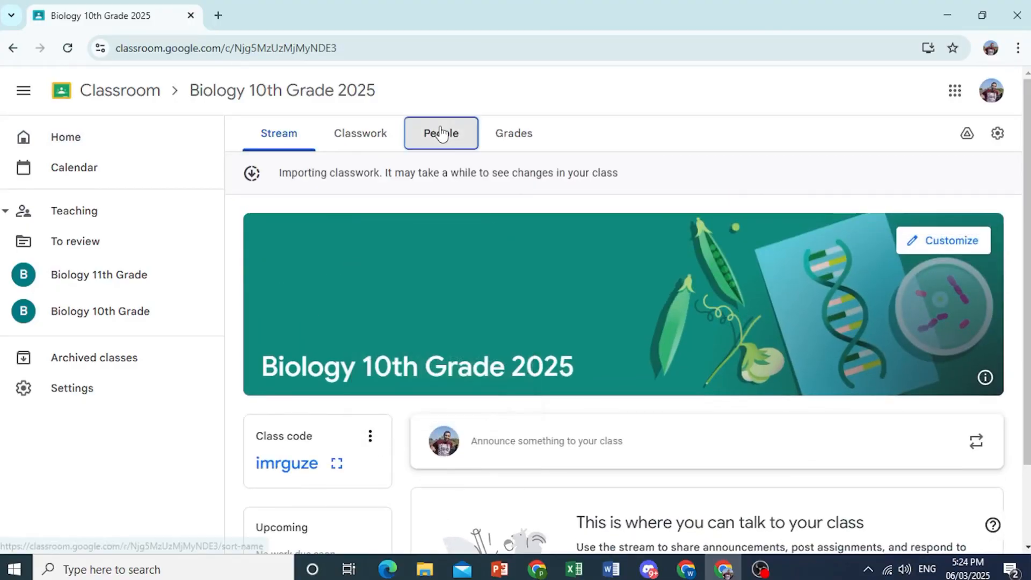
click(441, 132)
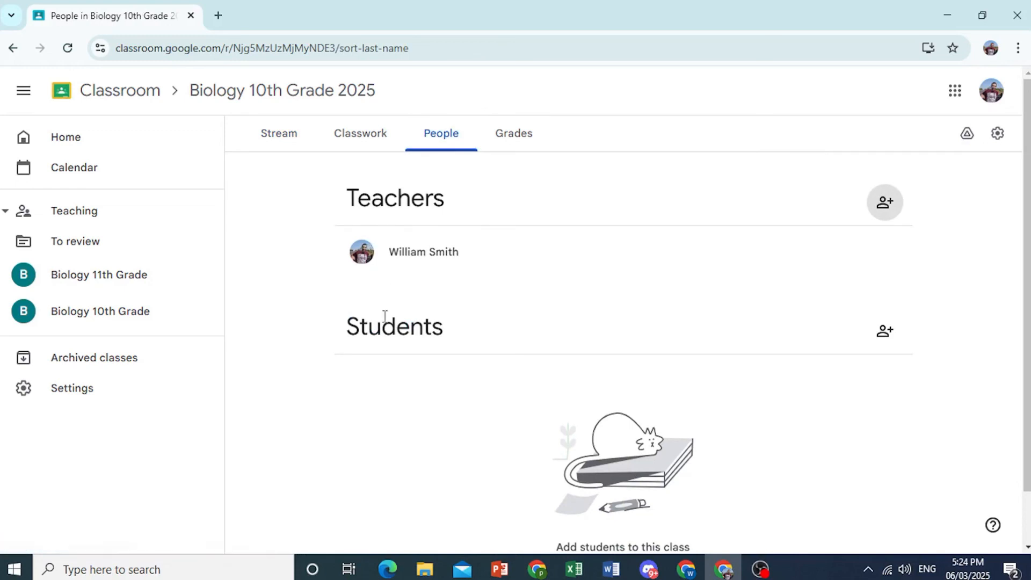
mouse_move(483, 205)
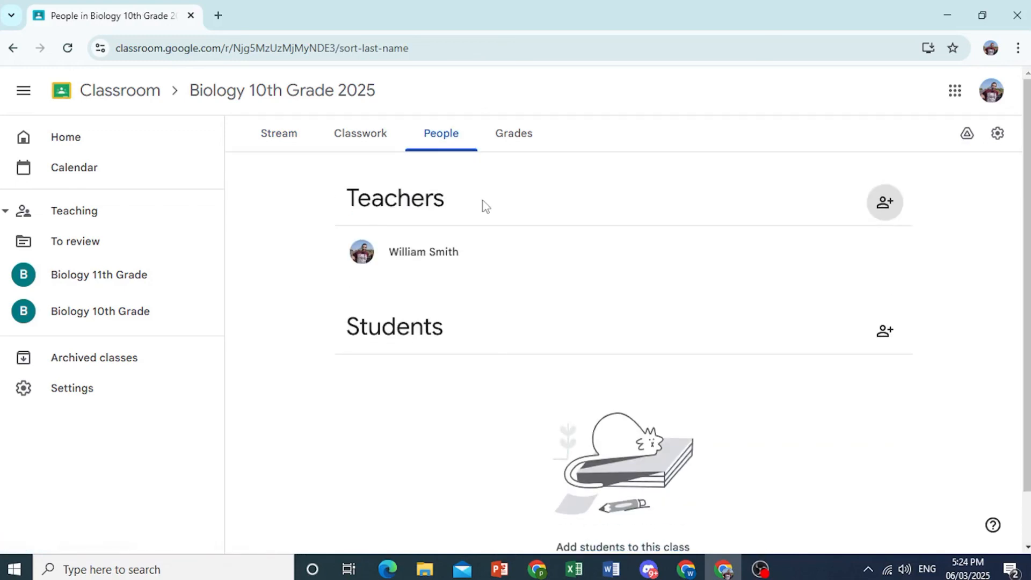
click(360, 133)
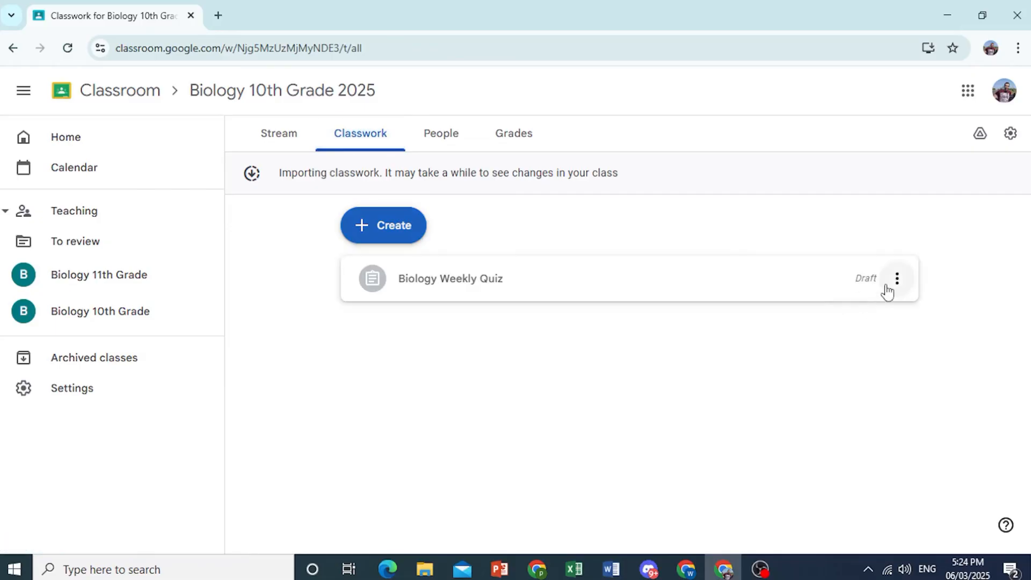
click(897, 278)
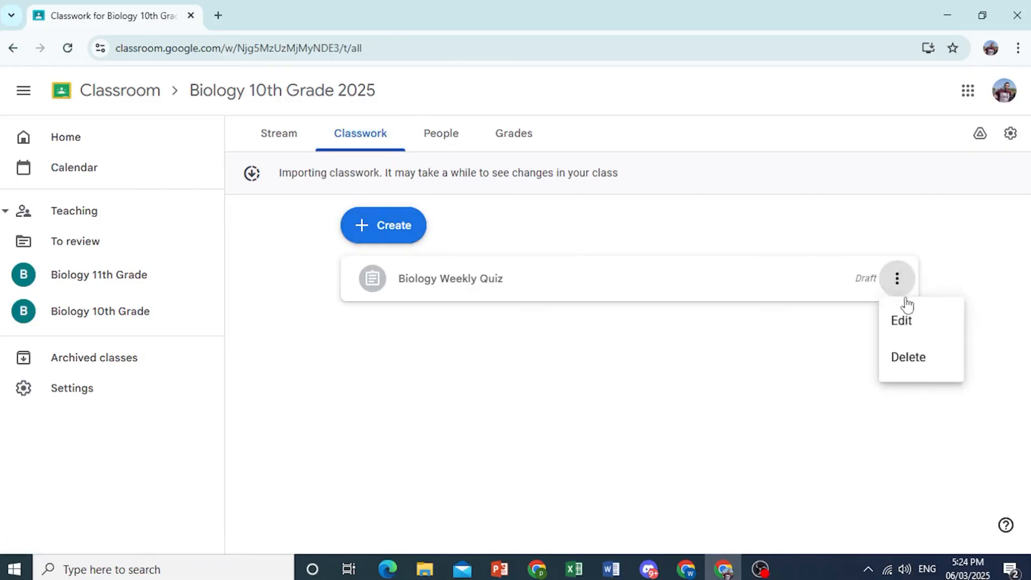
click(900, 321)
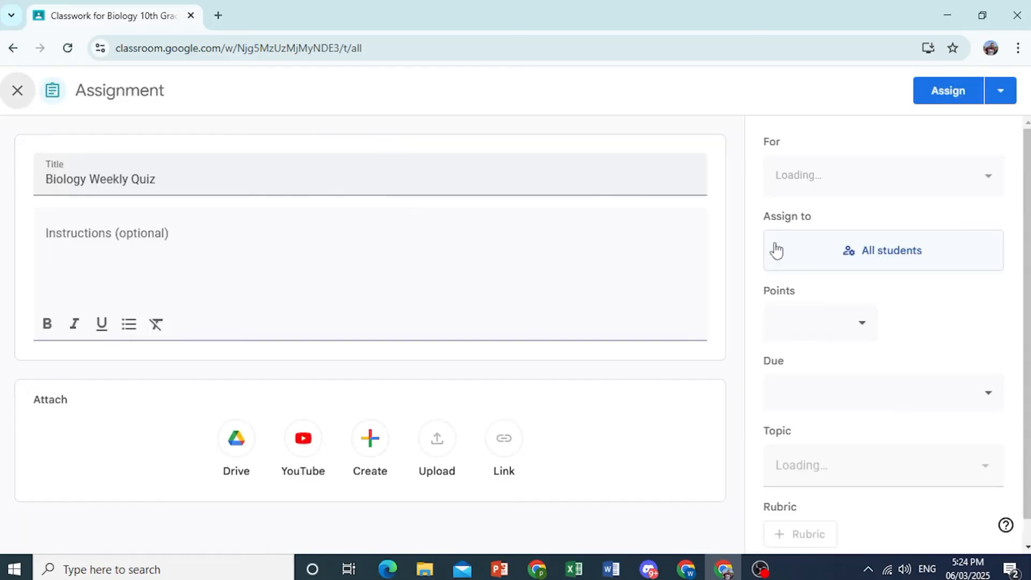